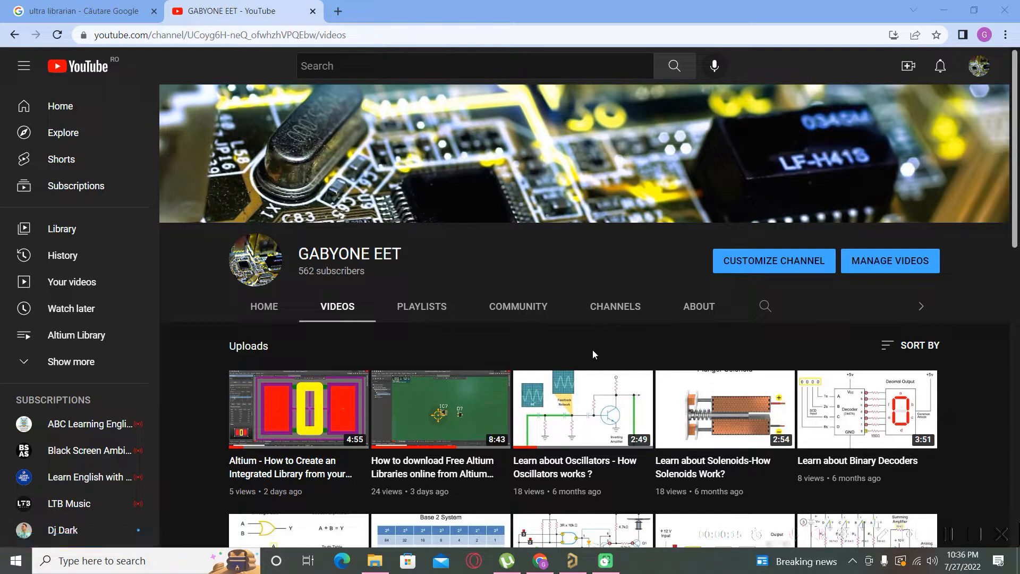
Switch to the Google 'ultra librarian' results and follow the Ultra Librarian site link.
click(77, 10)
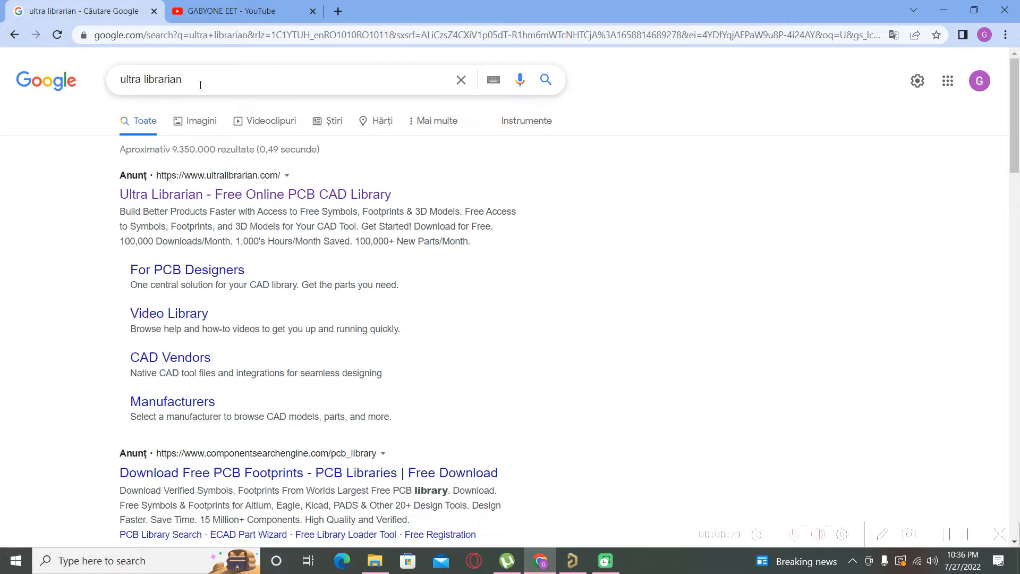
click(255, 193)
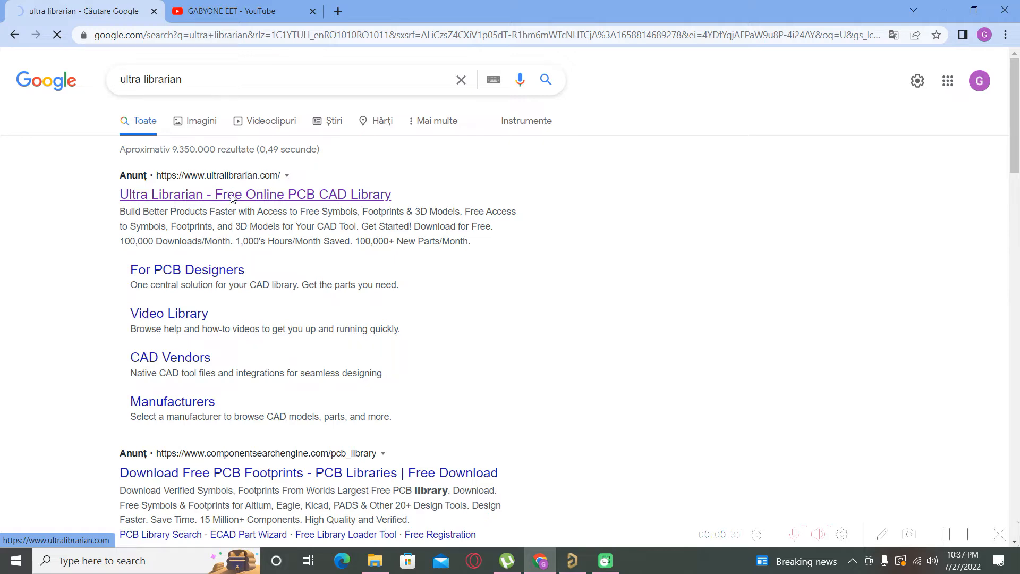
Sign in to Ultra Librarian with Remember My Login ticked, reaching the part search page.
click(254, 194)
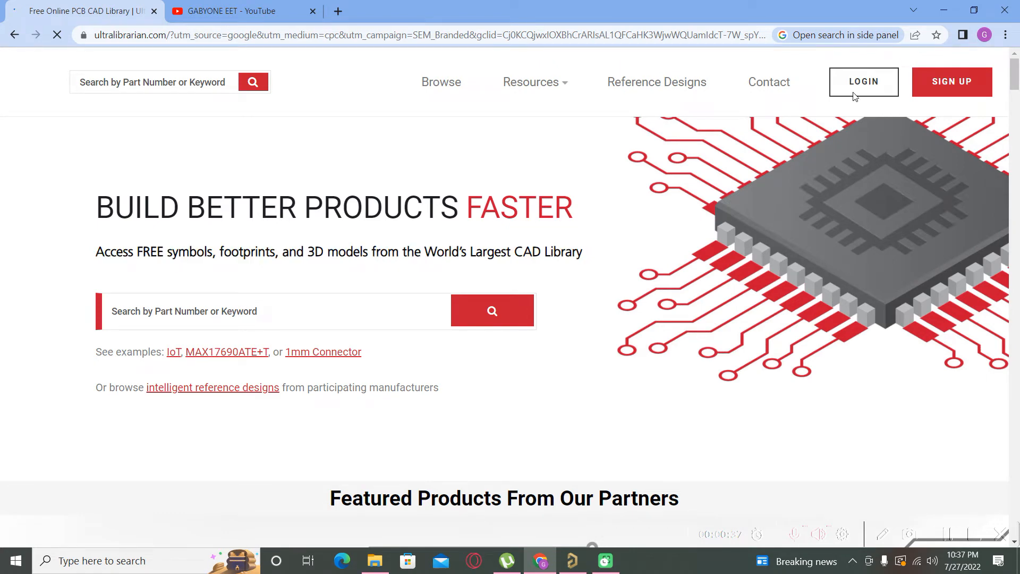
click(863, 82)
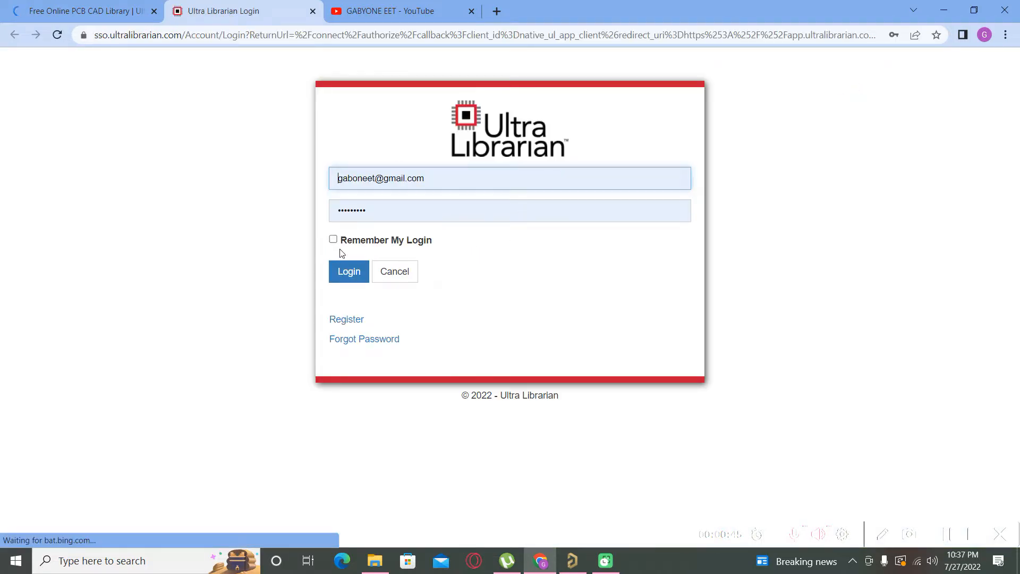
click(333, 239)
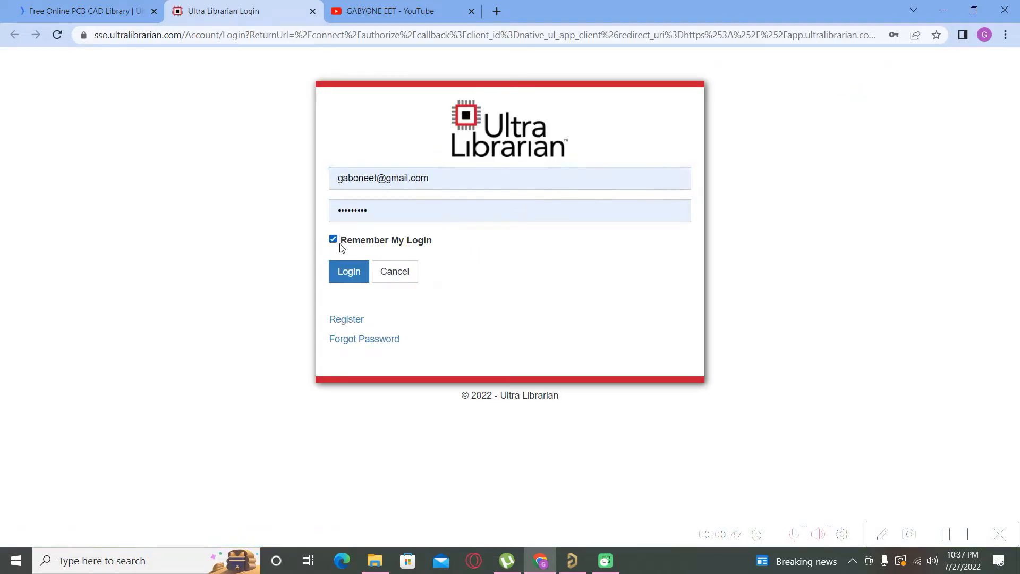
click(348, 271)
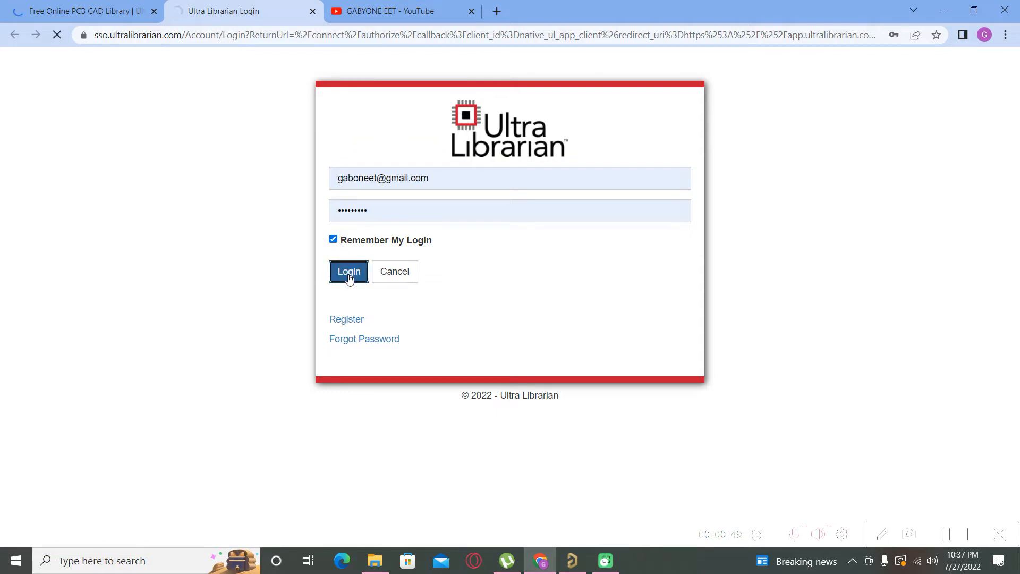
click(349, 272)
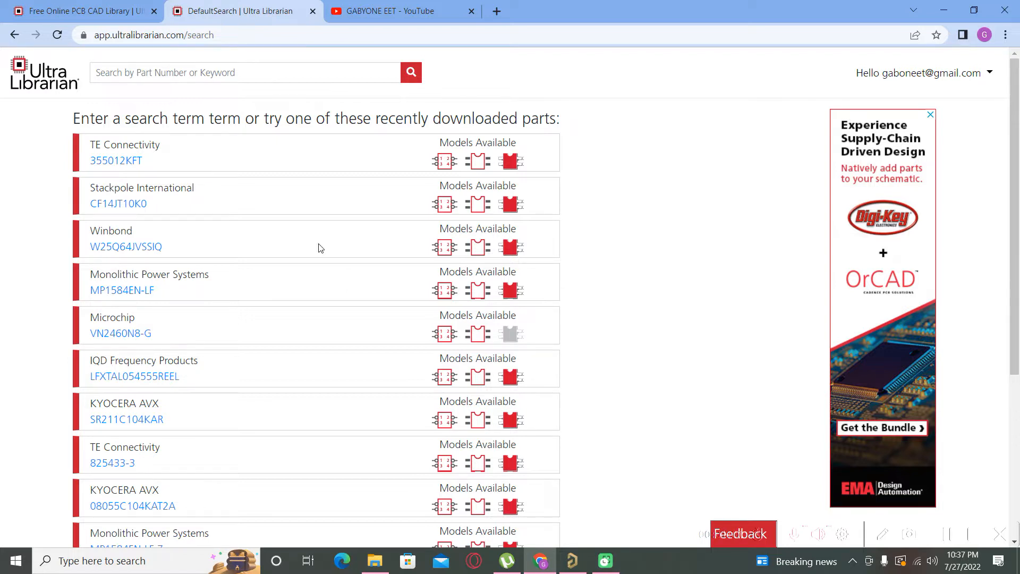
Search Ultra Librarian for STM32F100 and review the matching microcontrollers.
click(245, 72)
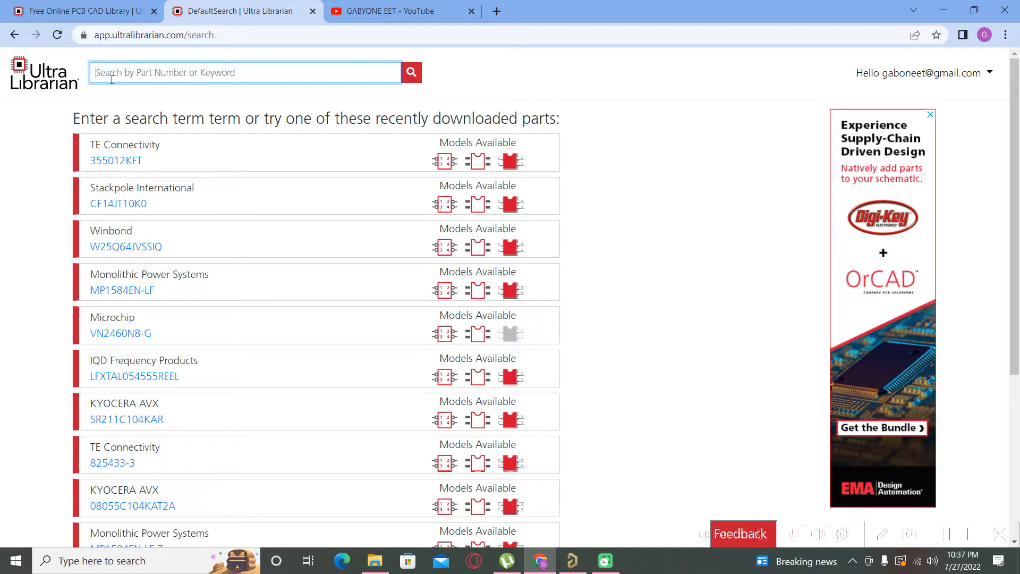
text(STM32F100)
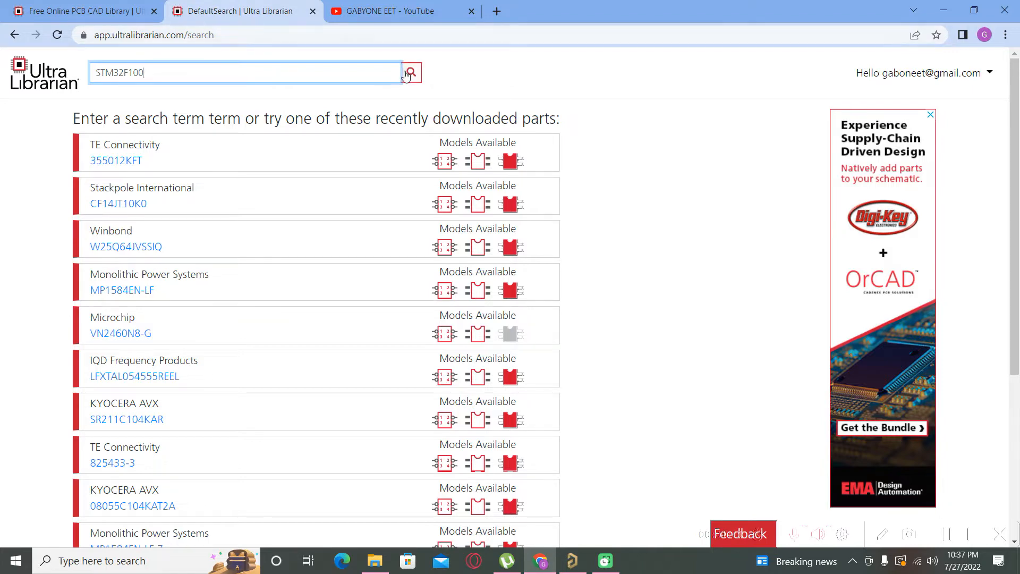
click(410, 72)
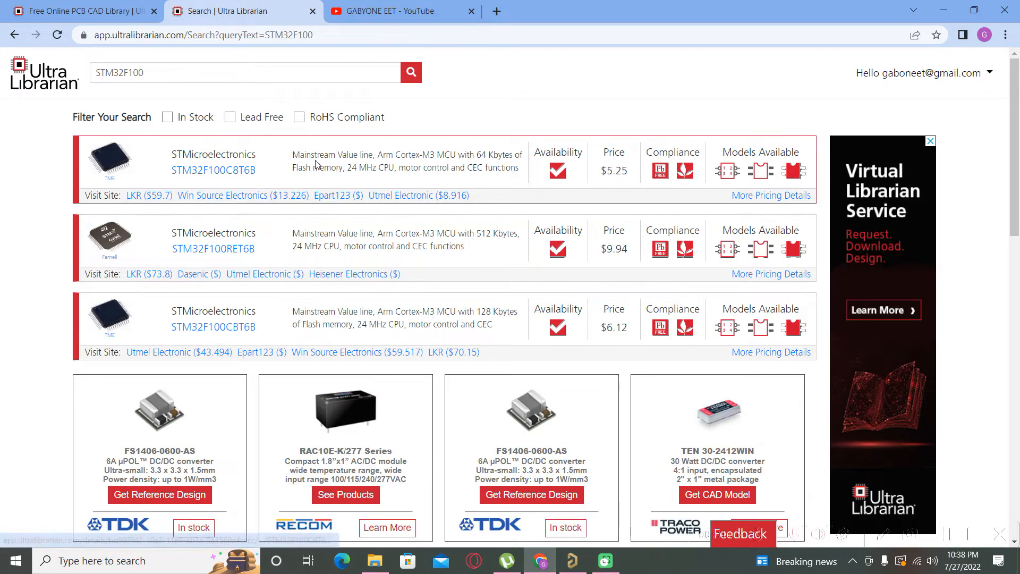
mouse_move(791, 102)
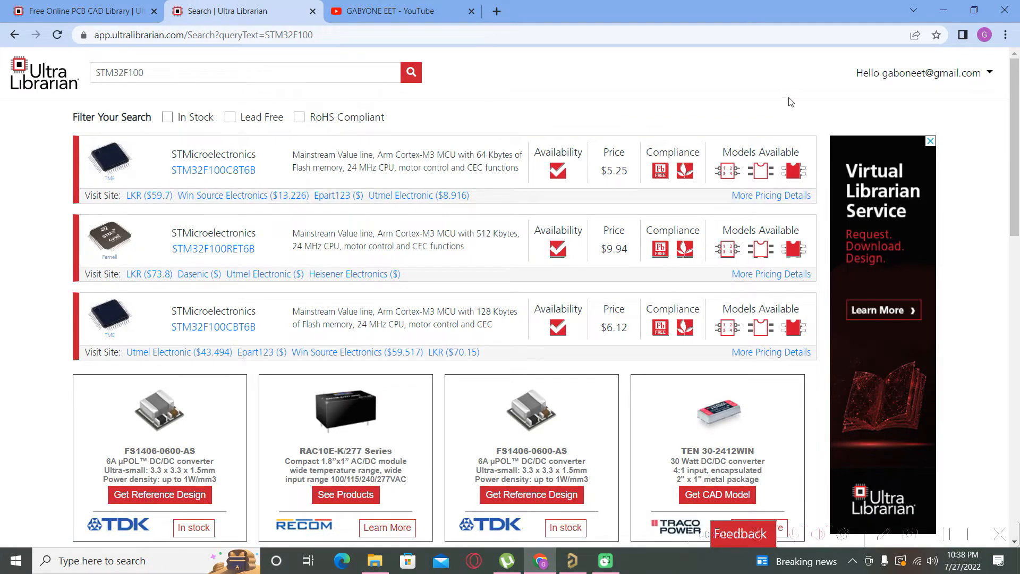
scroll(down, 3)
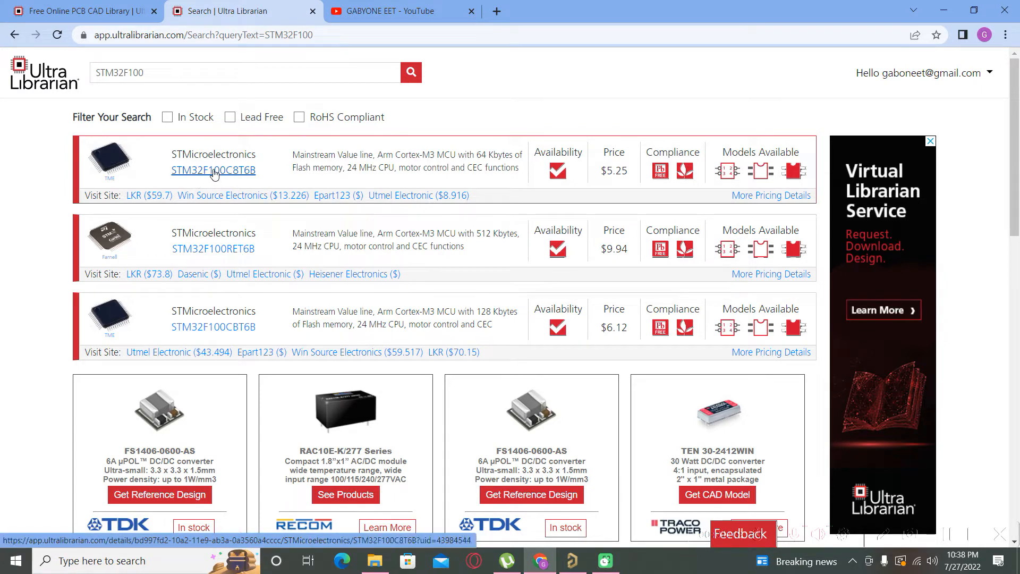
View the STM32F100C8T6B details and compare the STM32F10XCXT1 symbol variants 1 and 2.
click(214, 170)
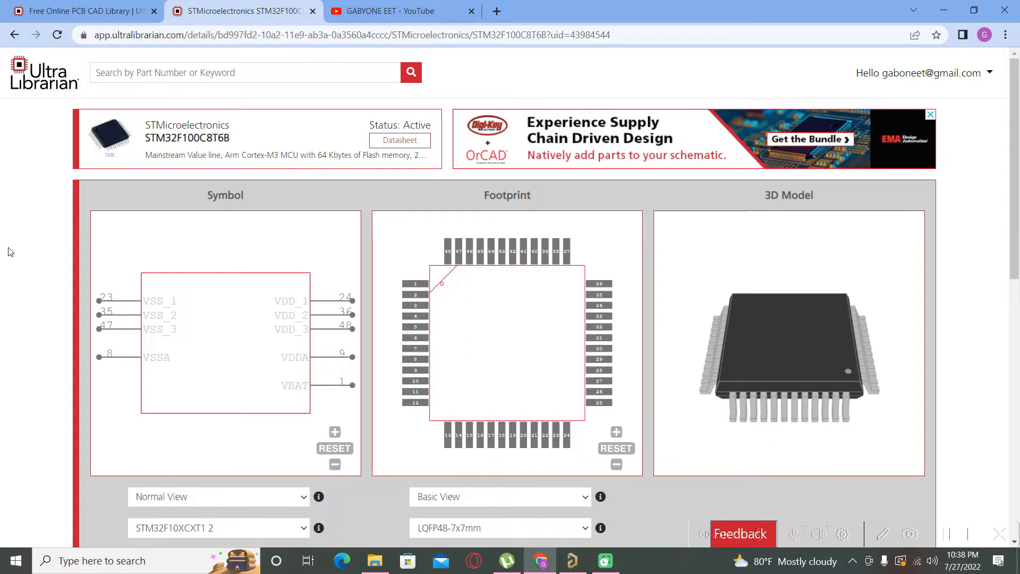
mouse_move(176, 257)
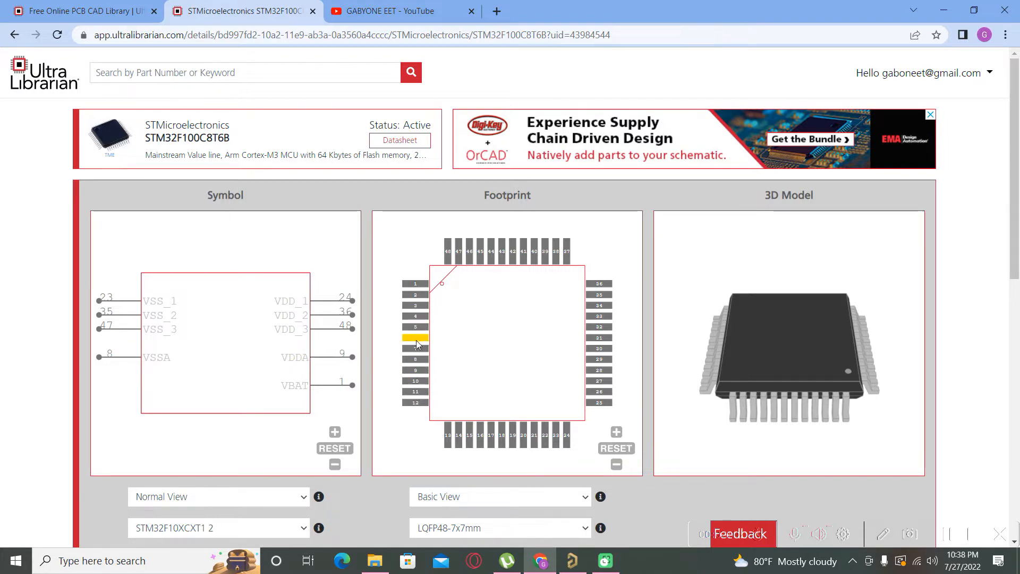
mouse_move(417, 363)
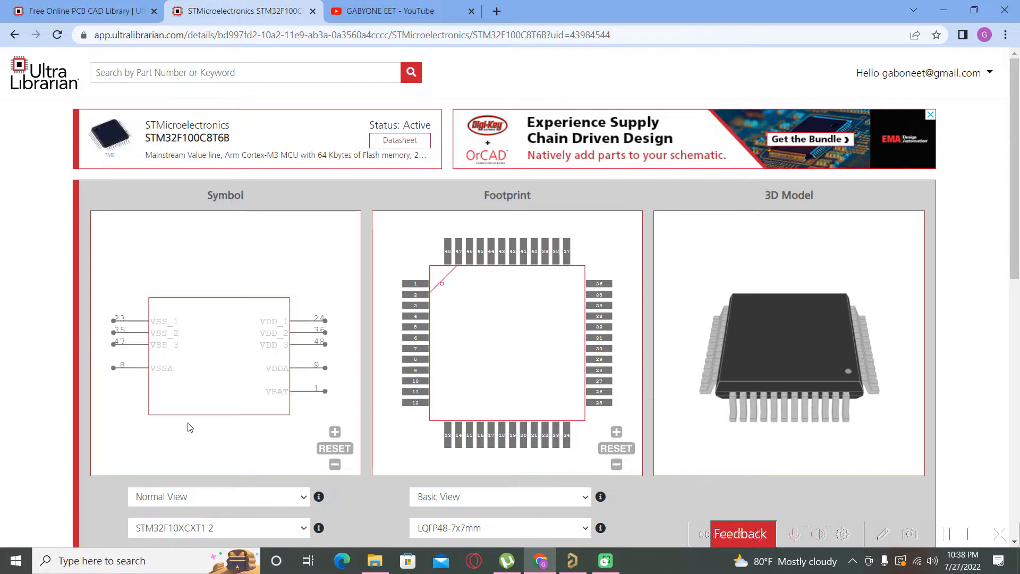
mouse_move(301, 506)
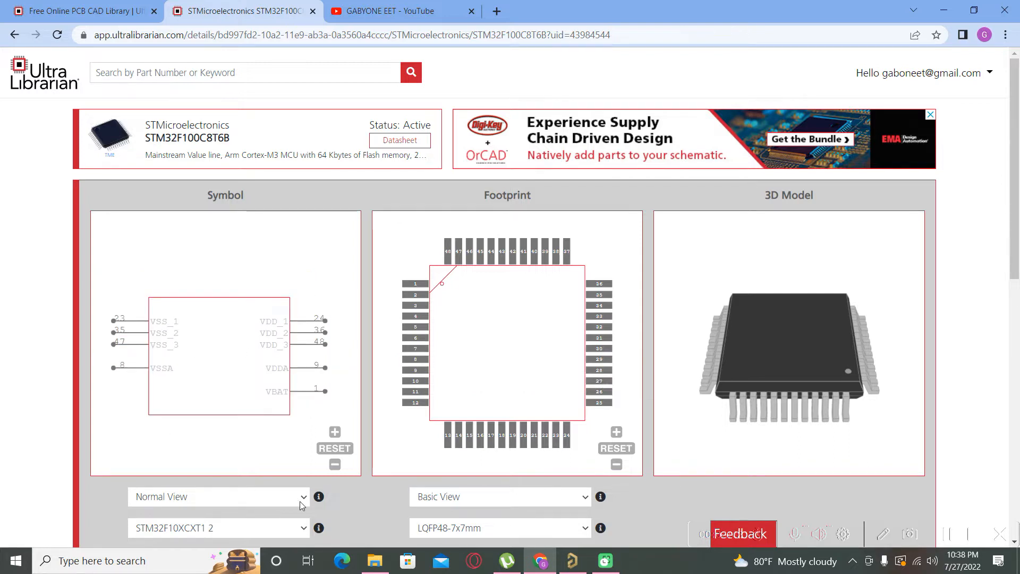
click(218, 528)
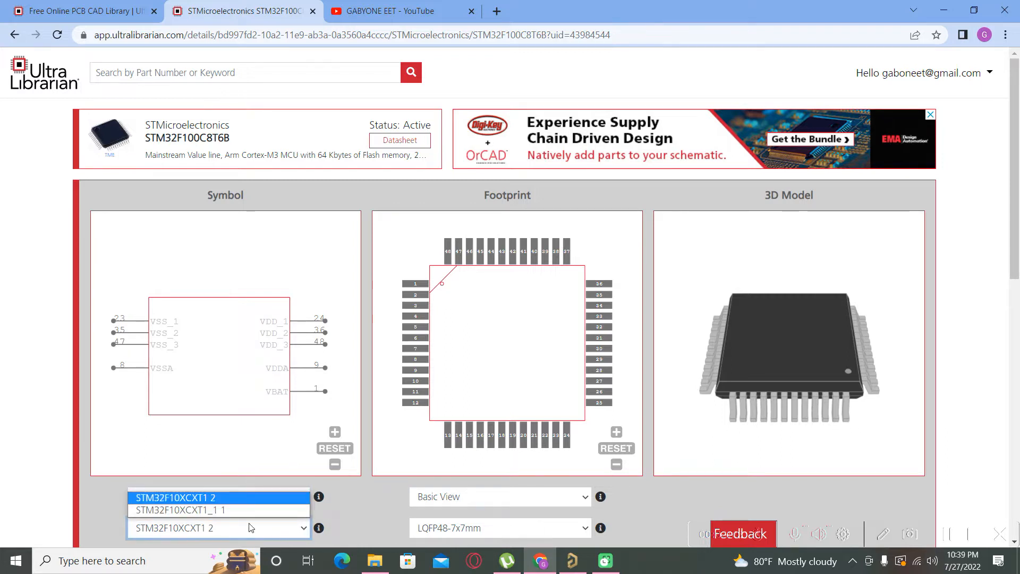
click(182, 510)
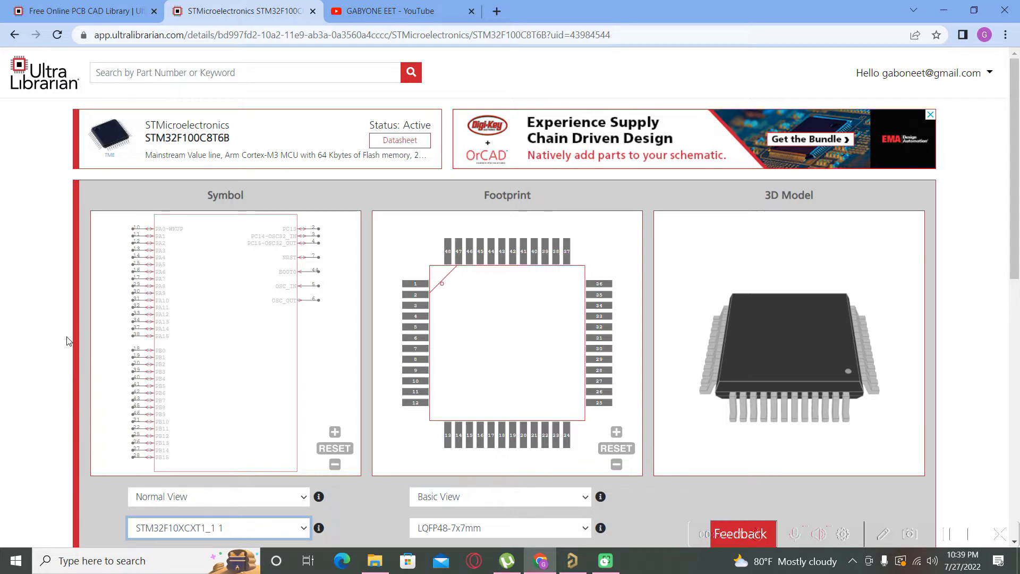
mouse_move(92, 341)
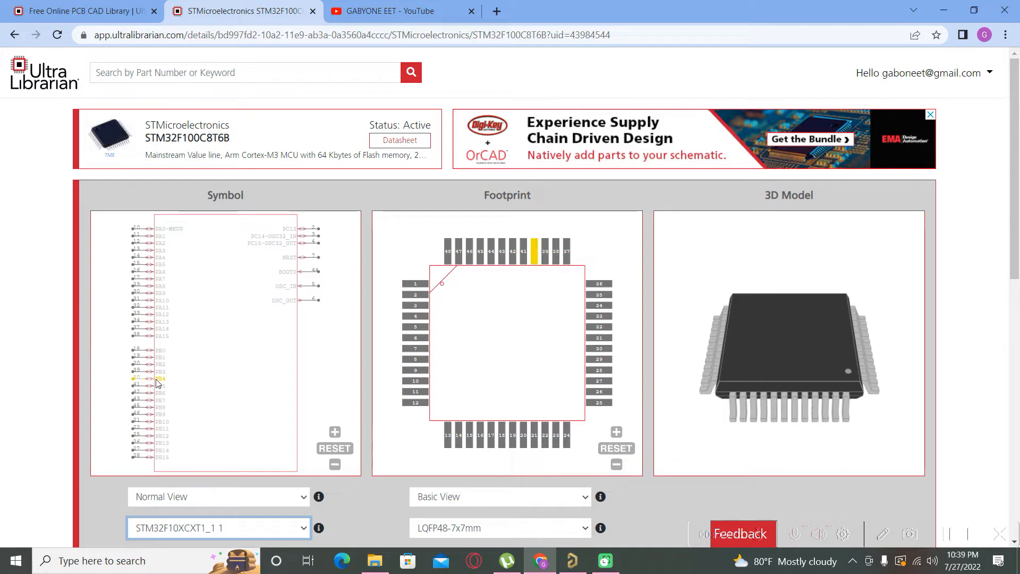
click(218, 528)
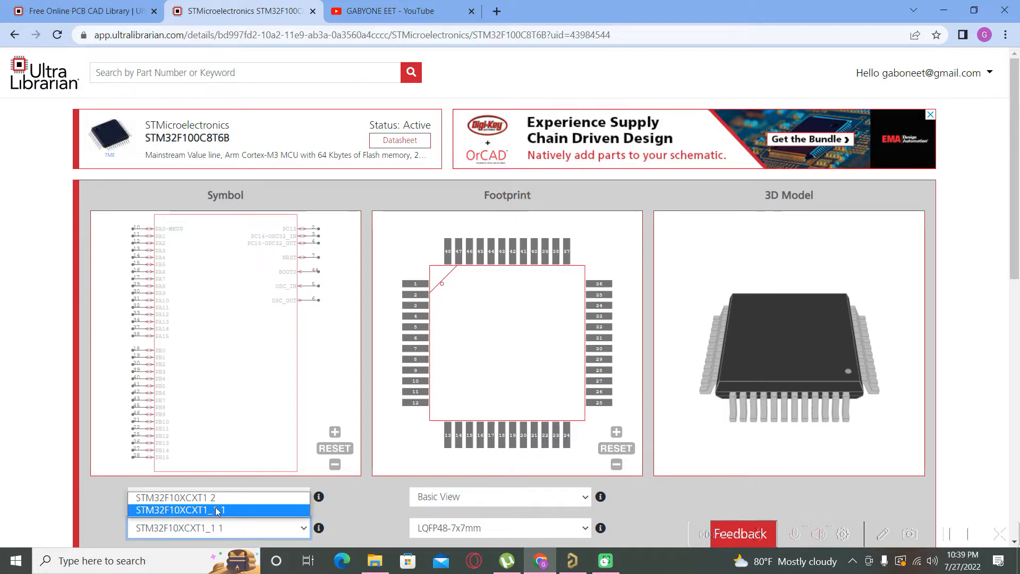
click(189, 497)
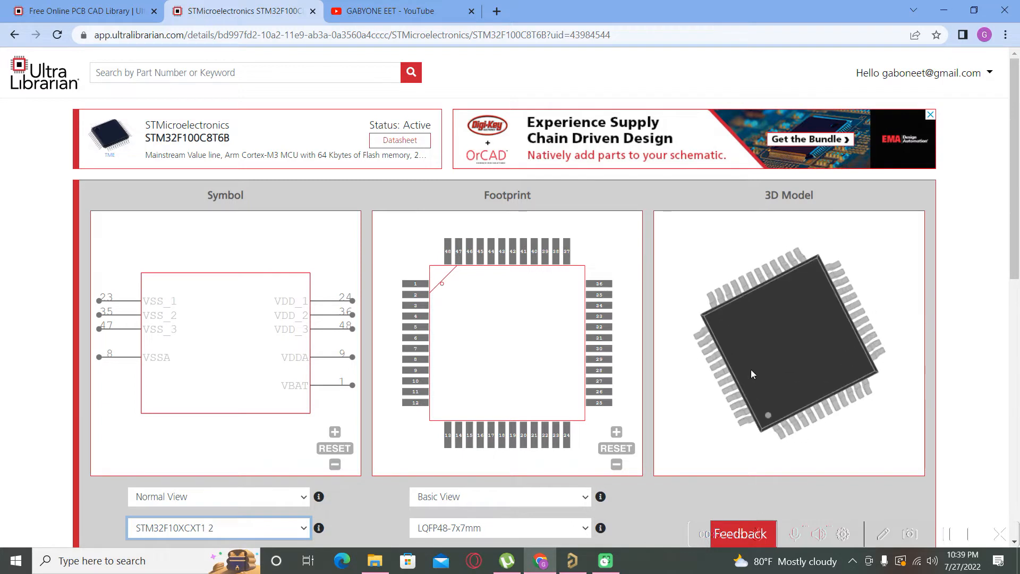
Rotate the 3D model preview to inspect it and review the rest of the page.
drag(781, 358, 751, 373)
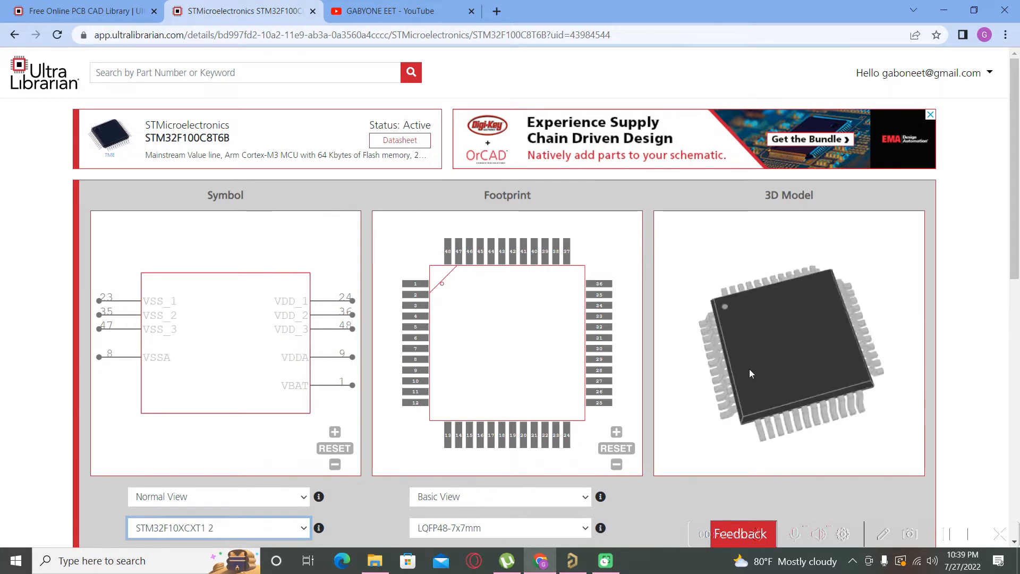
drag(752, 373, 755, 329)
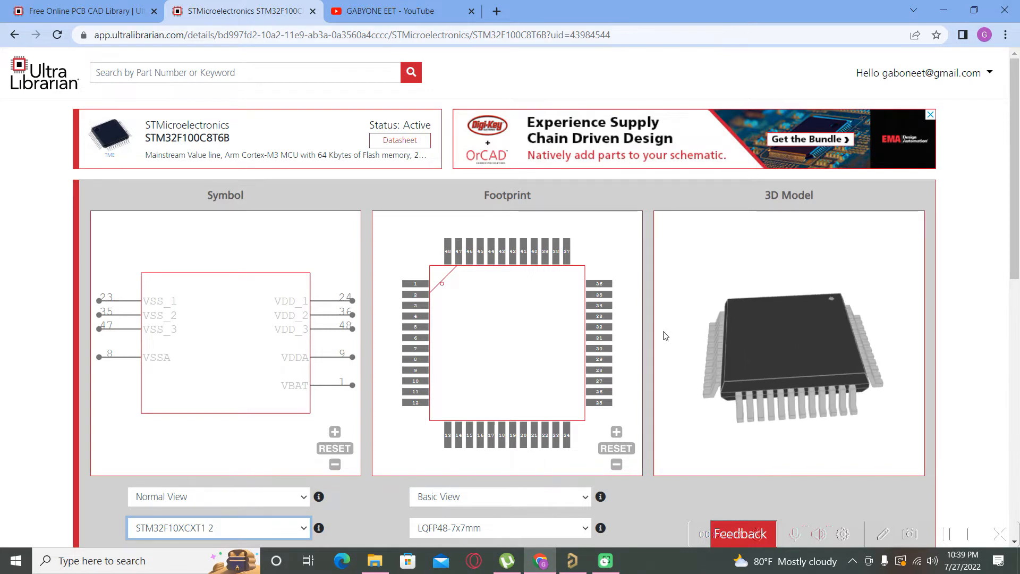
scroll(down, 3)
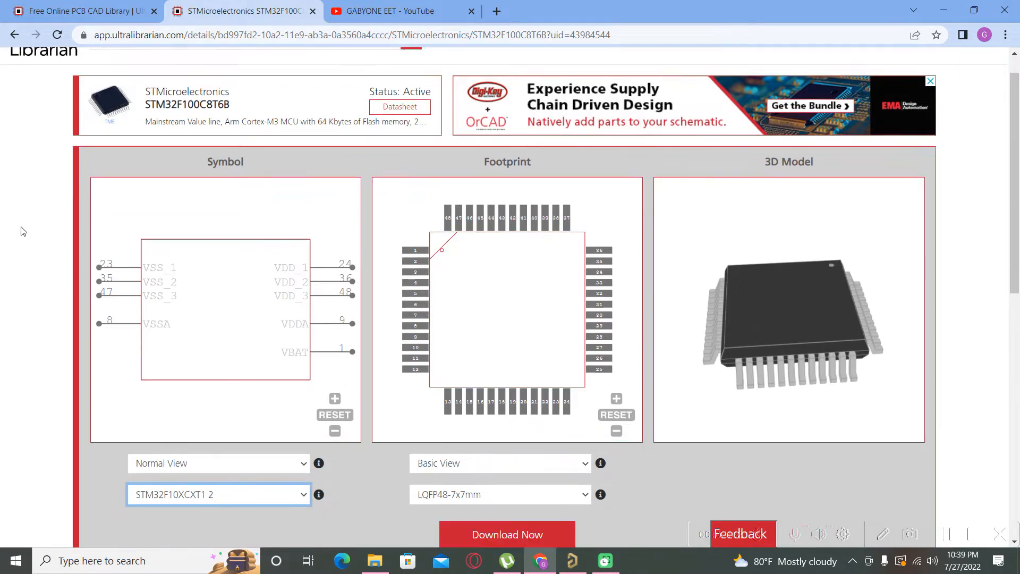
scroll(down, 3)
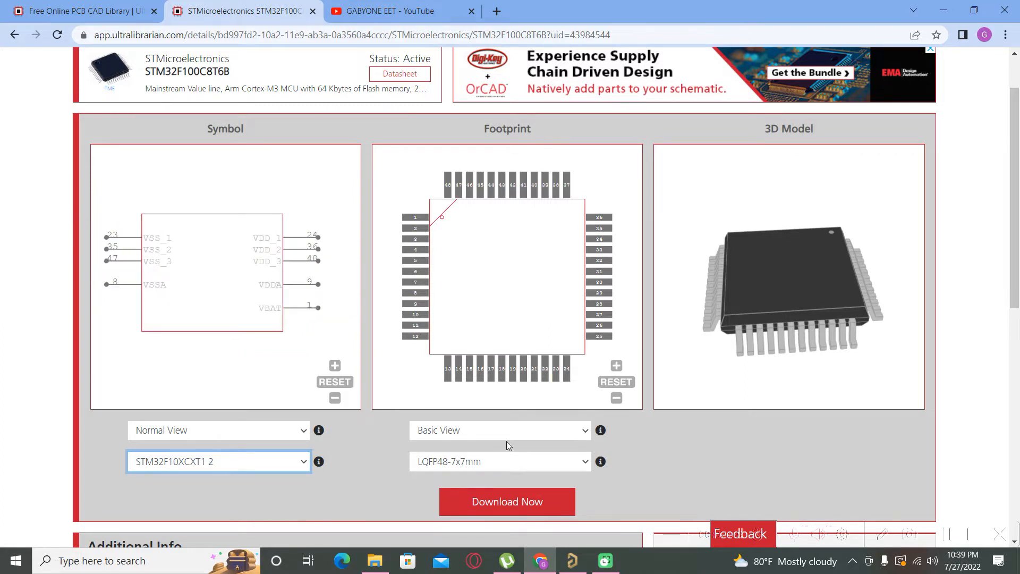
Download the STM32F100C8T6B files in Altium Designer format as ul_STM32F100C8T6B.zip.
click(507, 500)
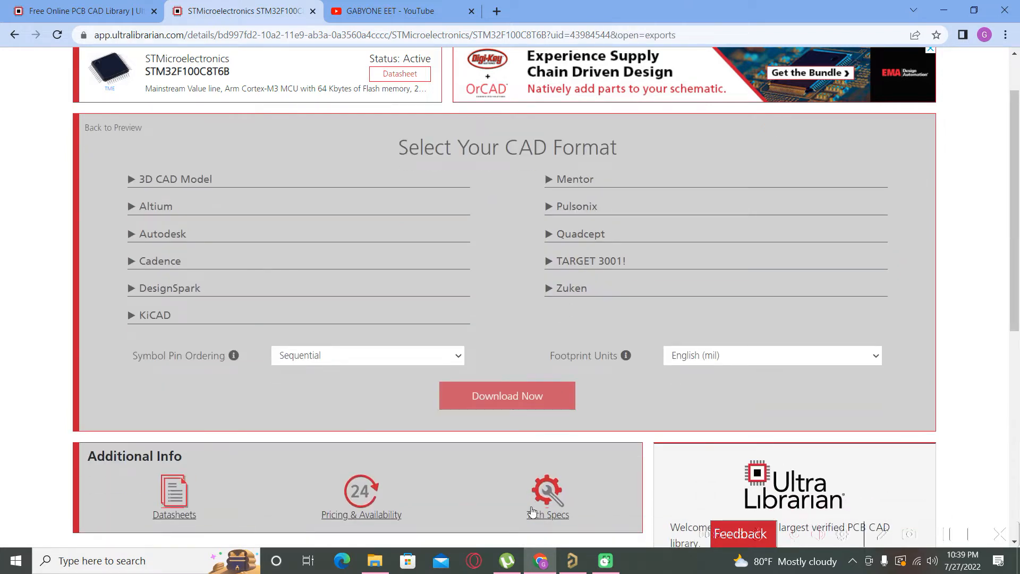
mouse_move(272, 316)
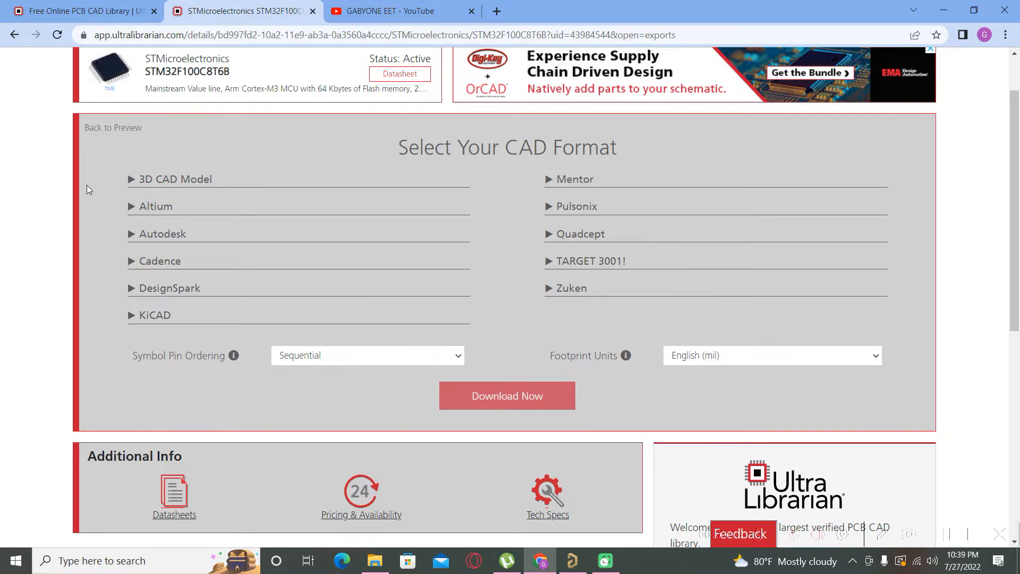
click(156, 206)
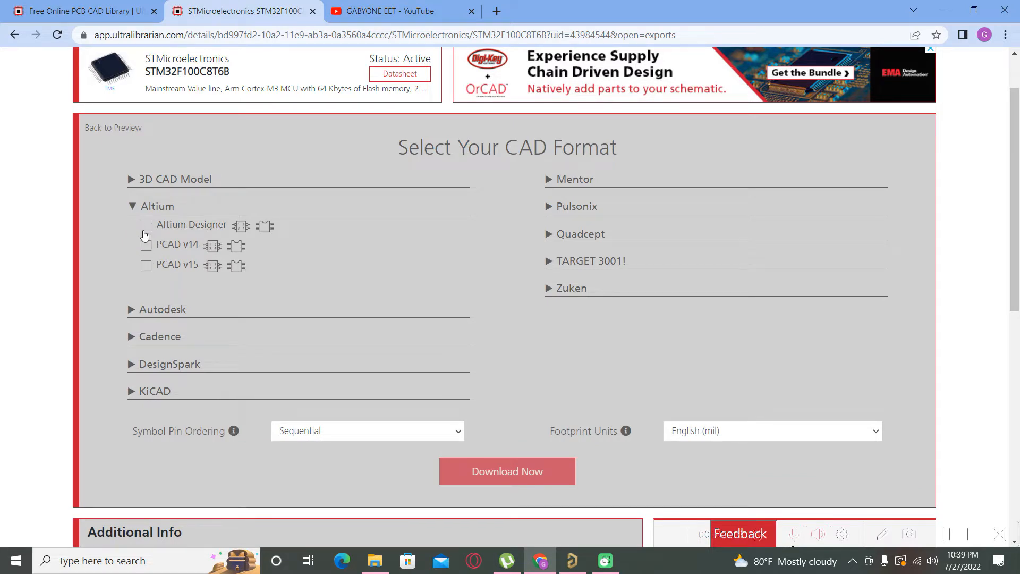
click(145, 225)
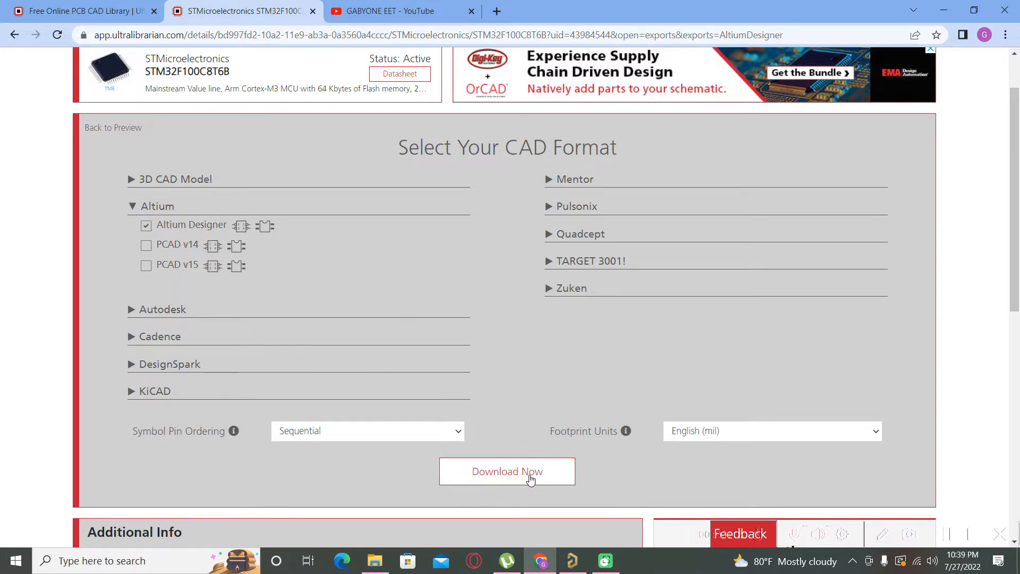
click(507, 471)
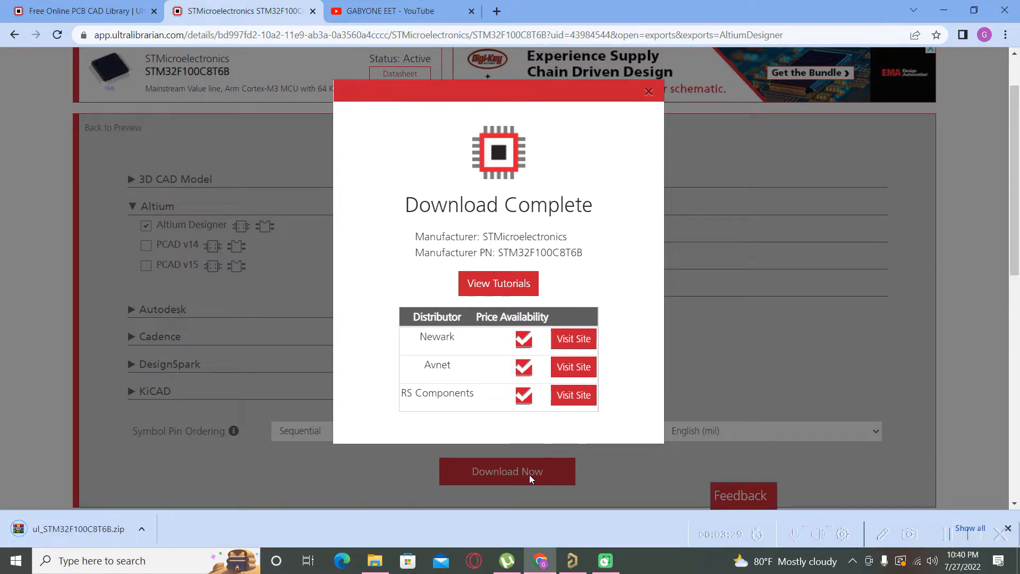
mouse_move(180, 536)
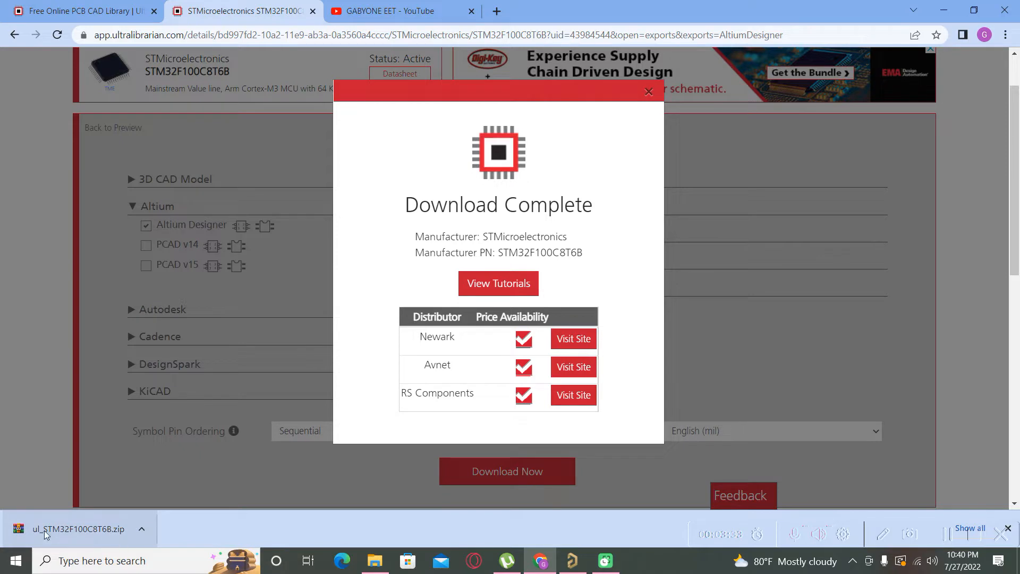
Extract ul_STM32F100C8T6B.zip into Downloads and enter the AltiumDesigner folder.
click(142, 528)
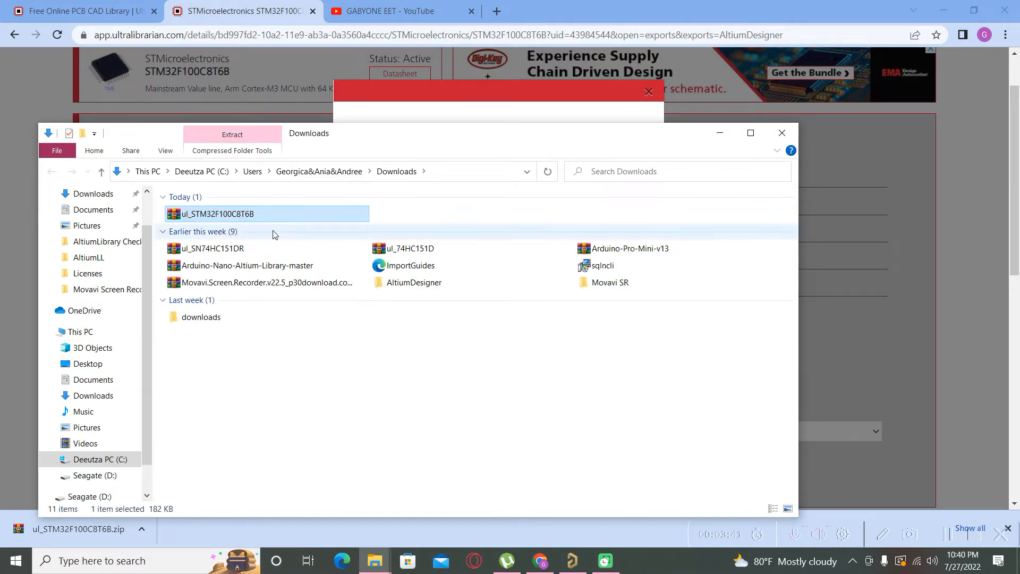
right_click(218, 214)
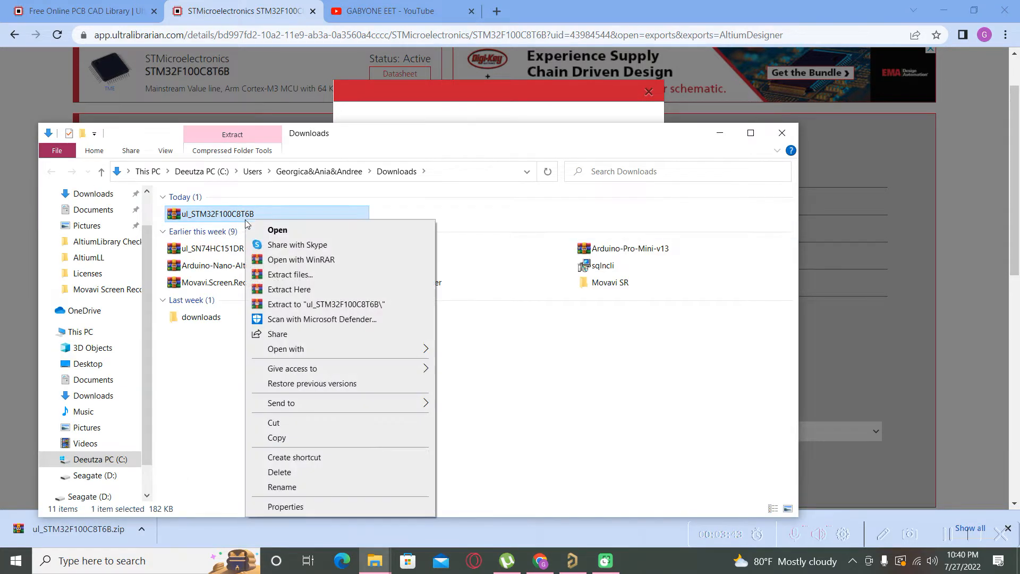
click(289, 289)
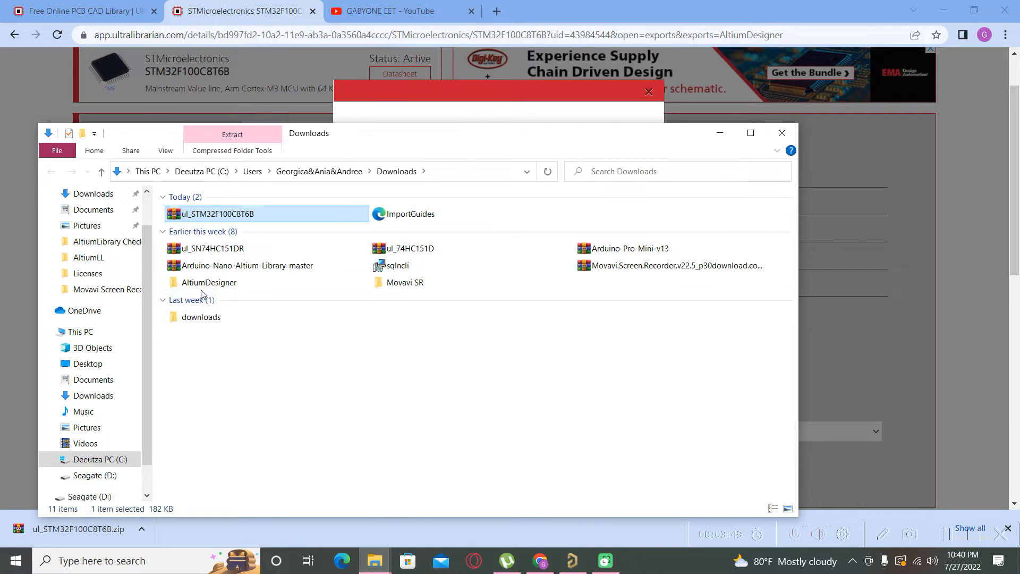
double_click(208, 282)
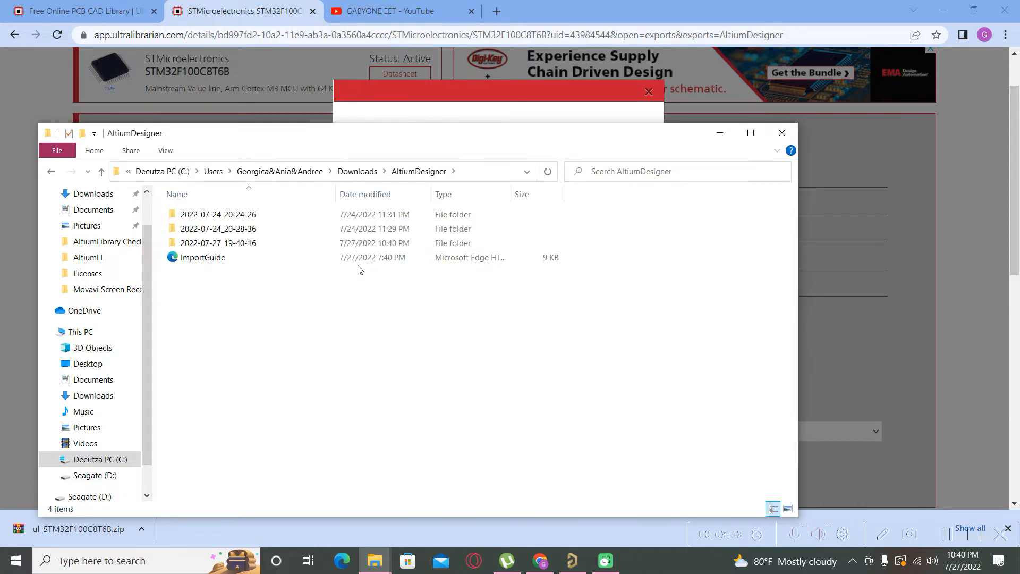
Enter the 2022-07-27_19-40-16 export folder and review the STEP model, text file and import scripts.
click(217, 243)
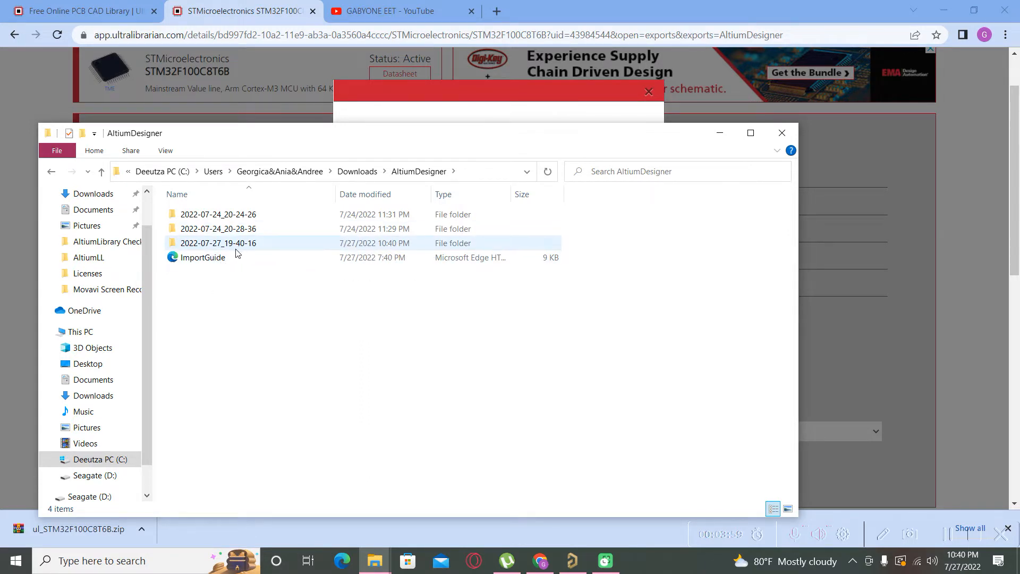
click(202, 257)
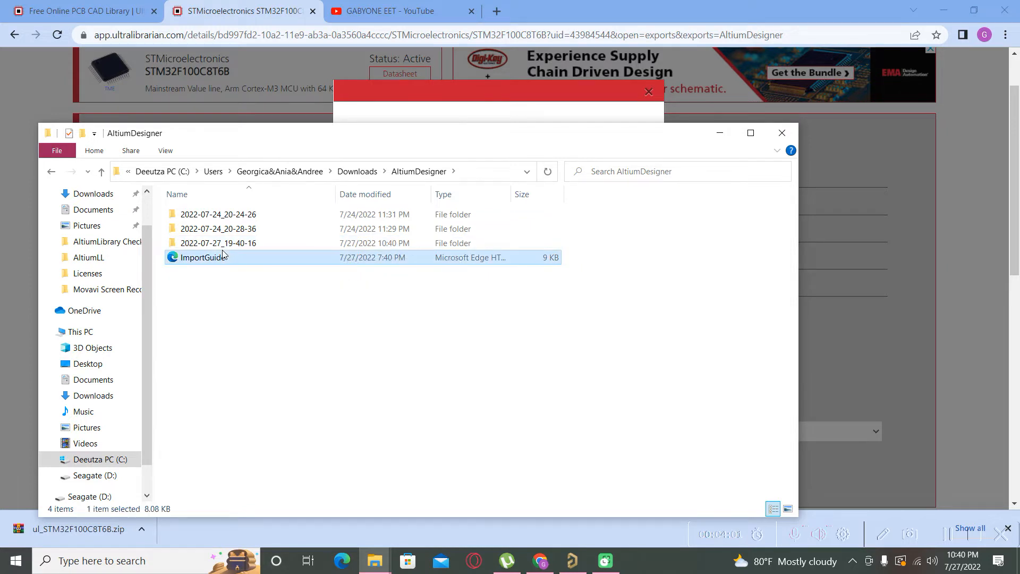
double_click(218, 243)
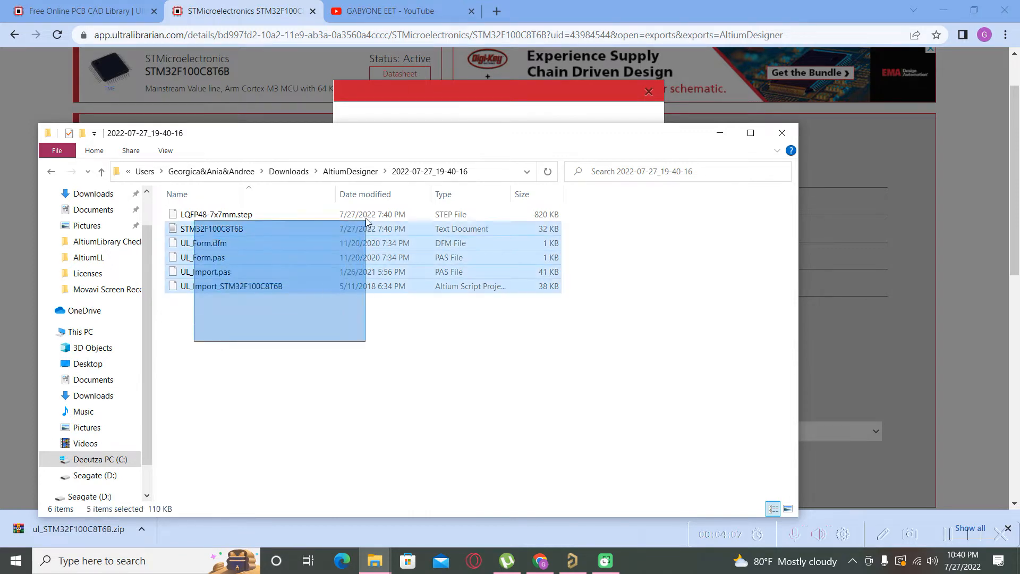
click(205, 315)
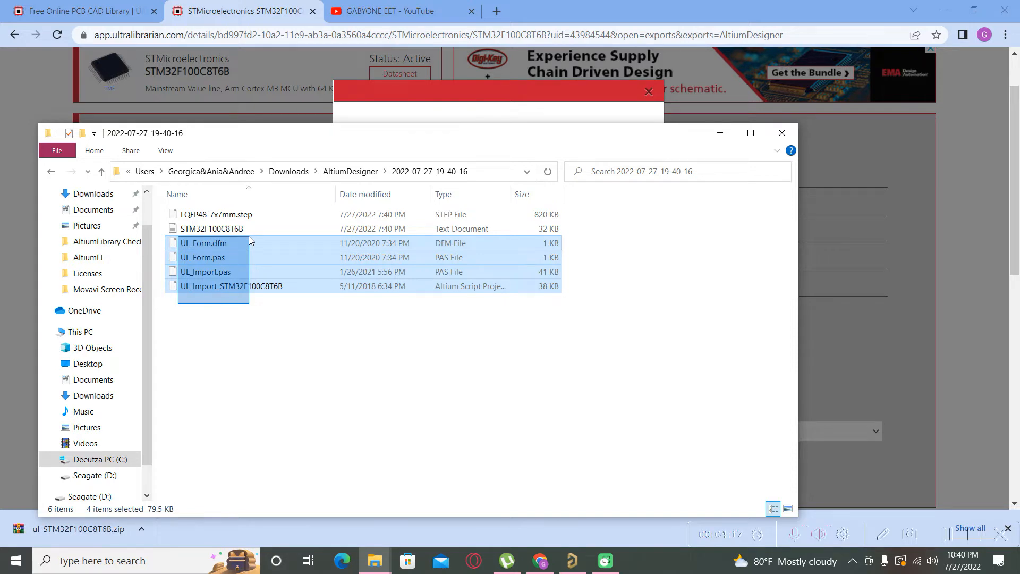
click(220, 338)
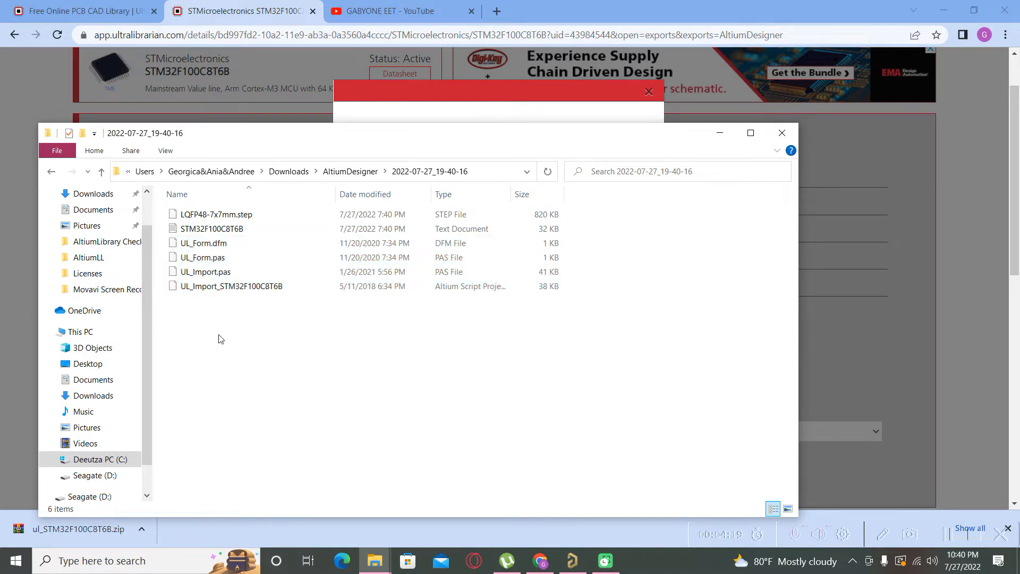
click(205, 242)
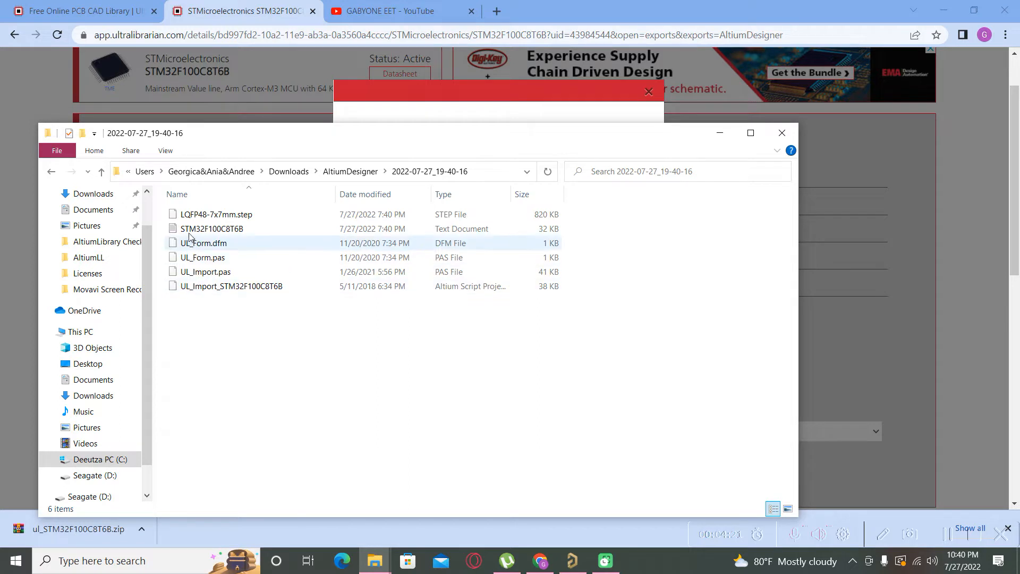
click(216, 214)
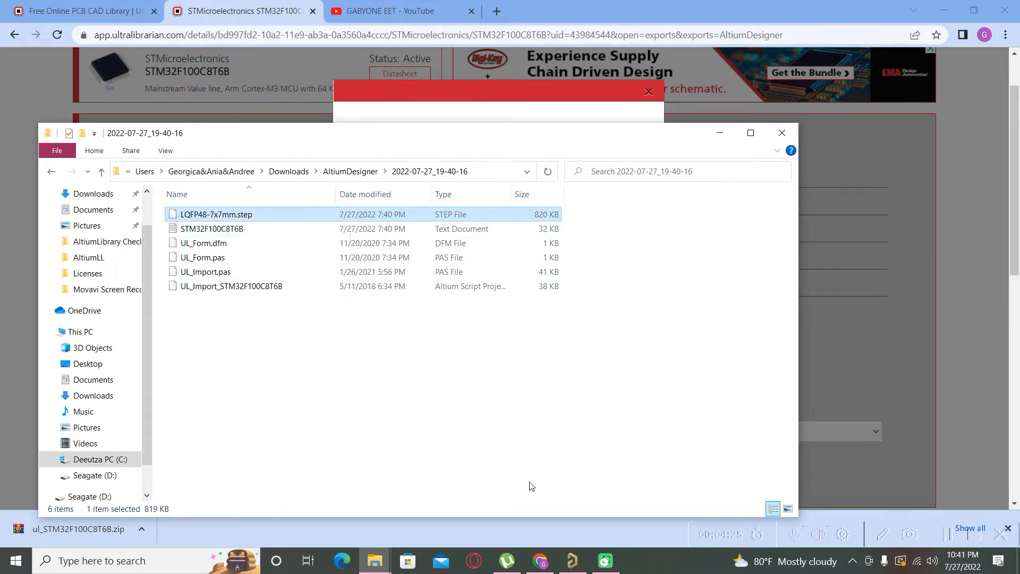
mouse_move(571, 560)
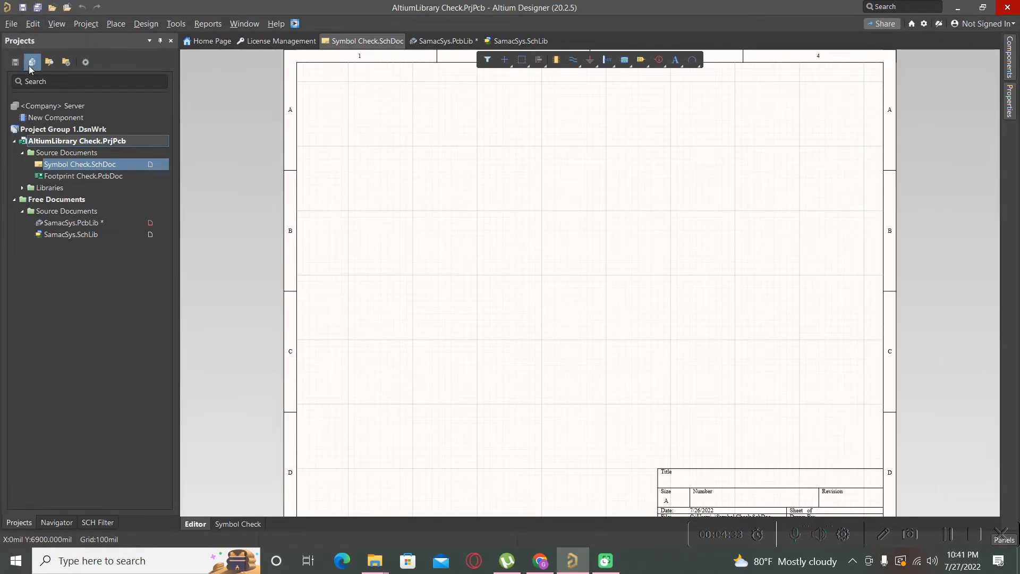
Load the UL_Import_STM32F100C8T6B script project from Downloads > AltiumDesigner > 2022-07-27_19-40-16.
click(10, 23)
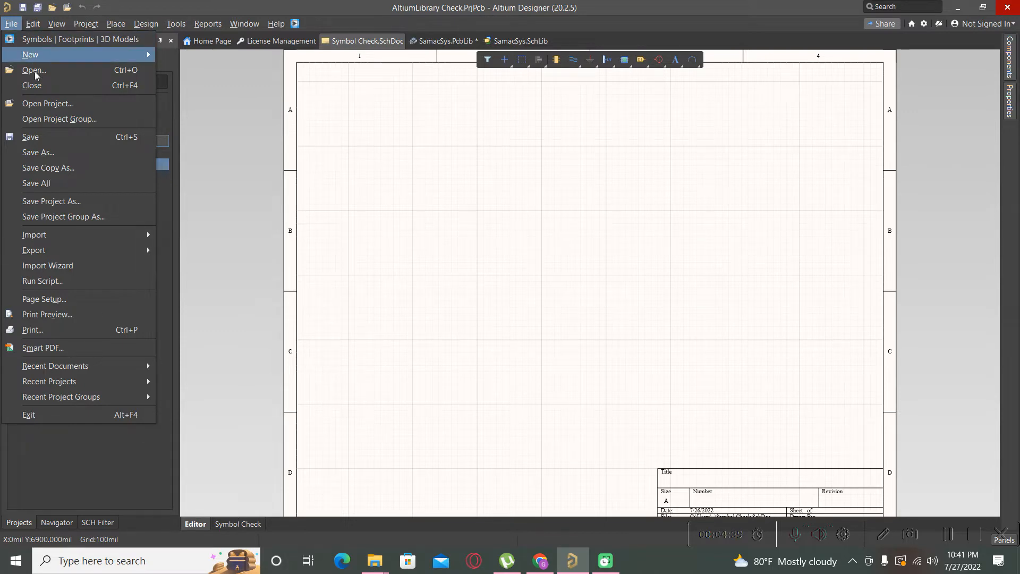
click(33, 71)
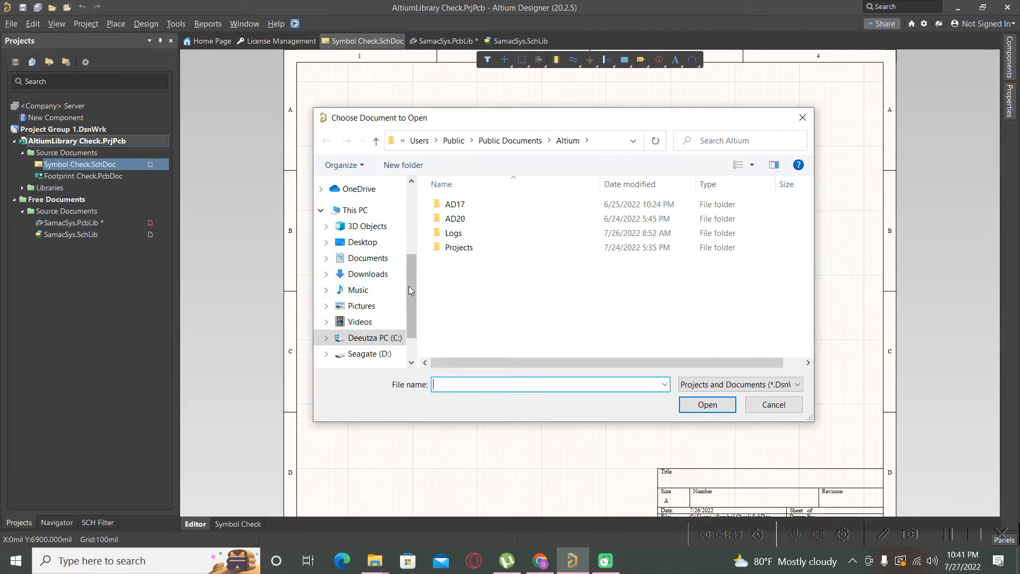
click(368, 273)
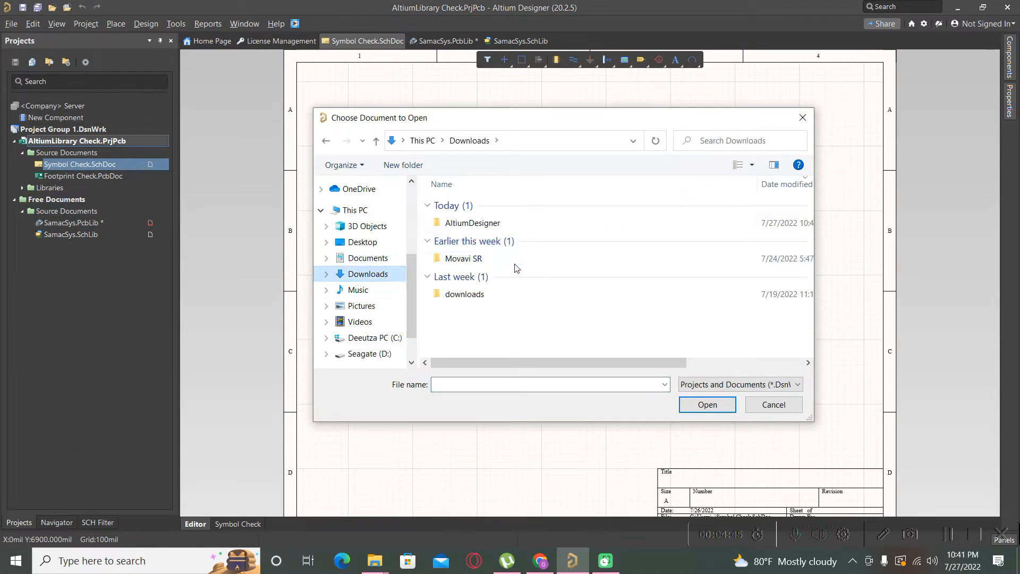
click(471, 222)
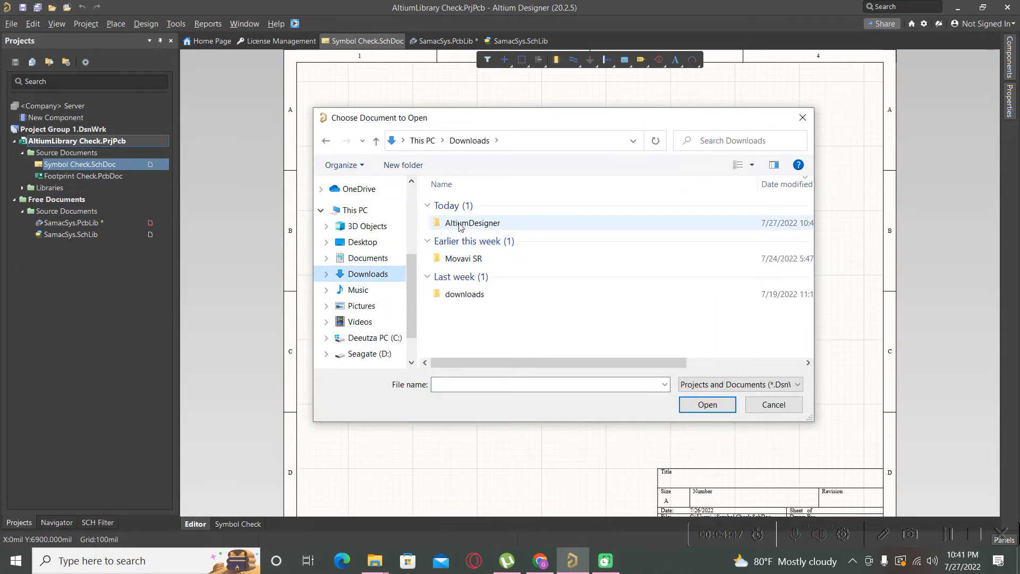
double_click(471, 222)
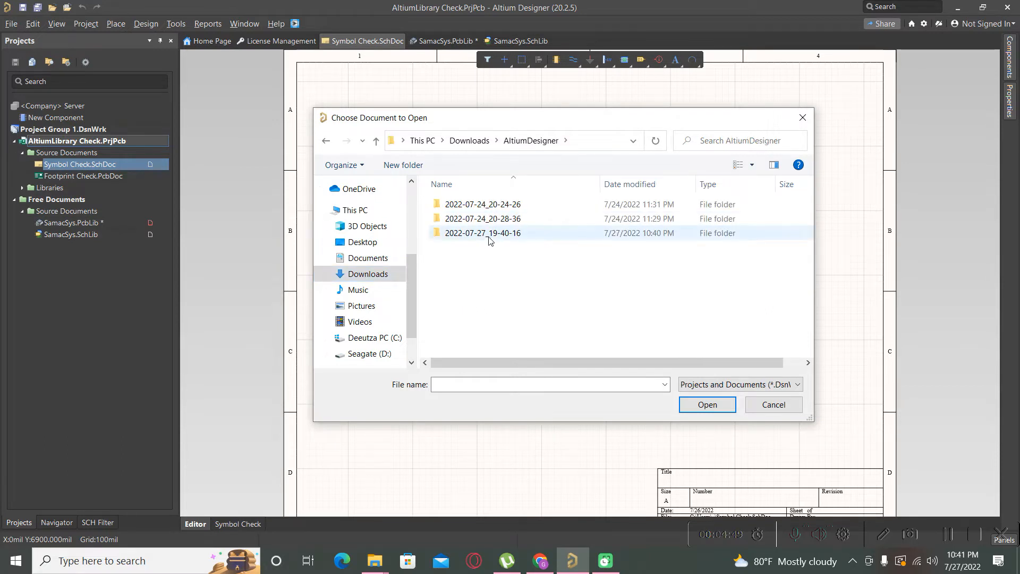
double_click(483, 232)
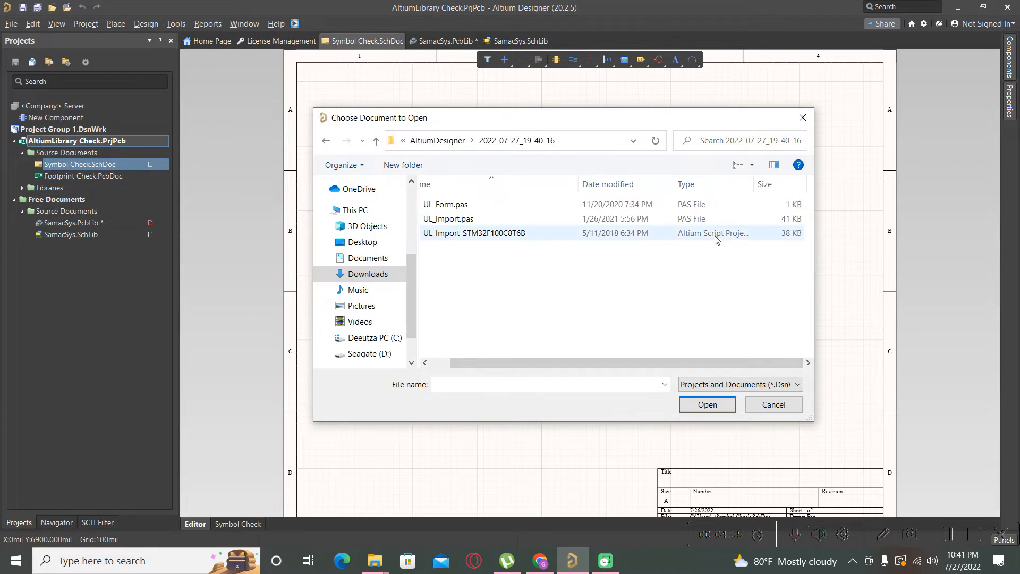
click(474, 233)
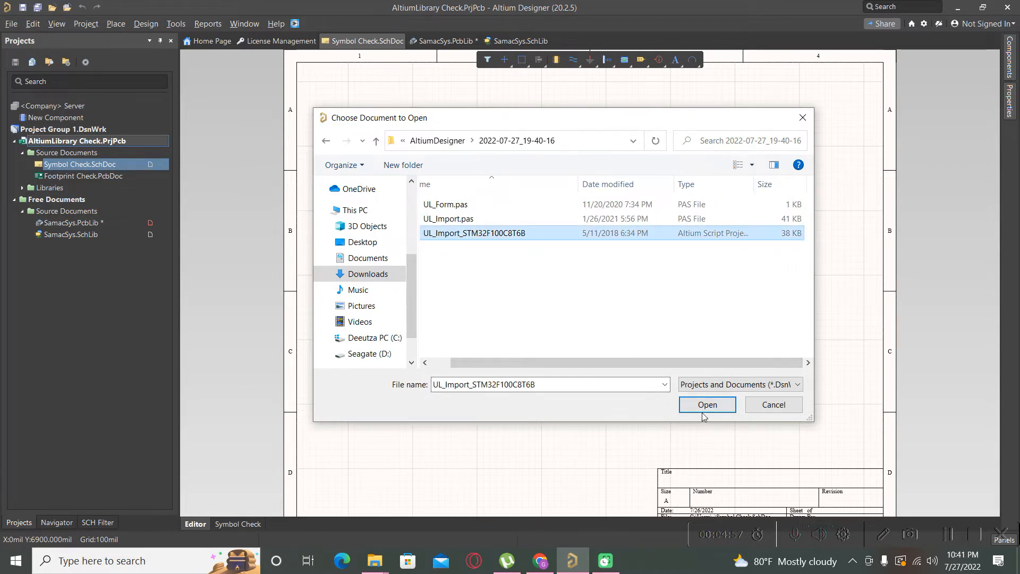
click(707, 404)
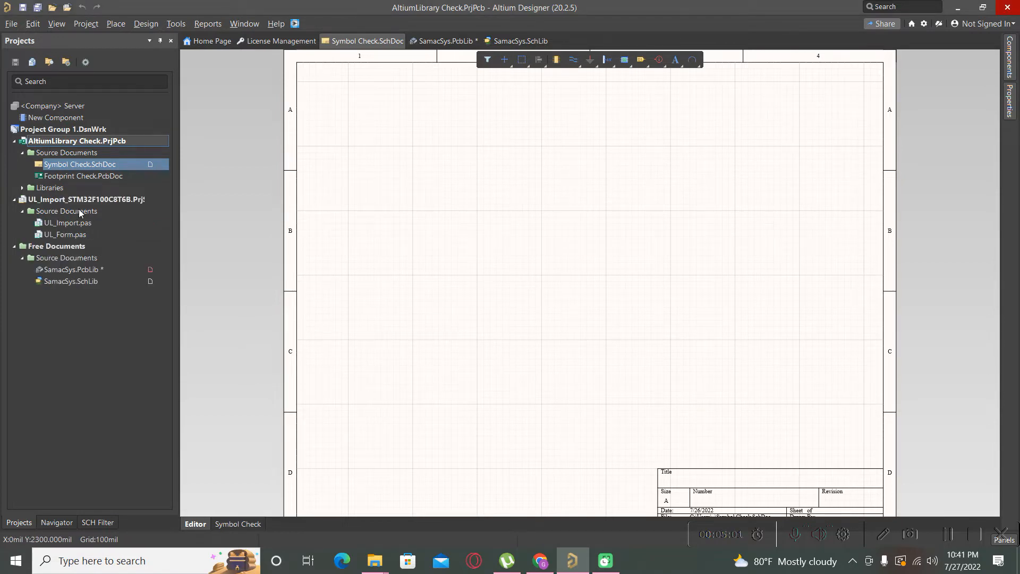
mouse_move(122, 253)
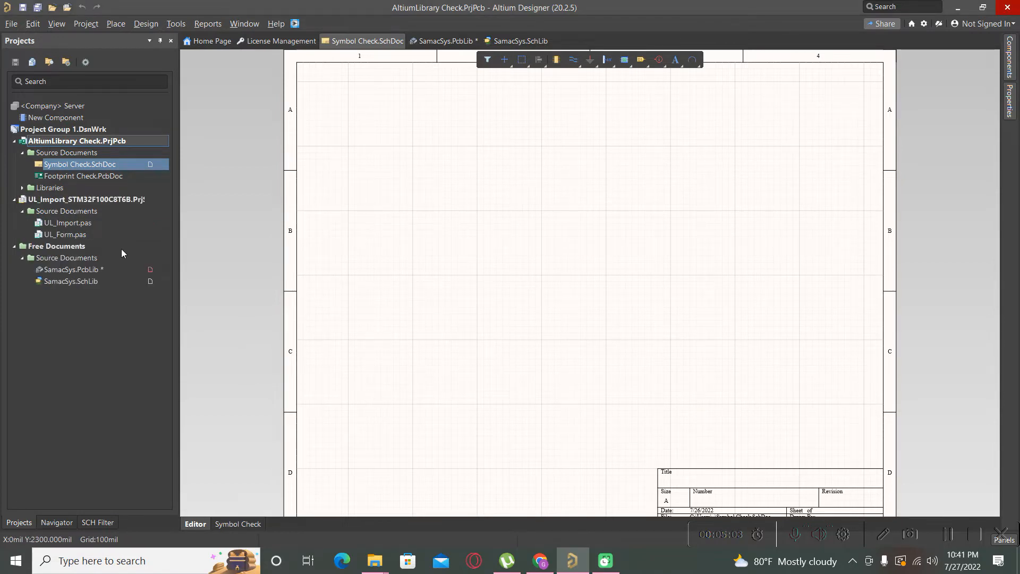
Bring up UL_Import.pas in the script editor and run it via Run > Run.
click(85, 199)
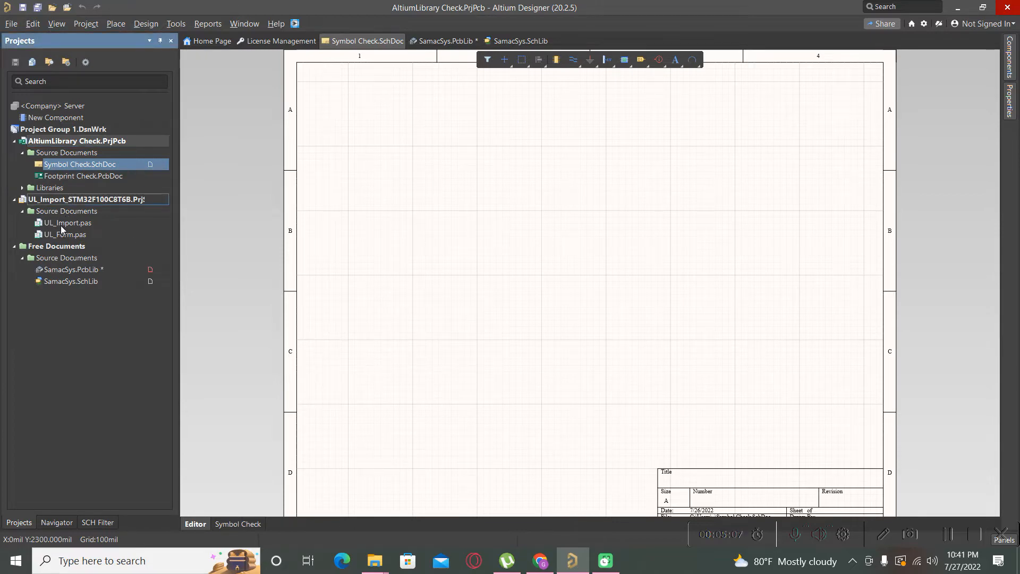
mouse_move(66, 222)
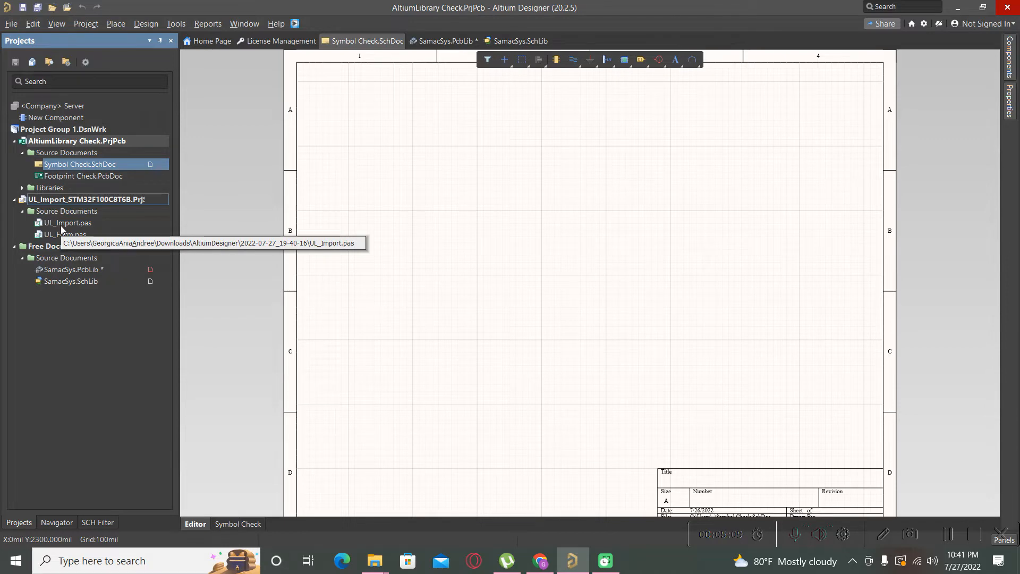
double_click(67, 222)
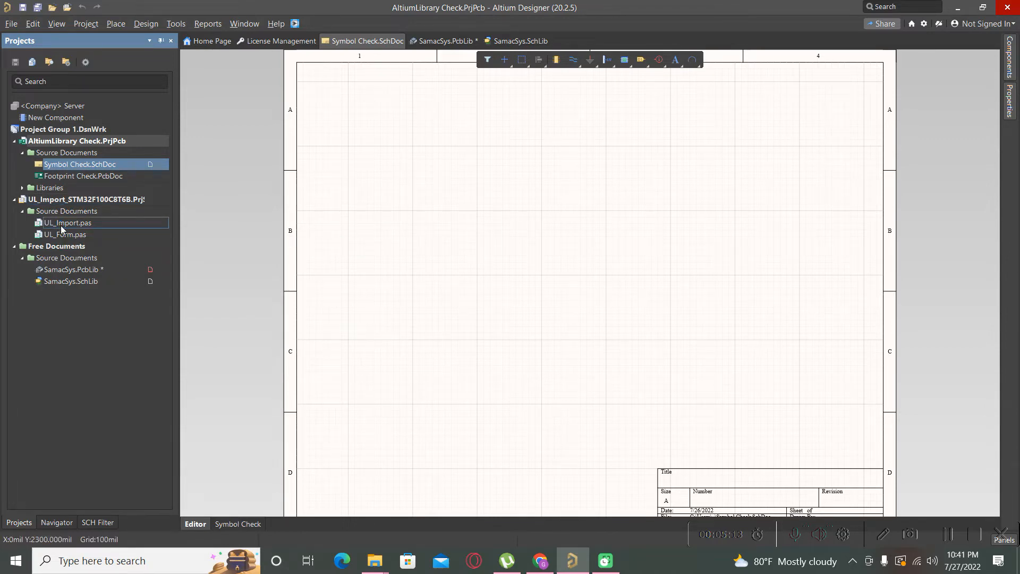
double_click(66, 222)
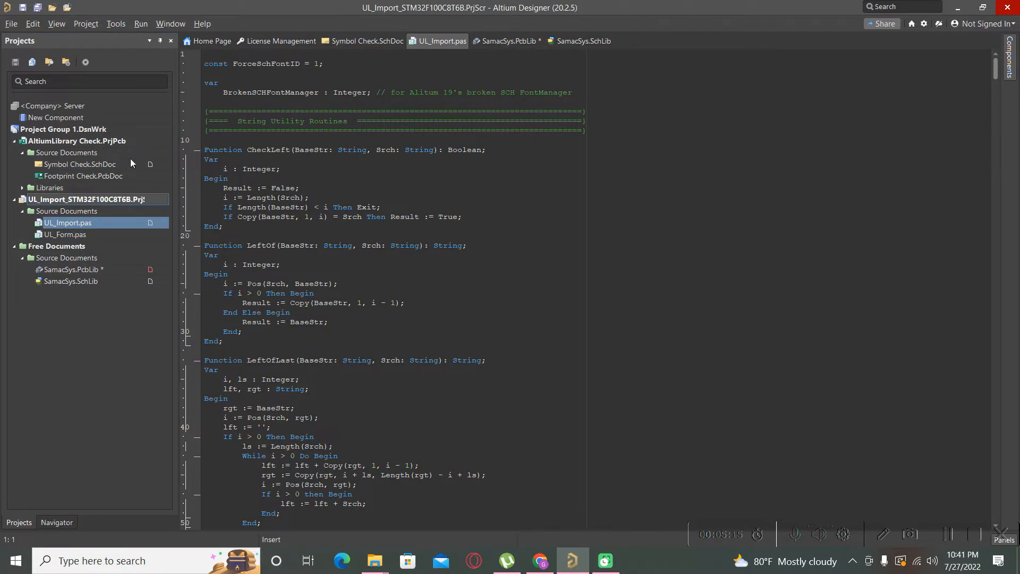
mouse_move(121, 47)
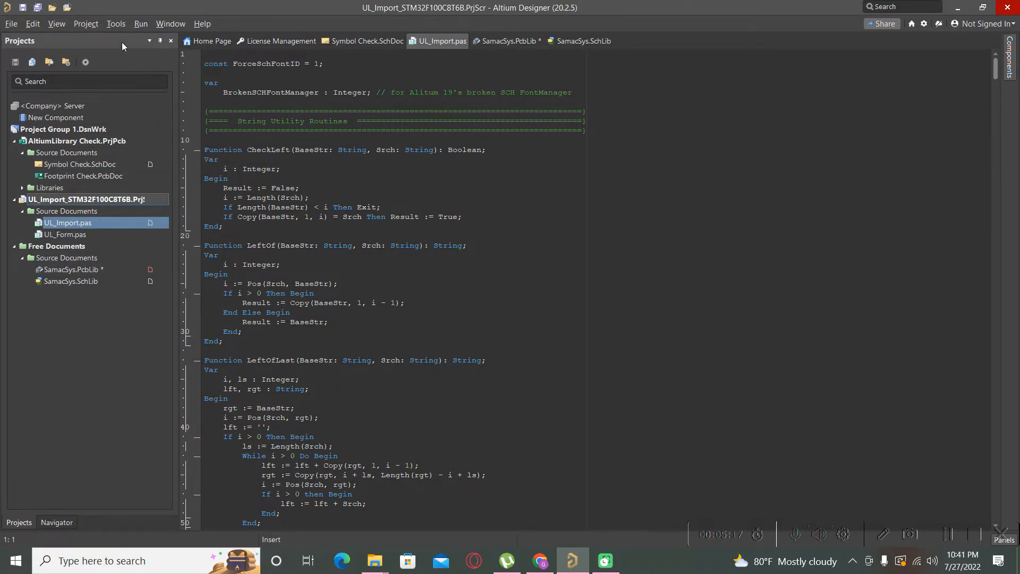
mouse_move(140, 23)
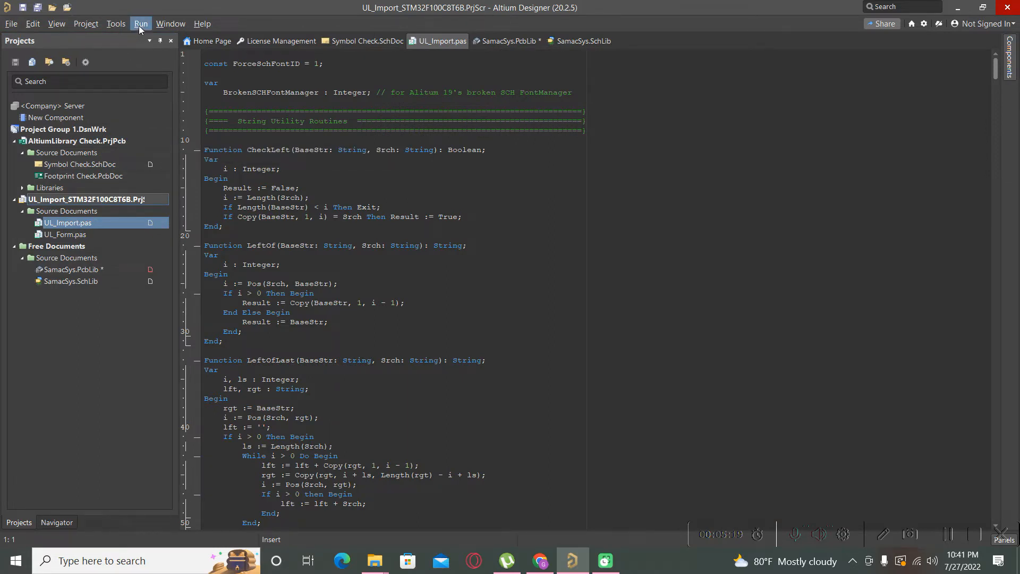
click(140, 23)
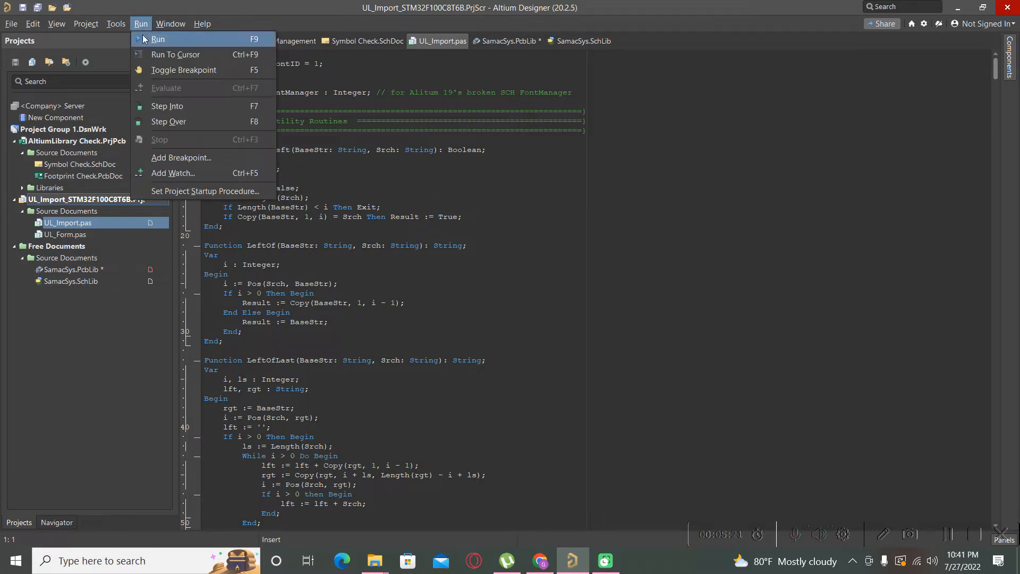
click(158, 40)
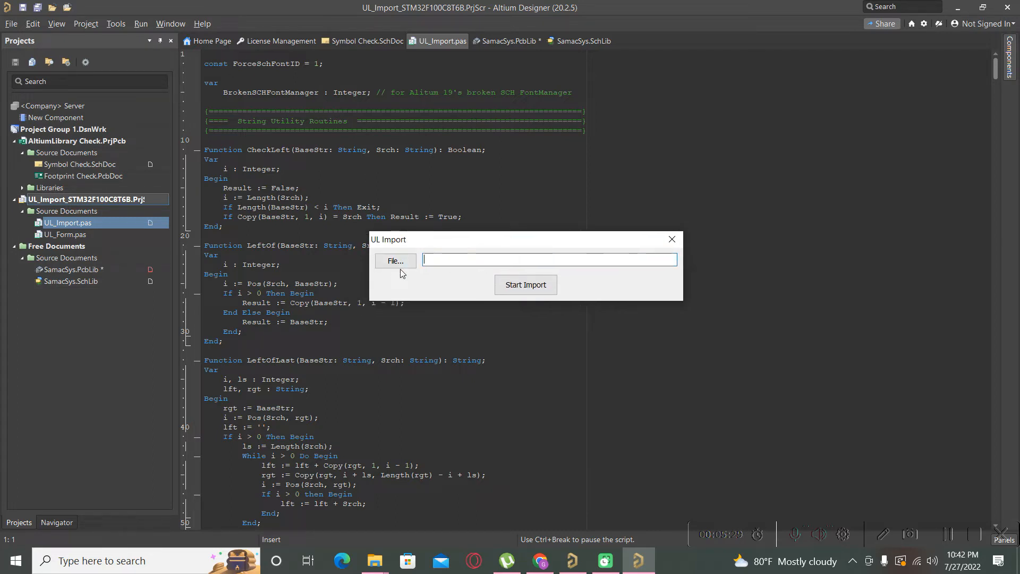
mouse_move(393, 269)
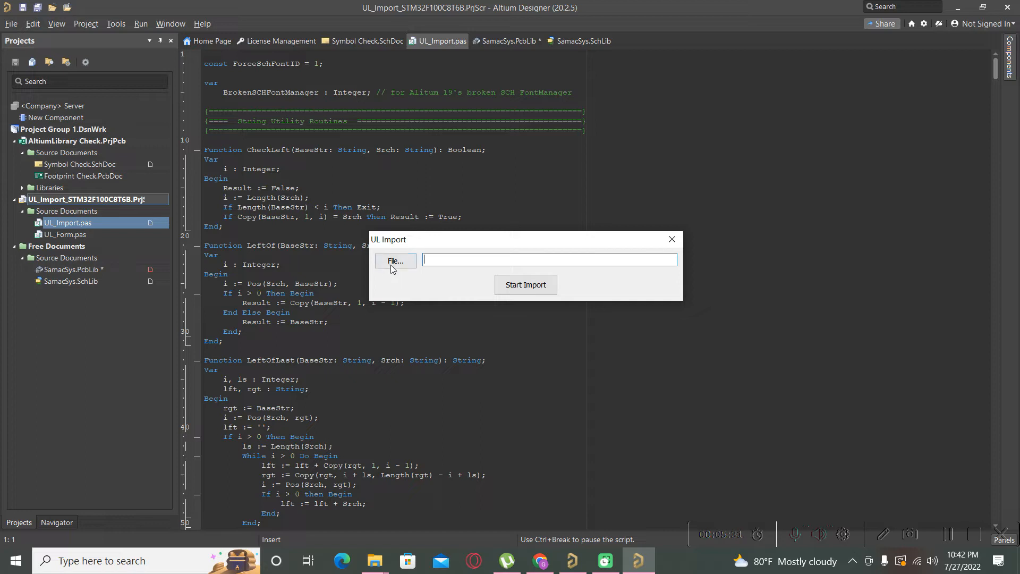
Choose the STM32F100C8T6B output text file, start the import and dismiss the FontManager notice.
click(395, 262)
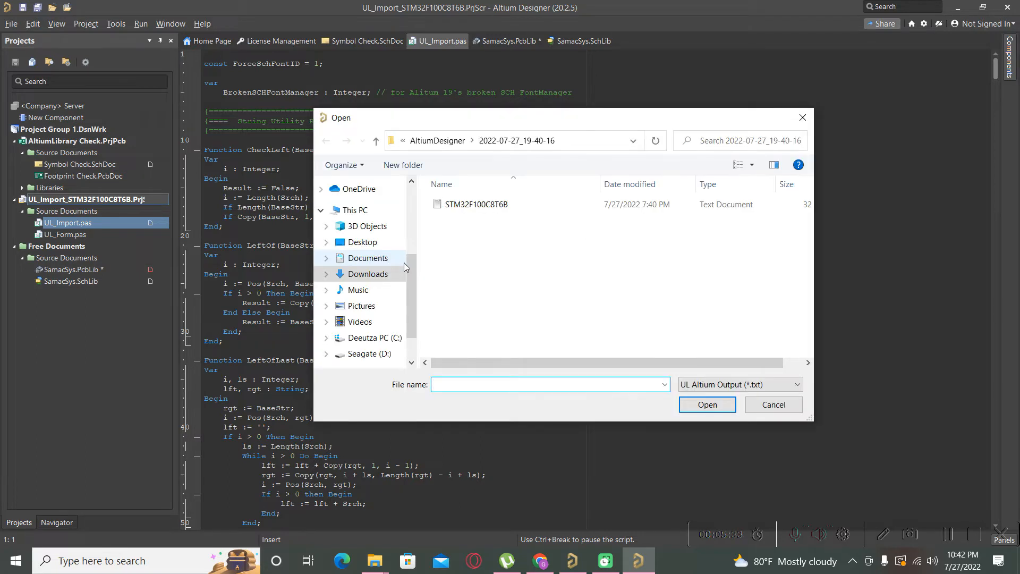
click(476, 204)
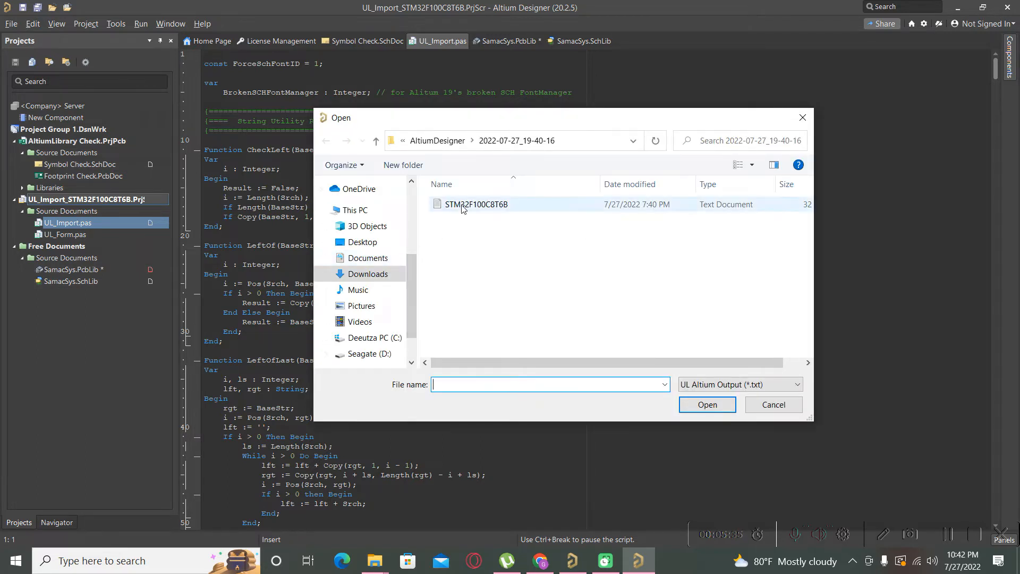
click(476, 204)
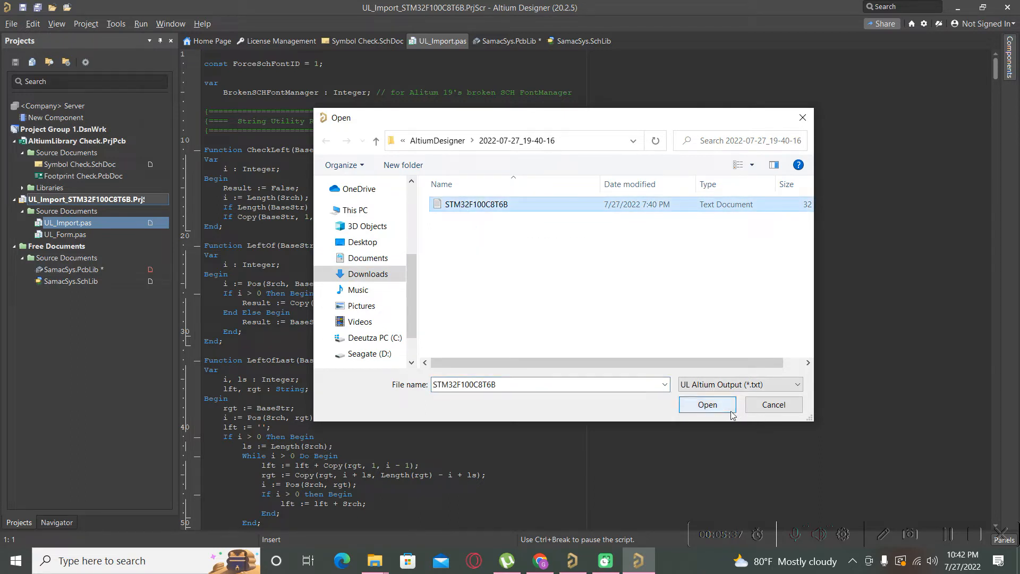
click(707, 405)
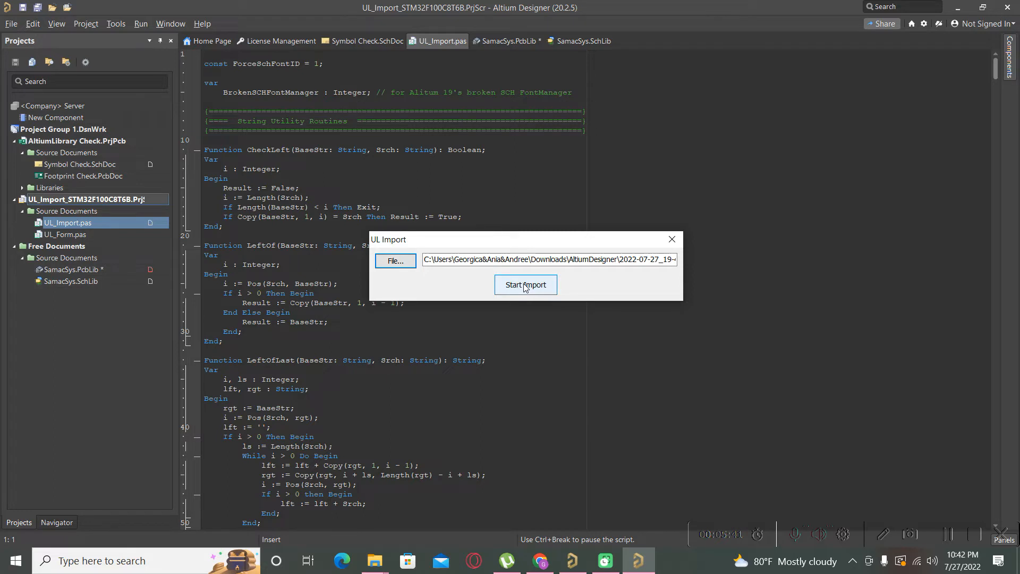
click(525, 285)
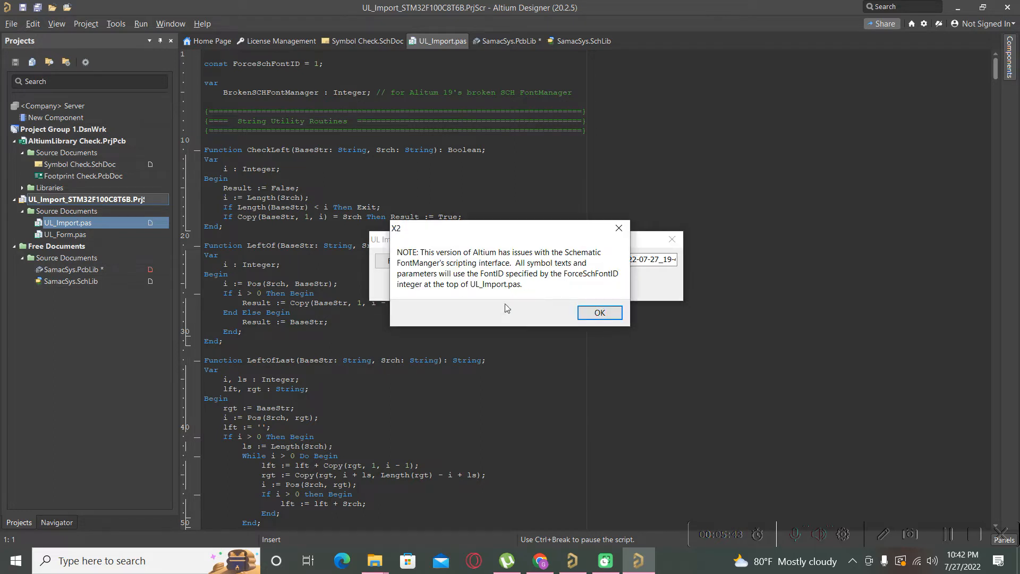
mouse_move(491, 274)
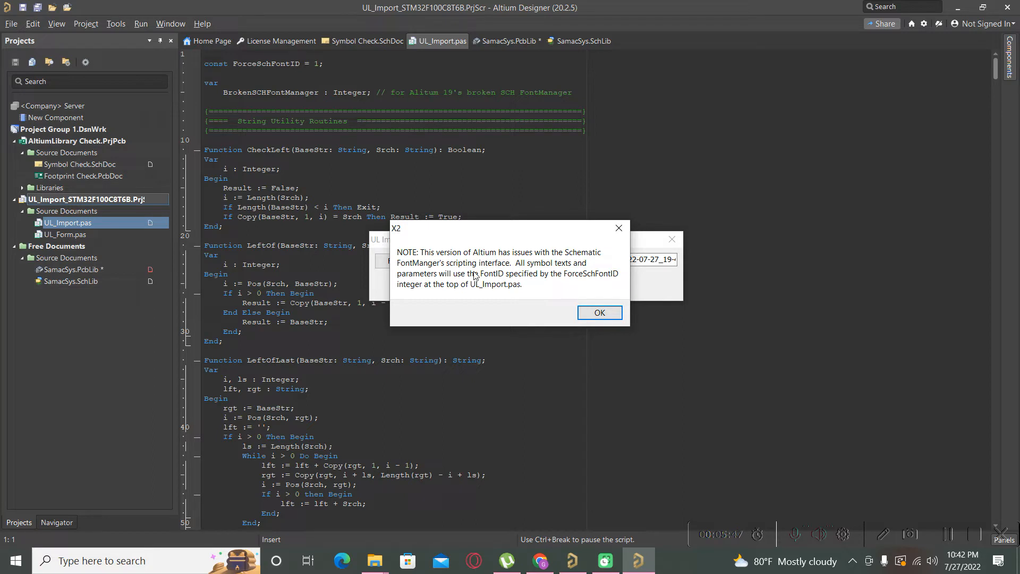
mouse_move(575, 269)
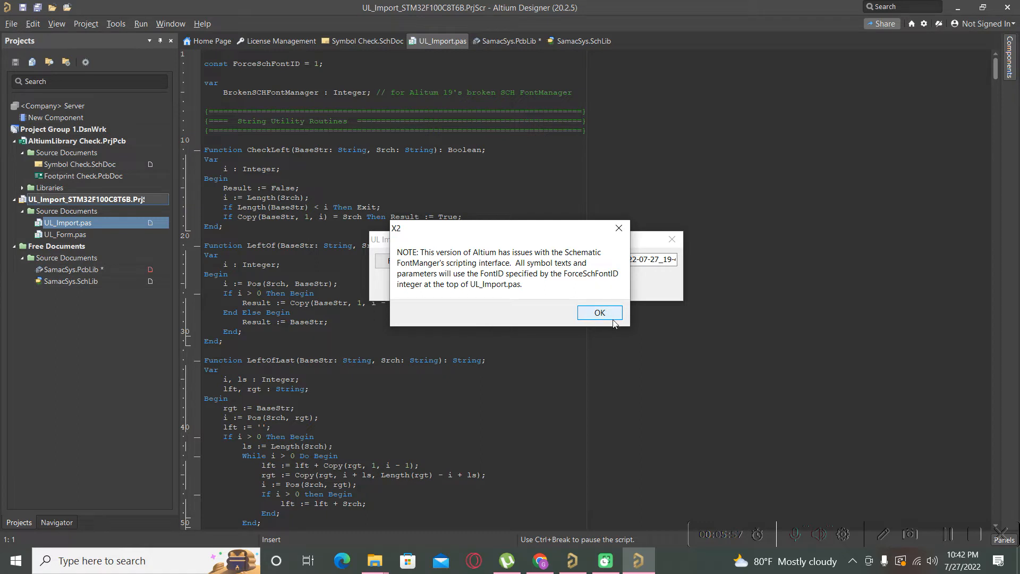
click(599, 313)
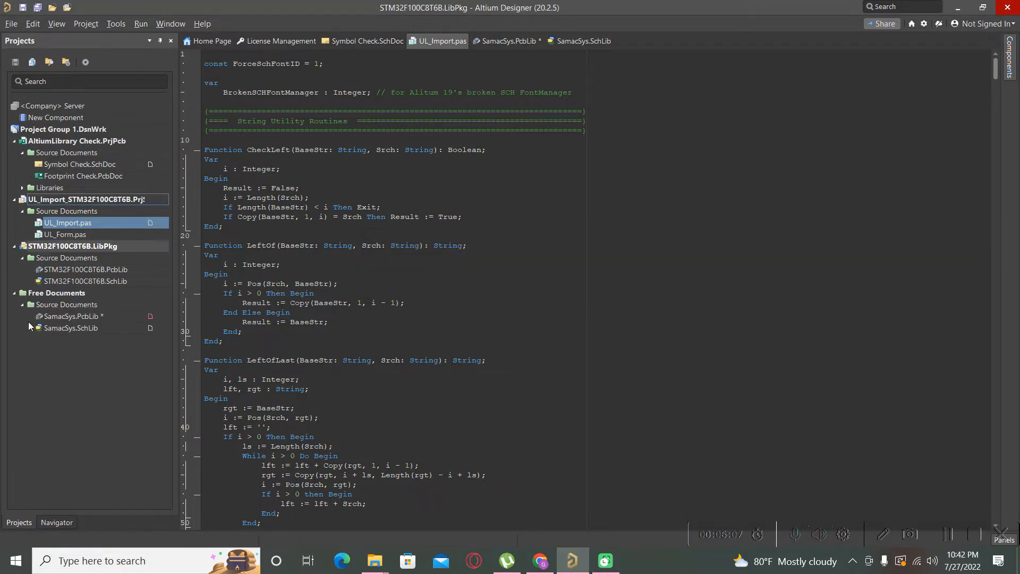
View the imported STM32F100C8T6B.SchLib symbol with its LQFP48-7x7mm footprint.
click(73, 246)
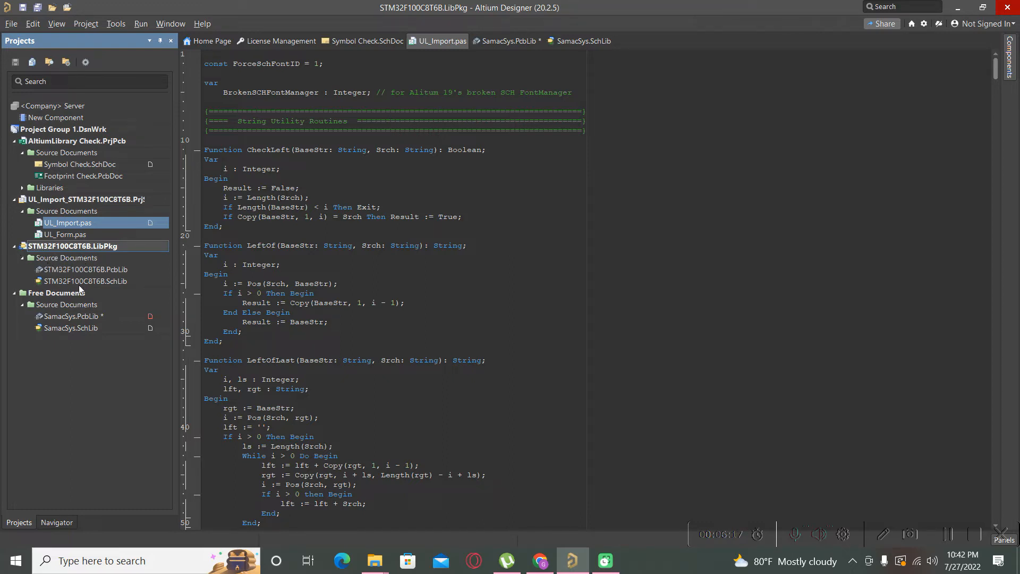
click(85, 280)
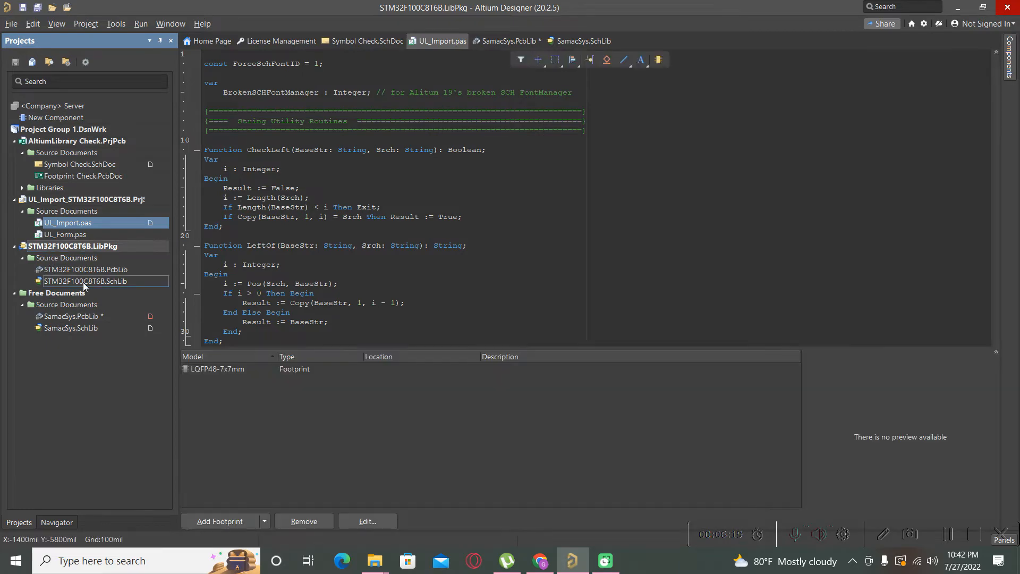
double_click(85, 281)
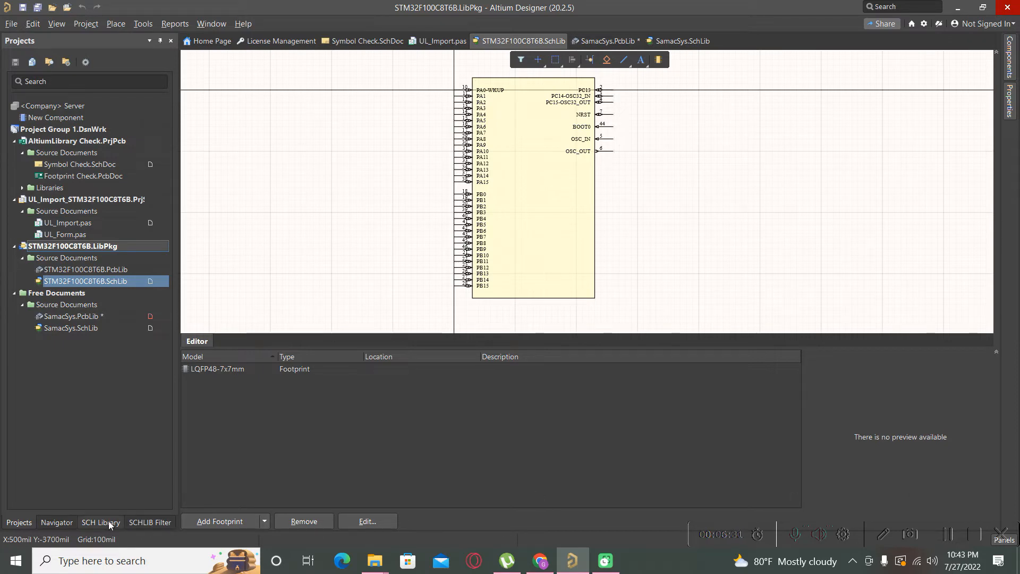
click(100, 522)
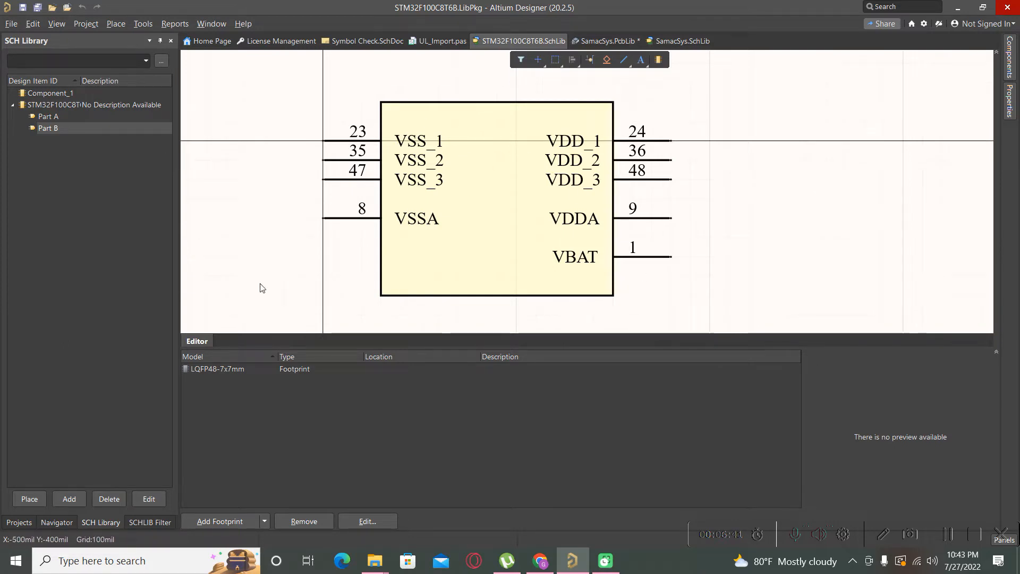
mouse_move(471, 143)
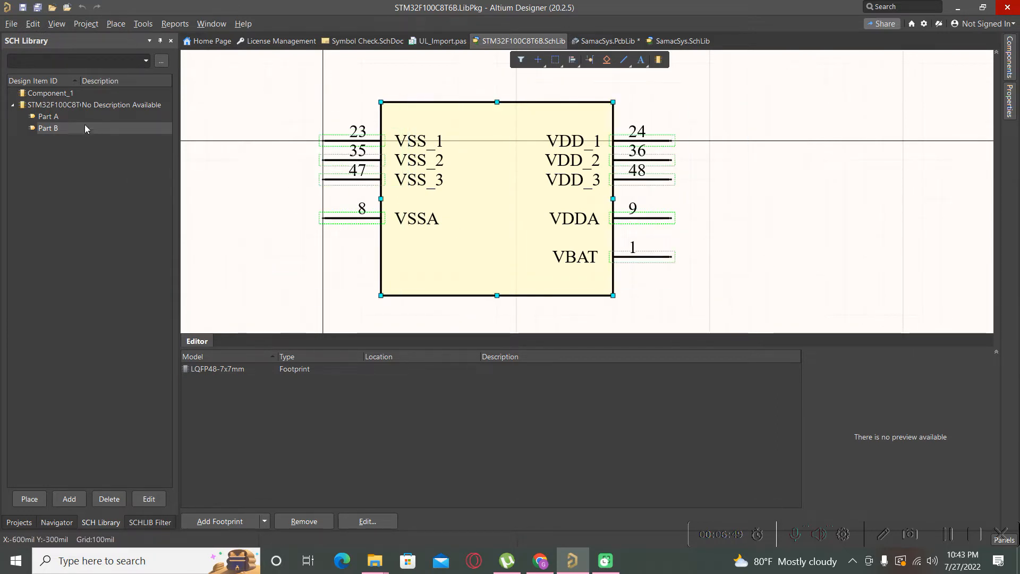
click(49, 117)
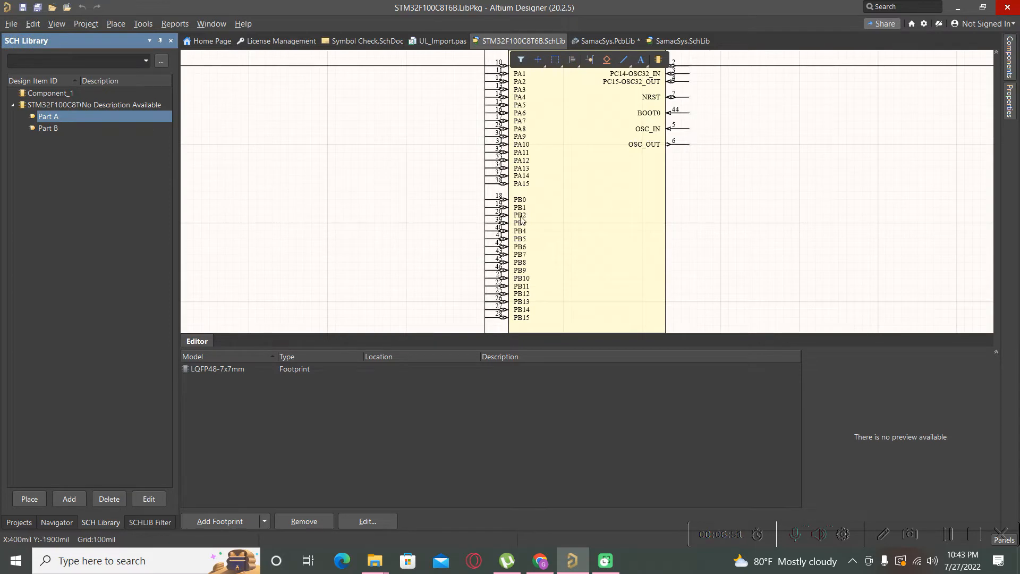
mouse_move(715, 217)
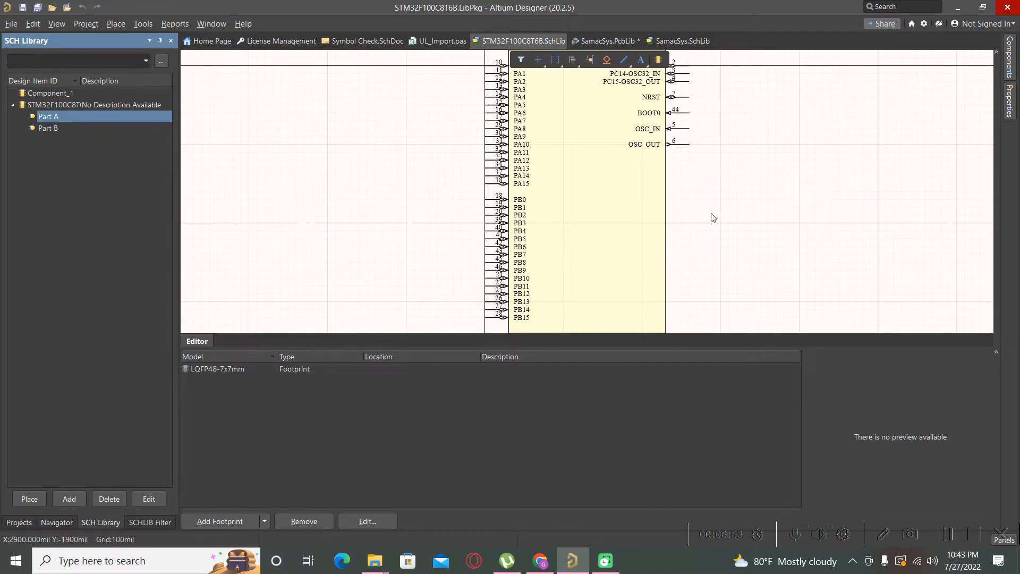
mouse_move(787, 286)
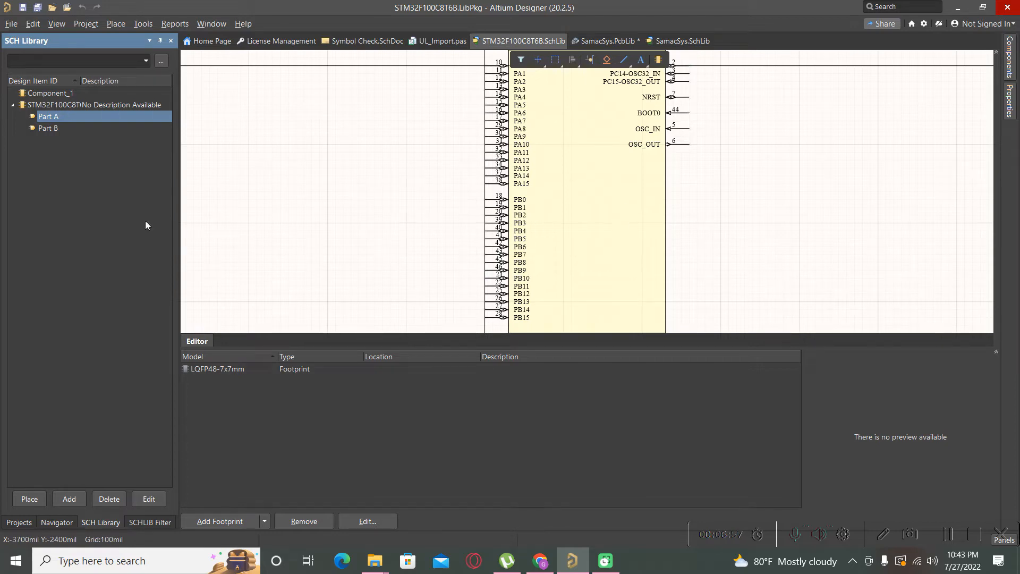
mouse_move(47, 155)
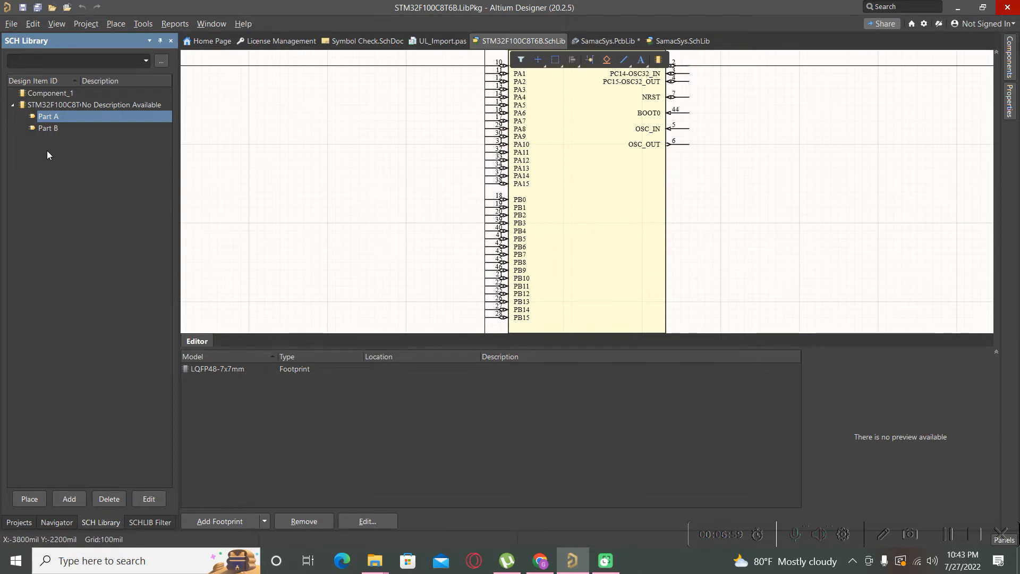
click(19, 523)
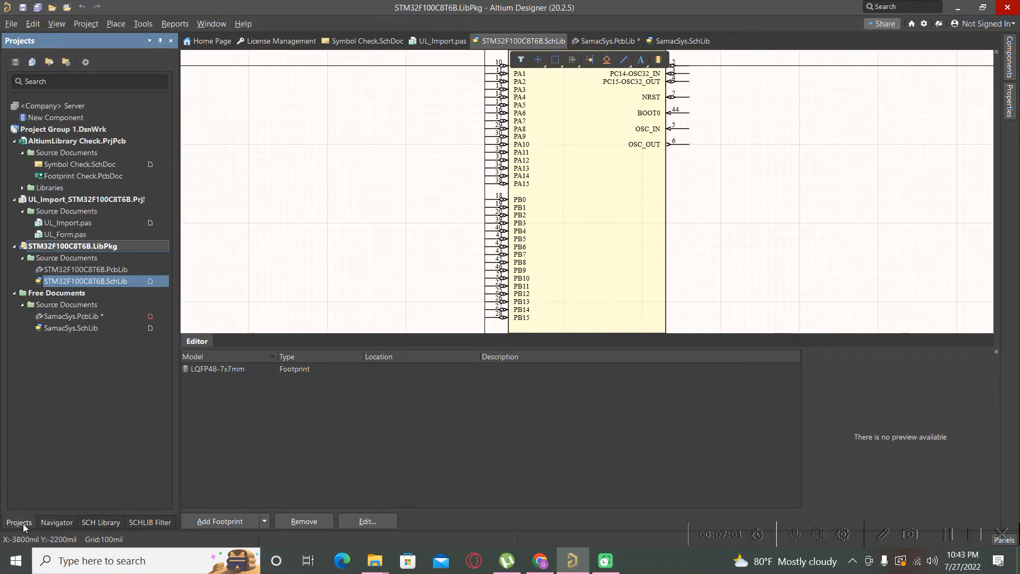
mouse_move(83, 281)
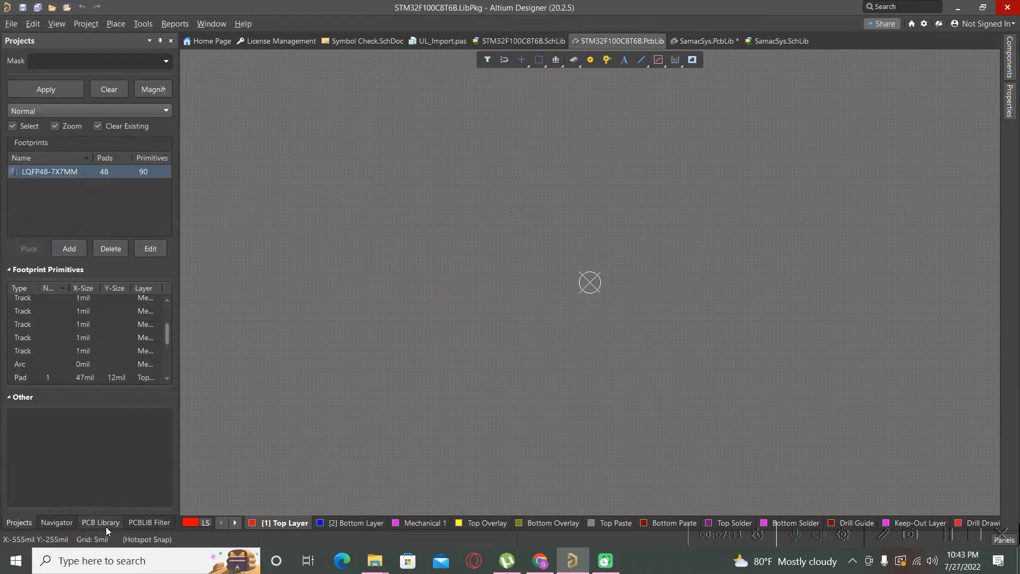
Show the PCB Library footprint list and bring up actions for LQFP48-7X7MM.
click(100, 523)
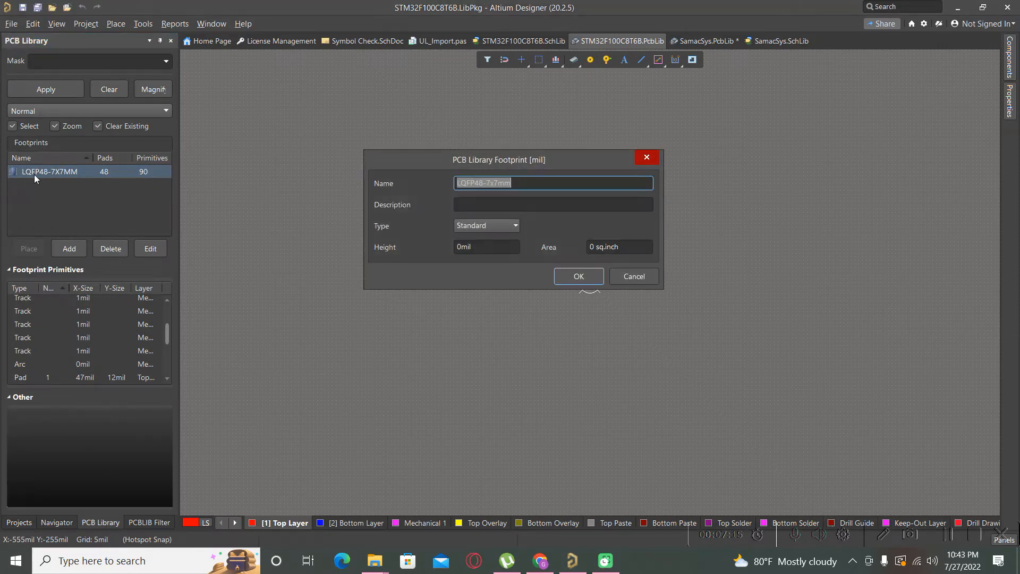
click(577, 276)
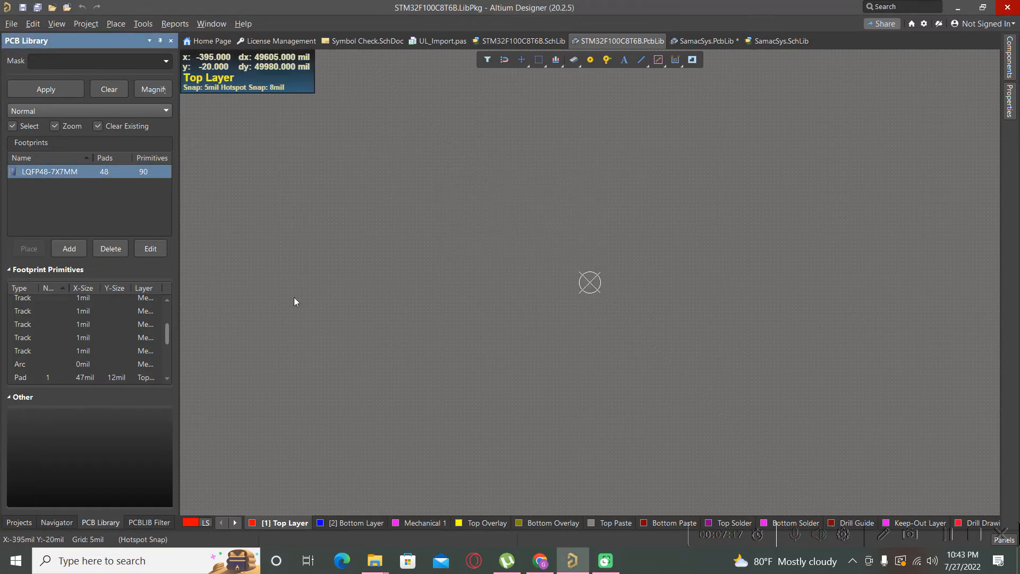
mouse_move(281, 277)
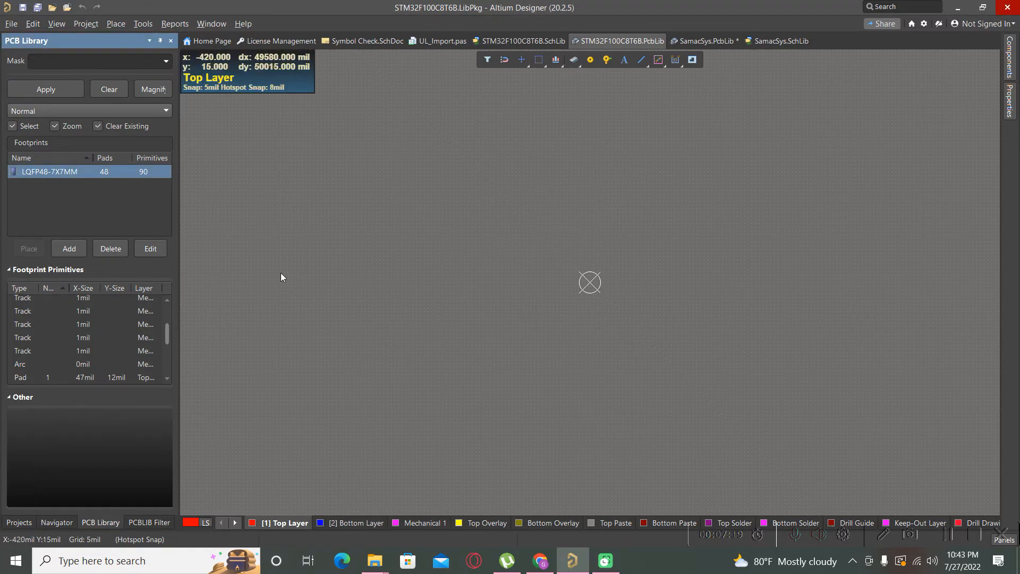
mouse_move(447, 280)
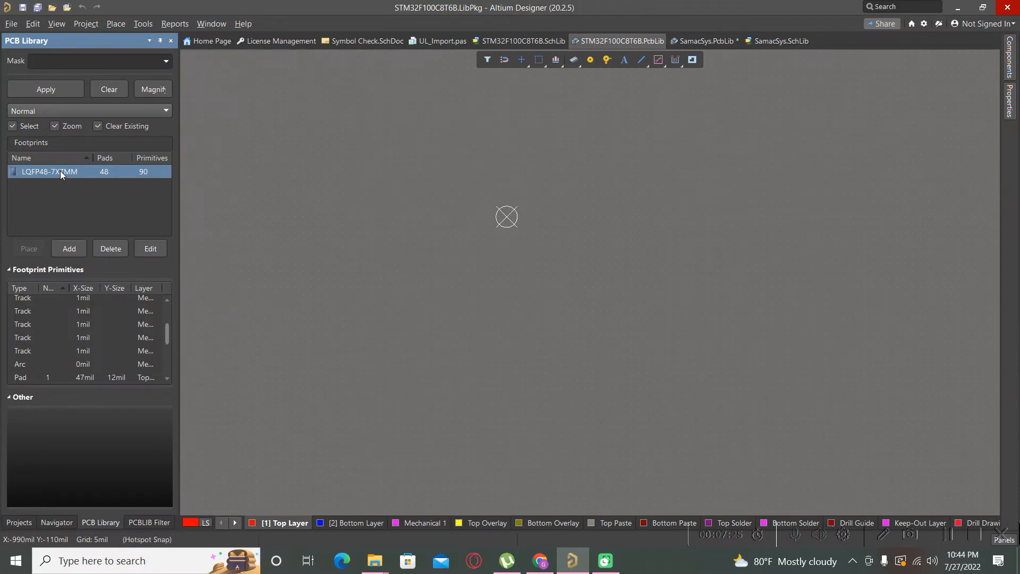
right_click(60, 171)
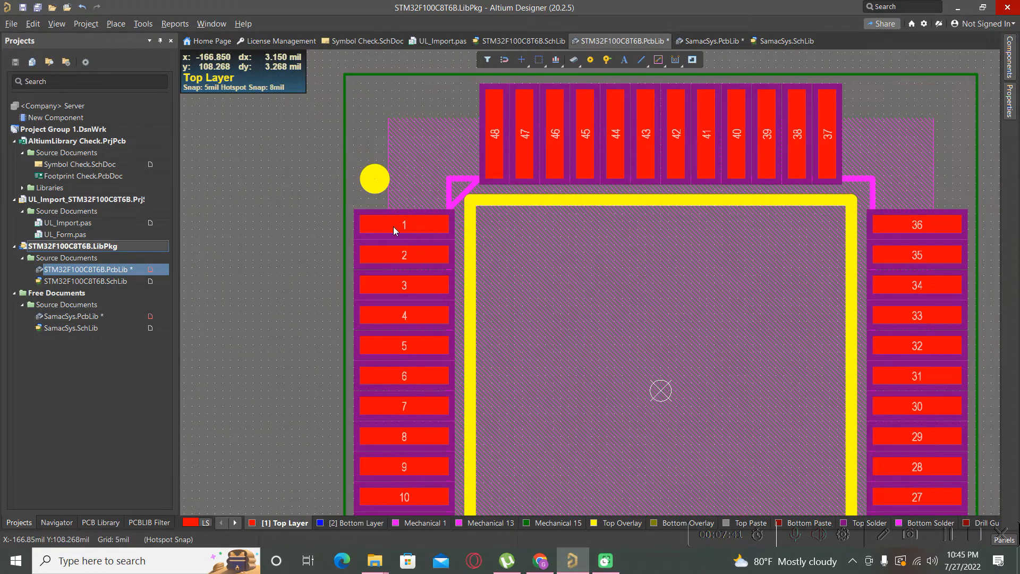
Inspect pad 1's properties, then switch units to millimetres and fit the footprint.
click(403, 225)
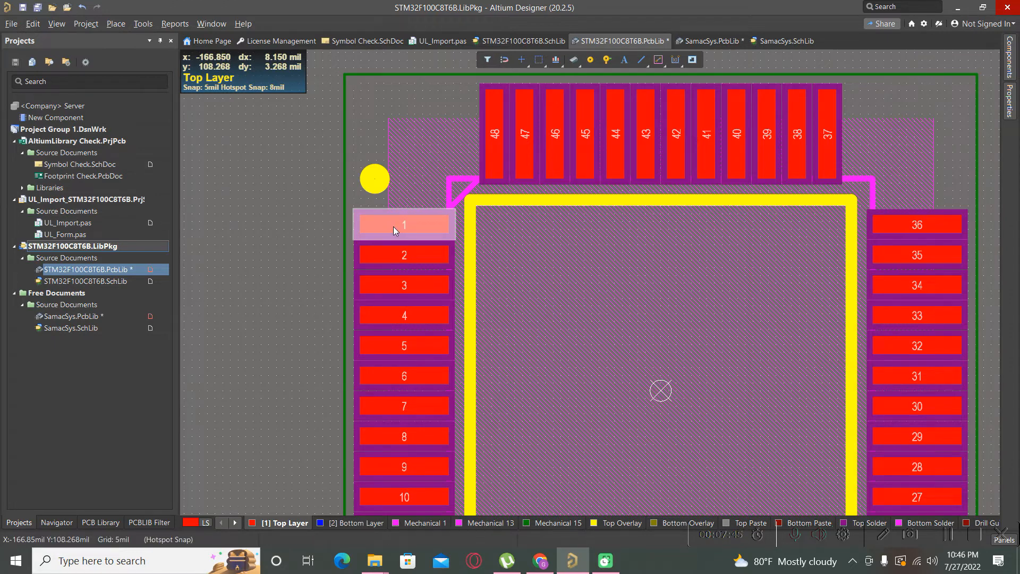
double_click(404, 225)
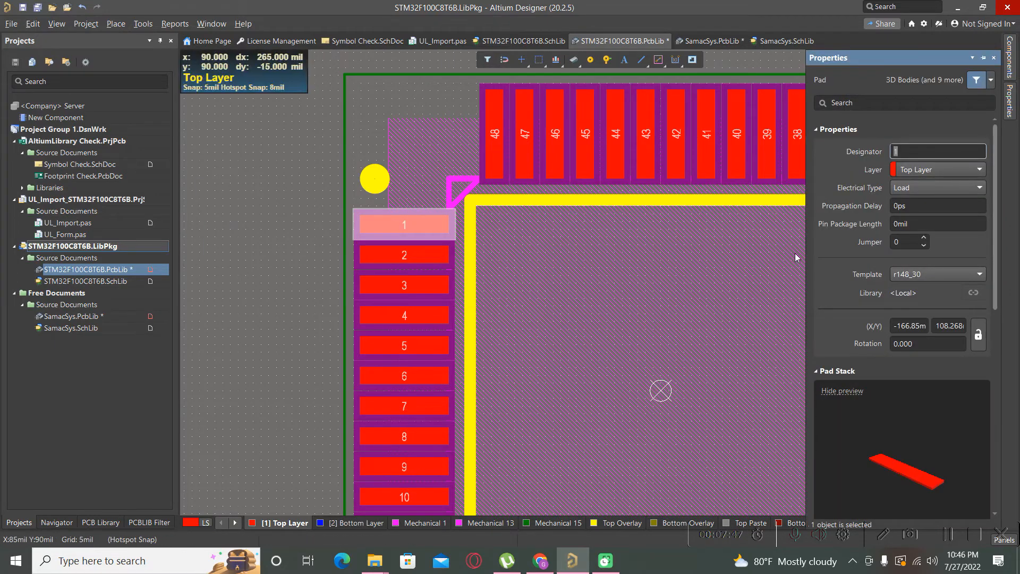
mouse_move(620, 253)
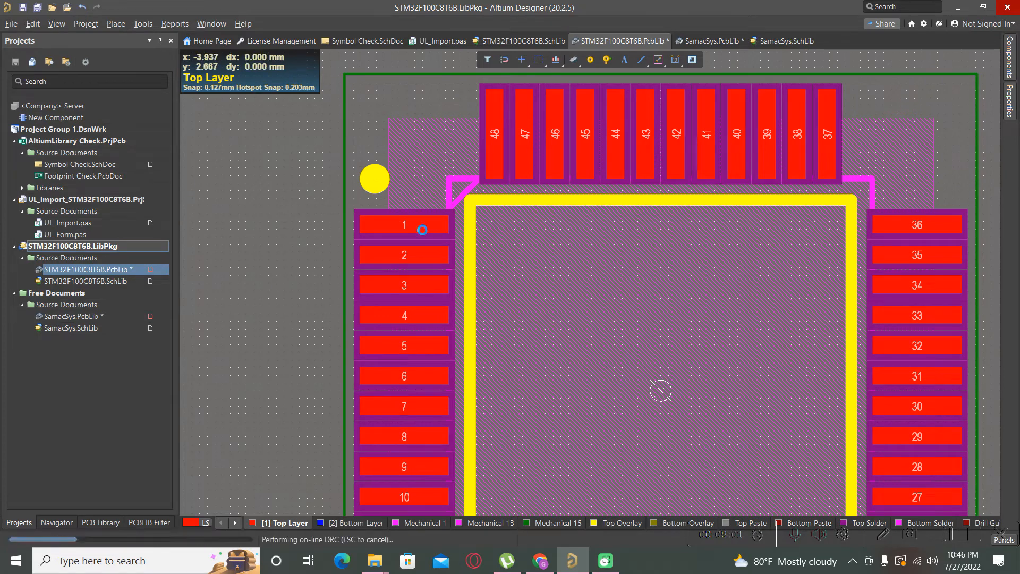
click(404, 224)
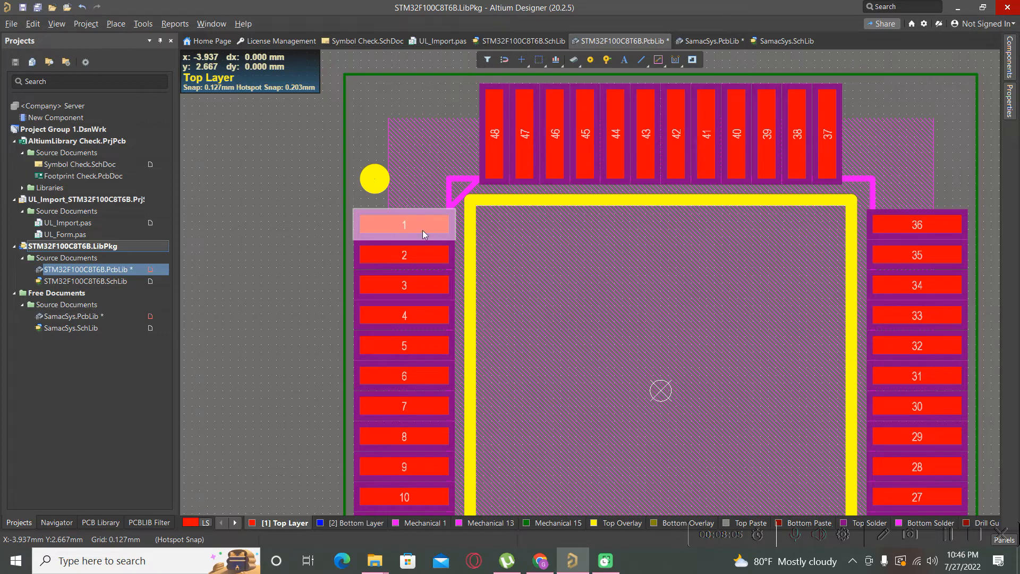
click(404, 224)
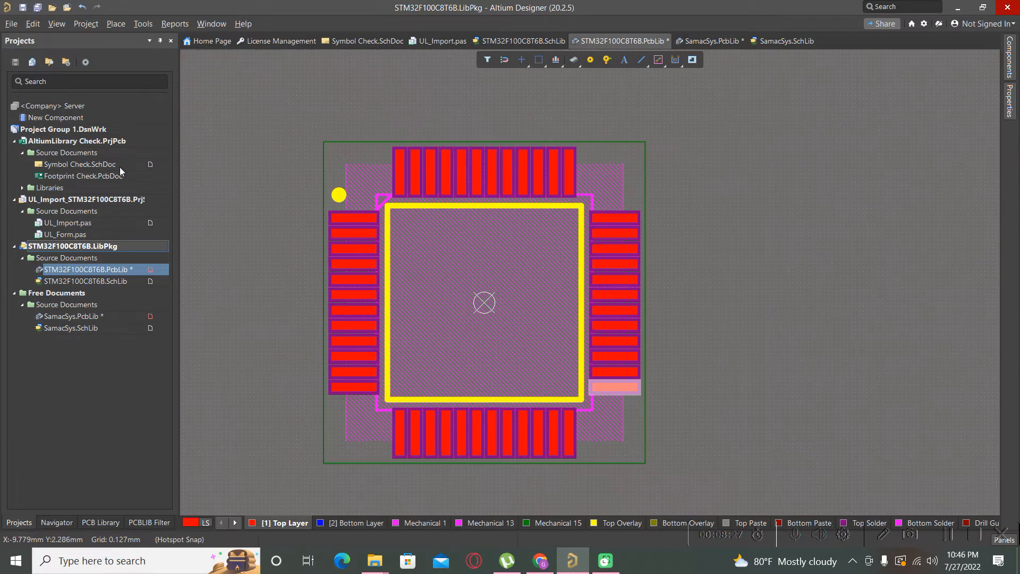
mouse_move(302, 219)
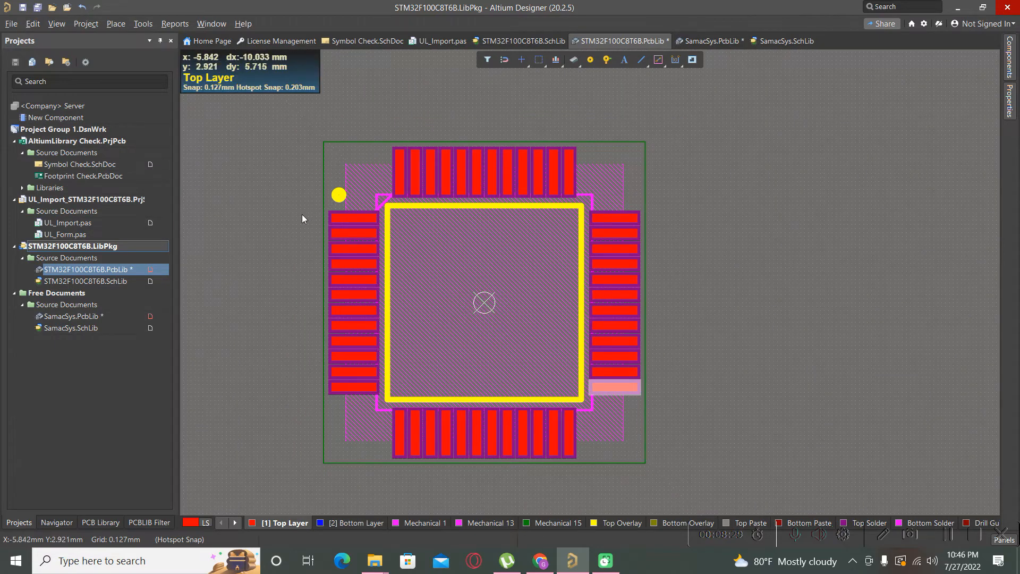
mouse_move(283, 262)
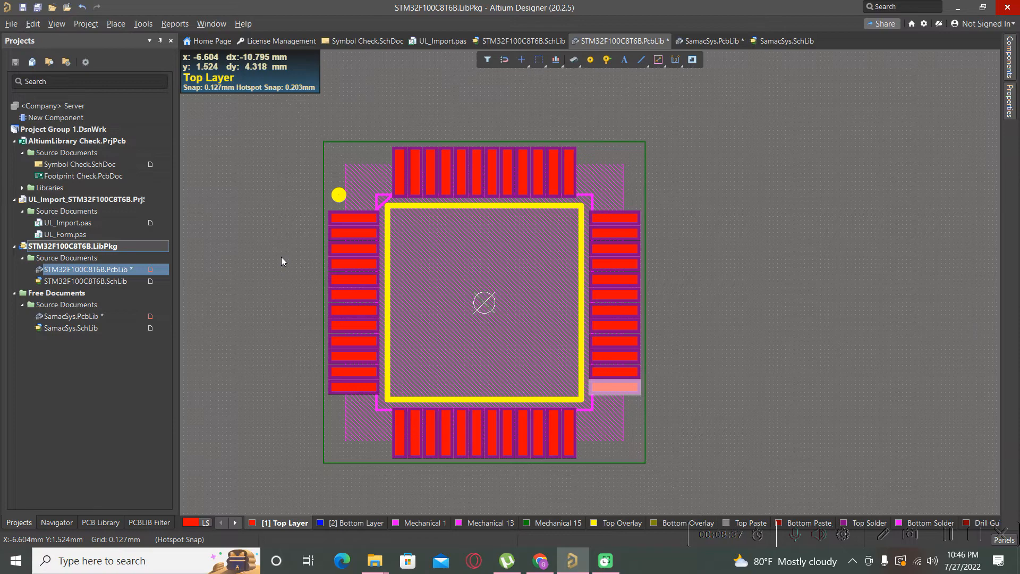
mouse_move(144, 265)
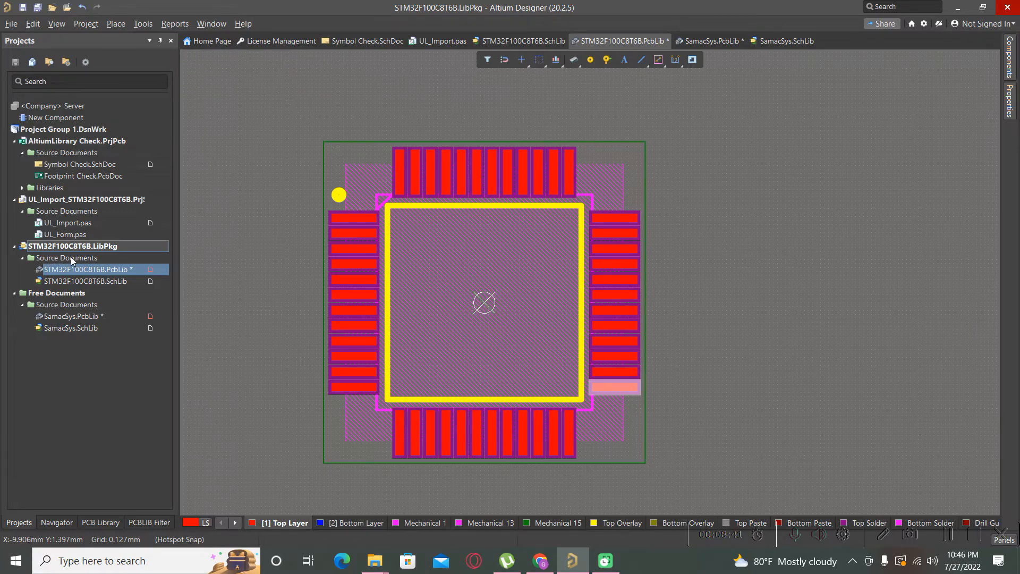
mouse_move(85, 280)
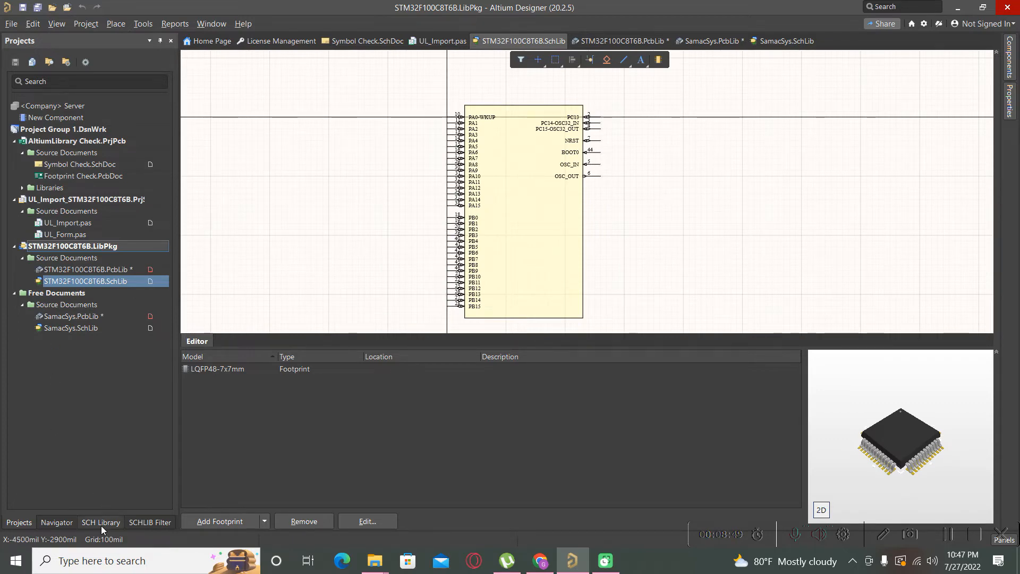
Paste the STM32F100C8T6B symbol into SamacSys.SchLib and return to the Projects tree.
click(100, 522)
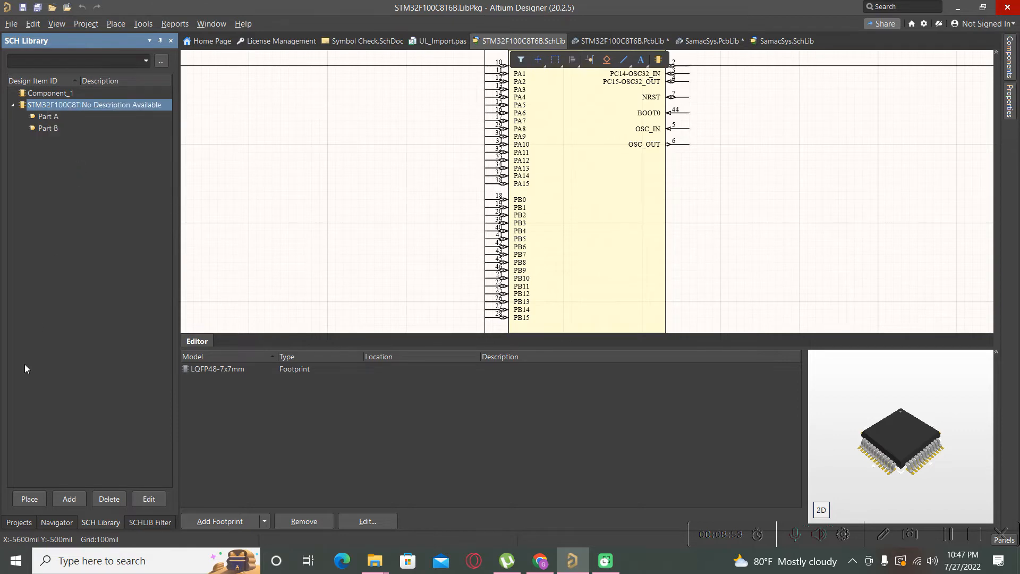
click(19, 522)
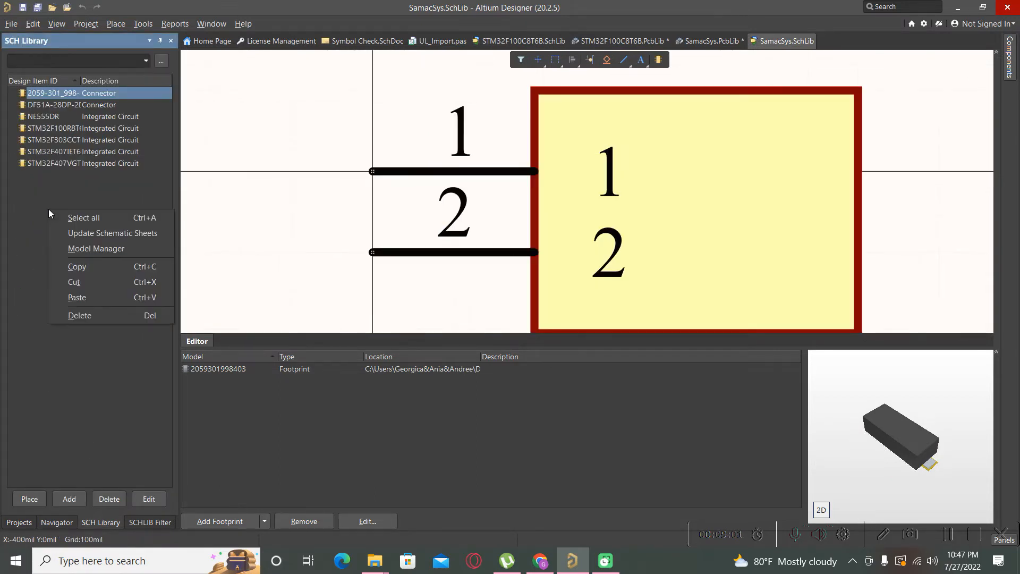
mouse_move(85, 282)
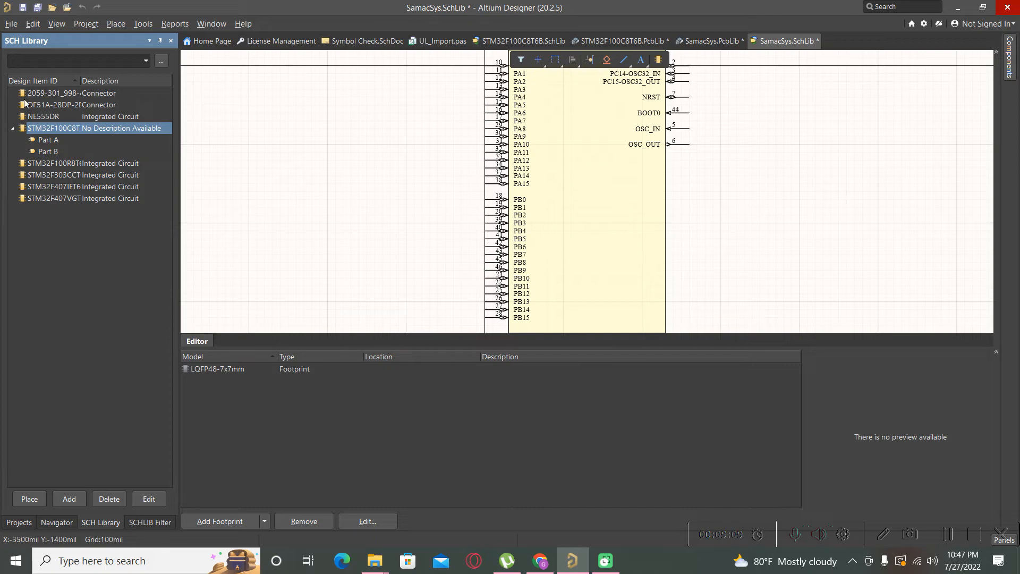
click(12, 128)
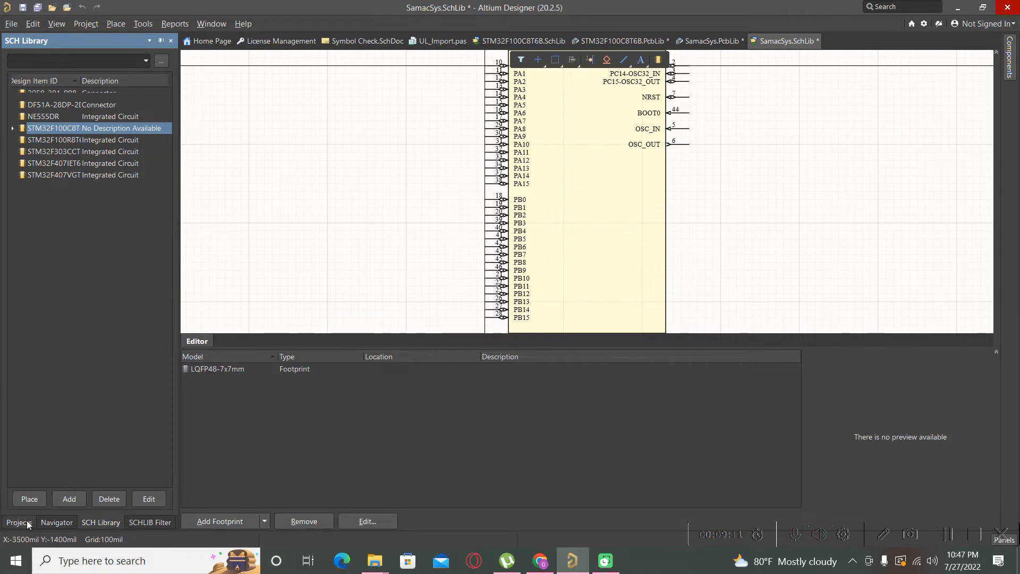
click(18, 523)
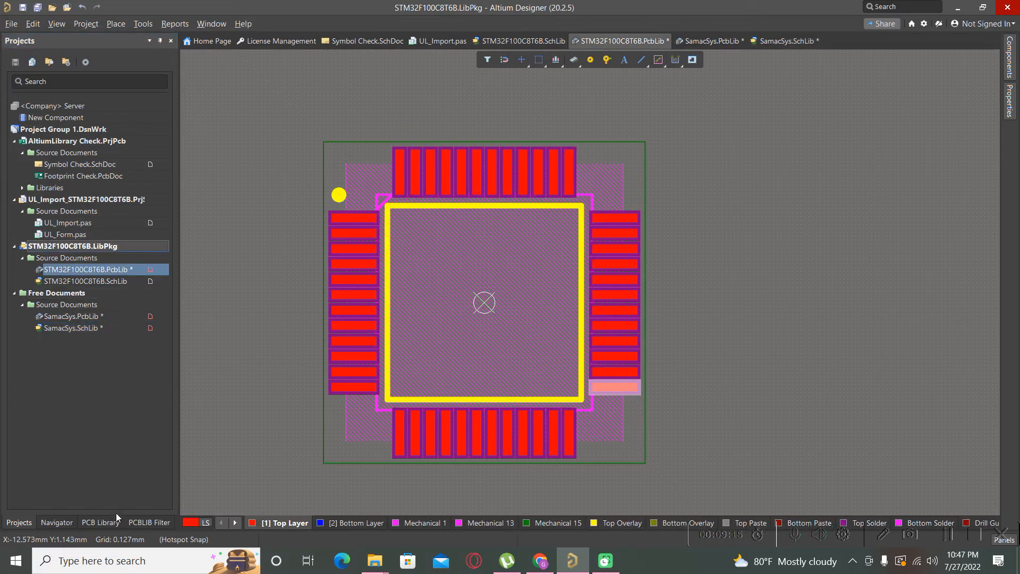
Copy the LQFP48-7X7MM footprint from the imported PCB library.
click(100, 522)
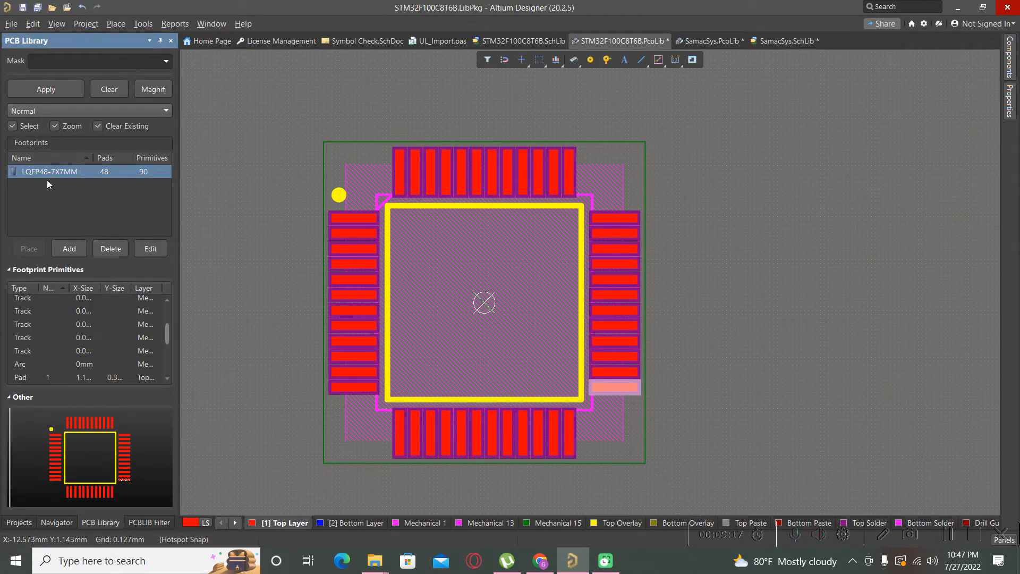
right_click(49, 171)
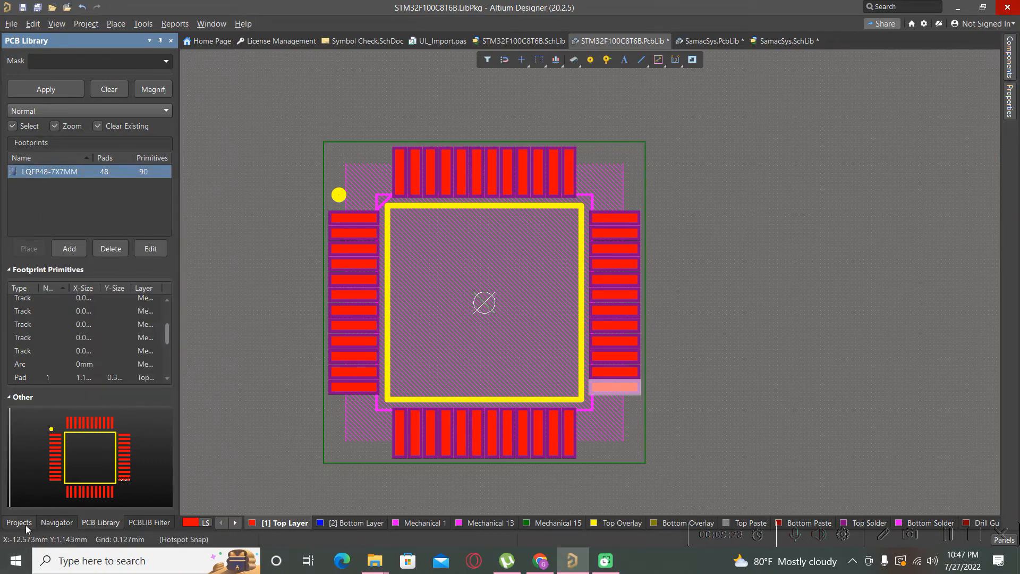
click(18, 523)
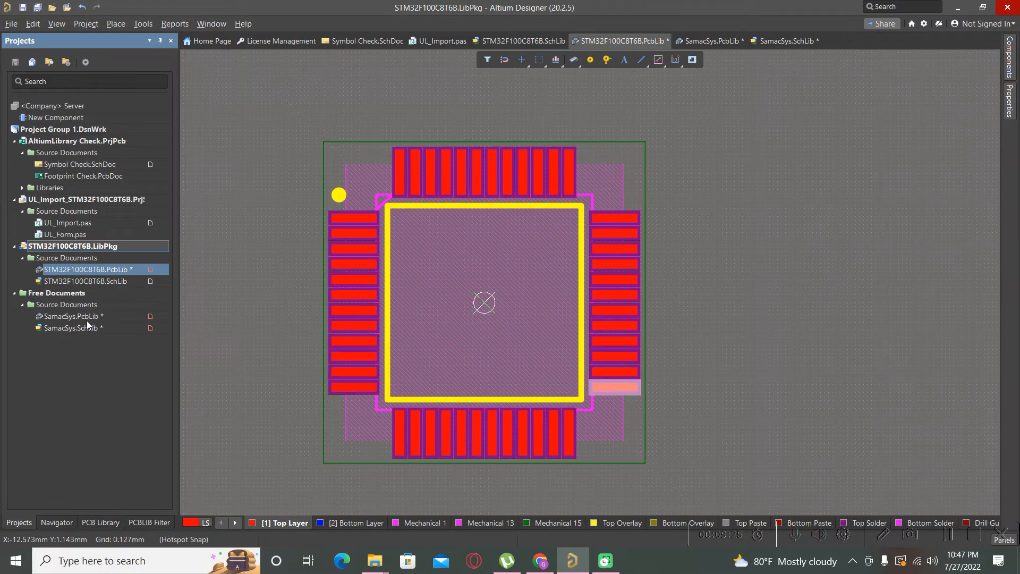
Switch to SamacSys.PcbLib and bring up paste options in its footprint list.
click(71, 316)
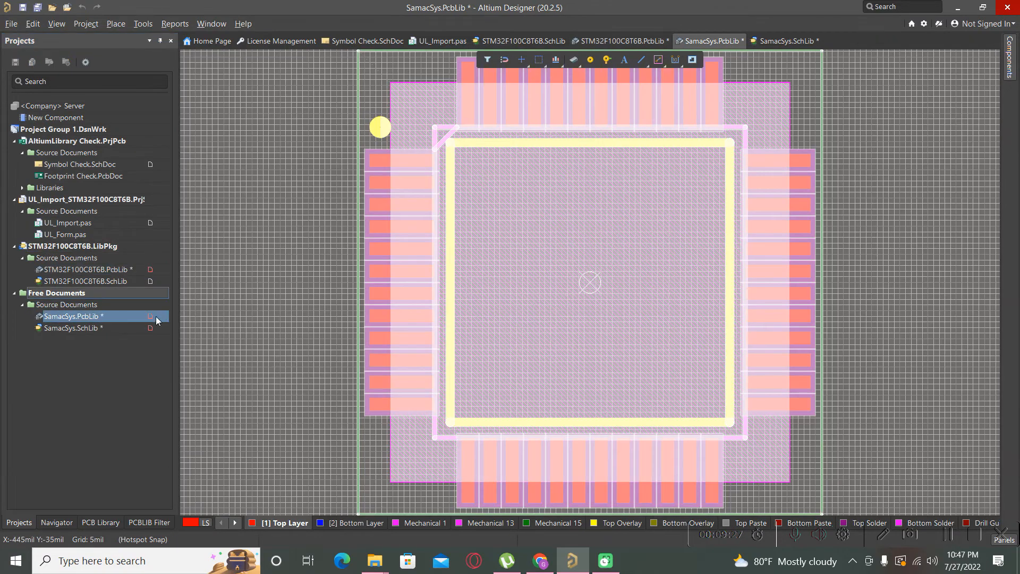
click(100, 523)
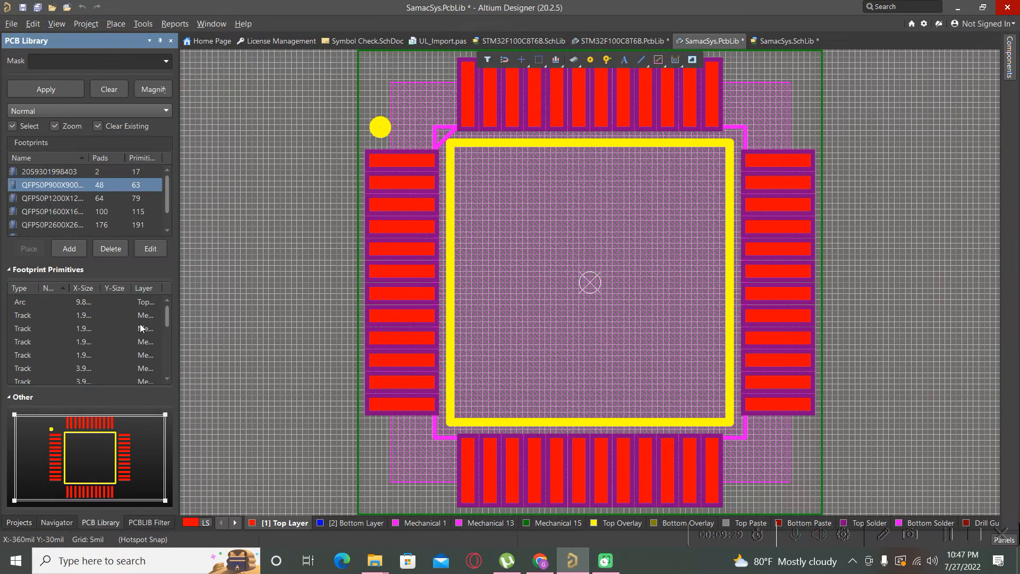
mouse_move(37, 208)
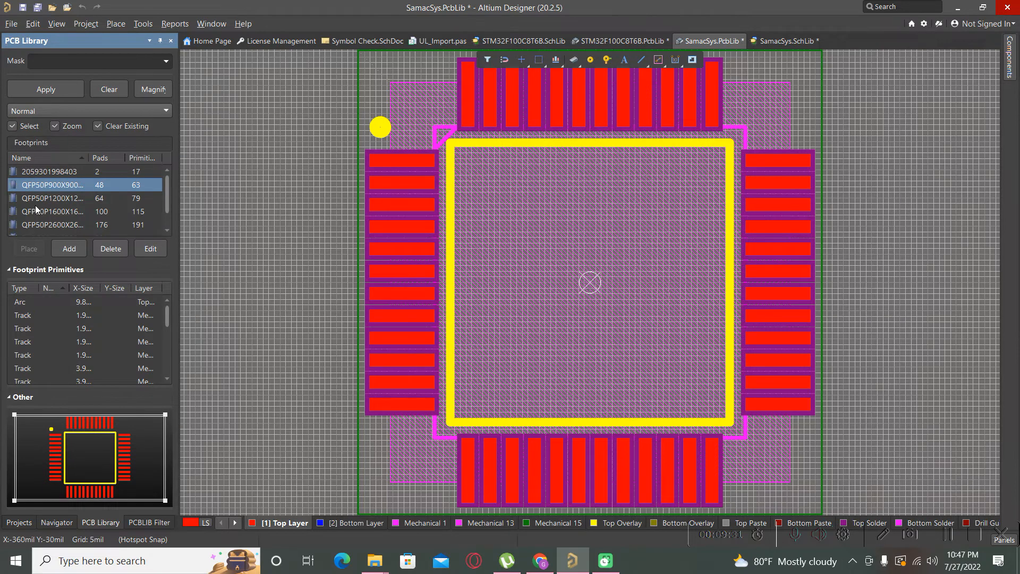
right_click(52, 210)
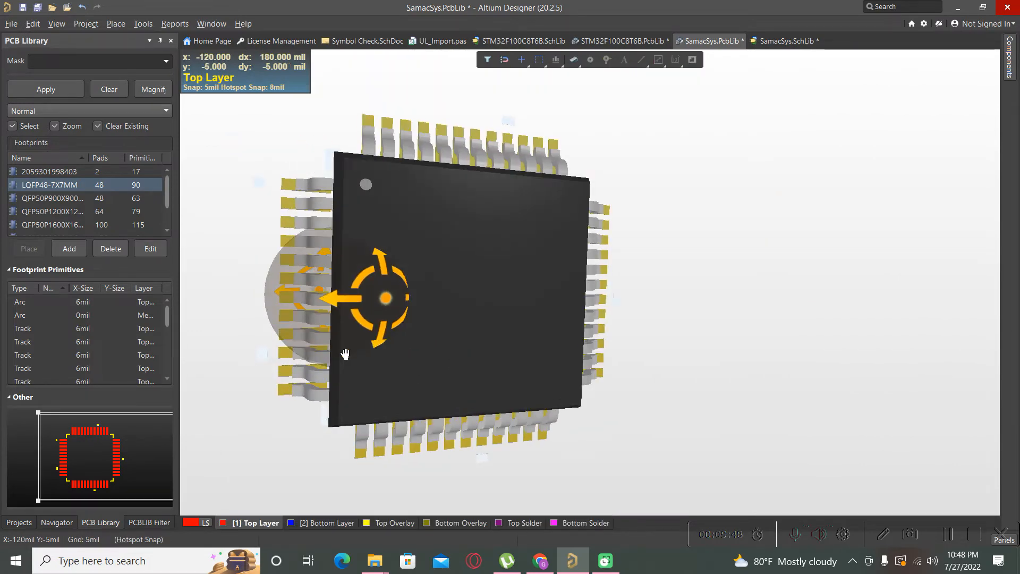
Inspect the pasted LQFP48 footprint in rotated 3D view, then return to 2D.
drag(345, 354, 695, 252)
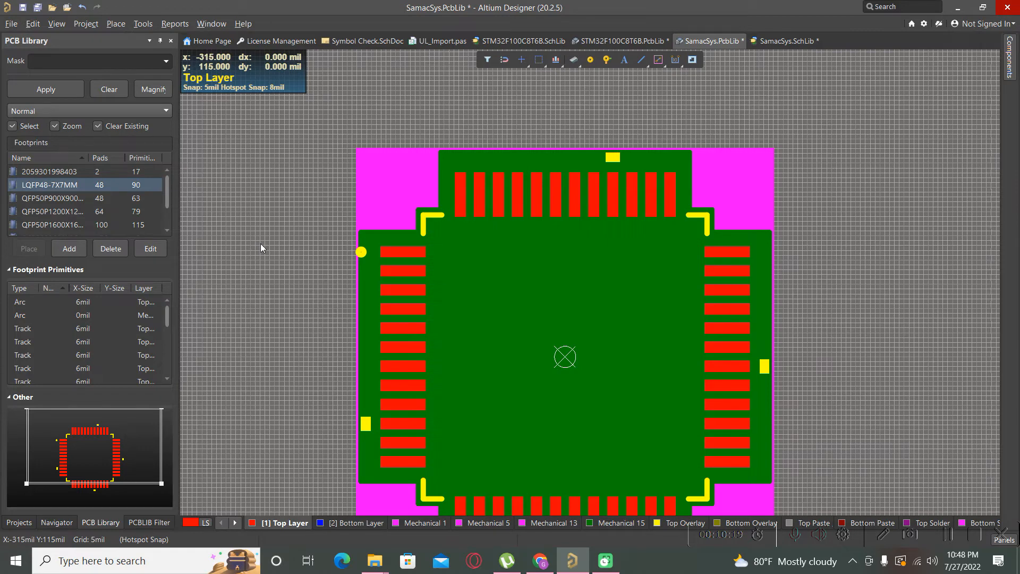
click(18, 523)
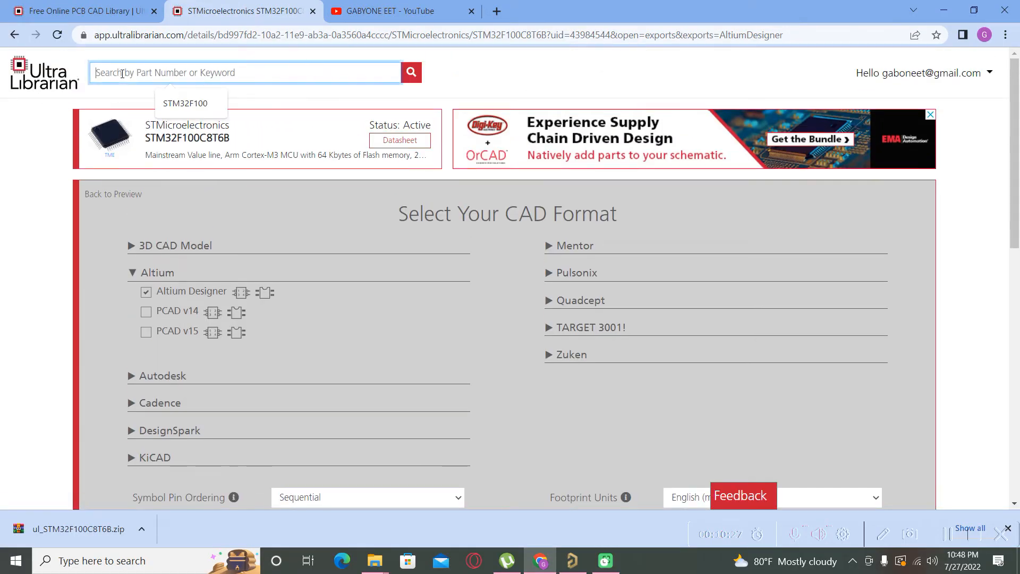
Search Ultra Librarian for LL4148 and check the CDLL4148E3 part details.
text(l)
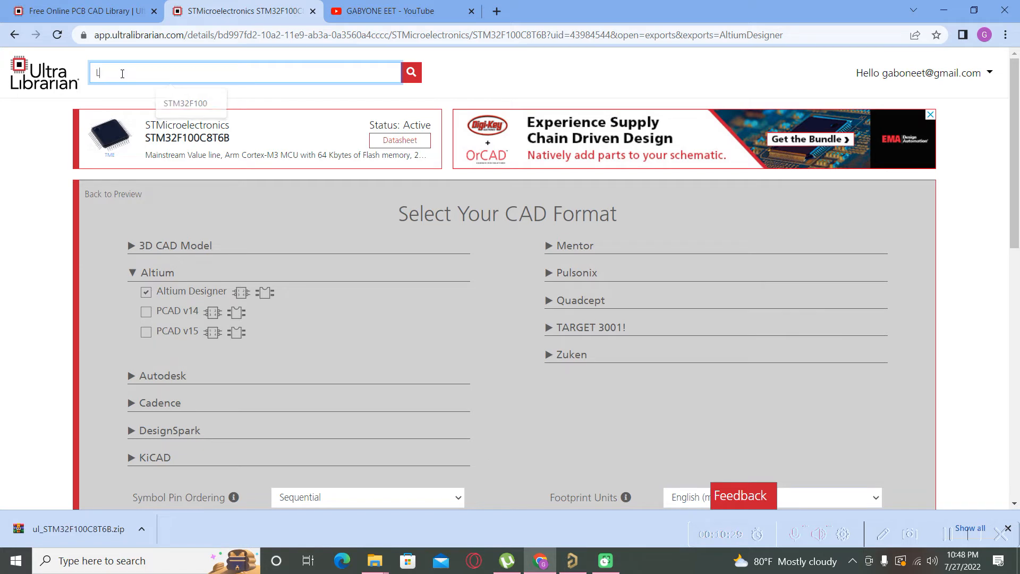
text(L)
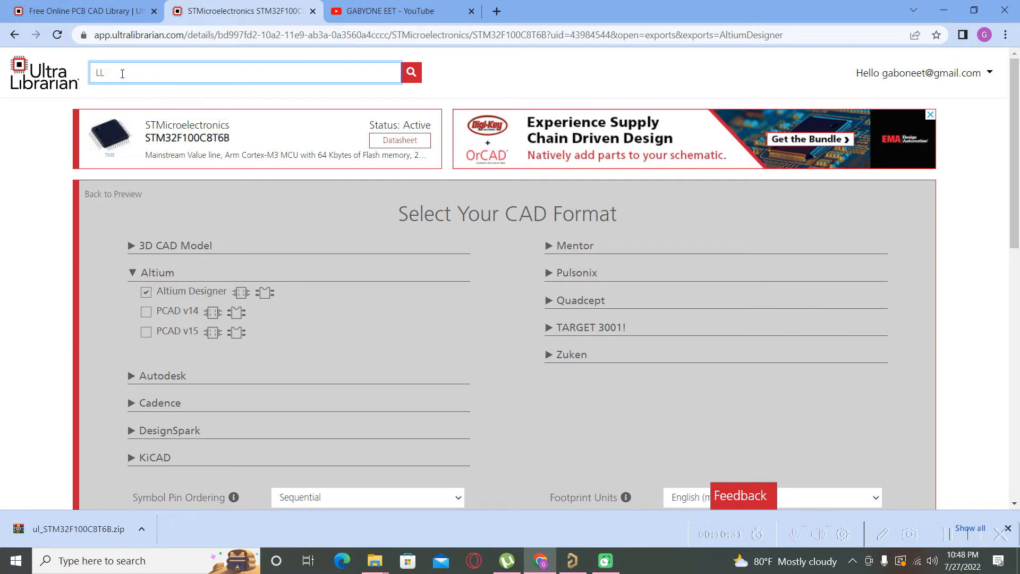
text(4148)
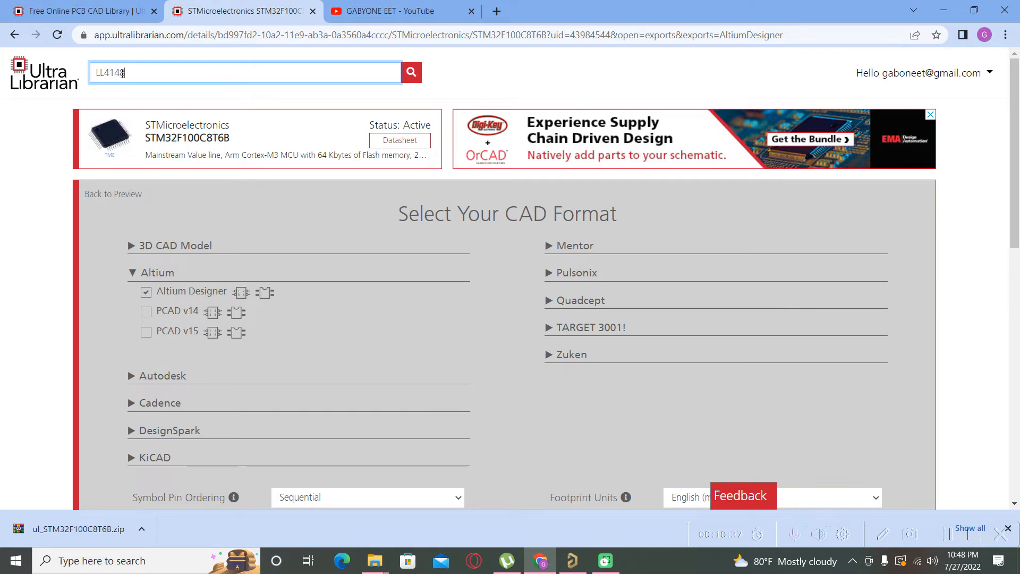
click(410, 73)
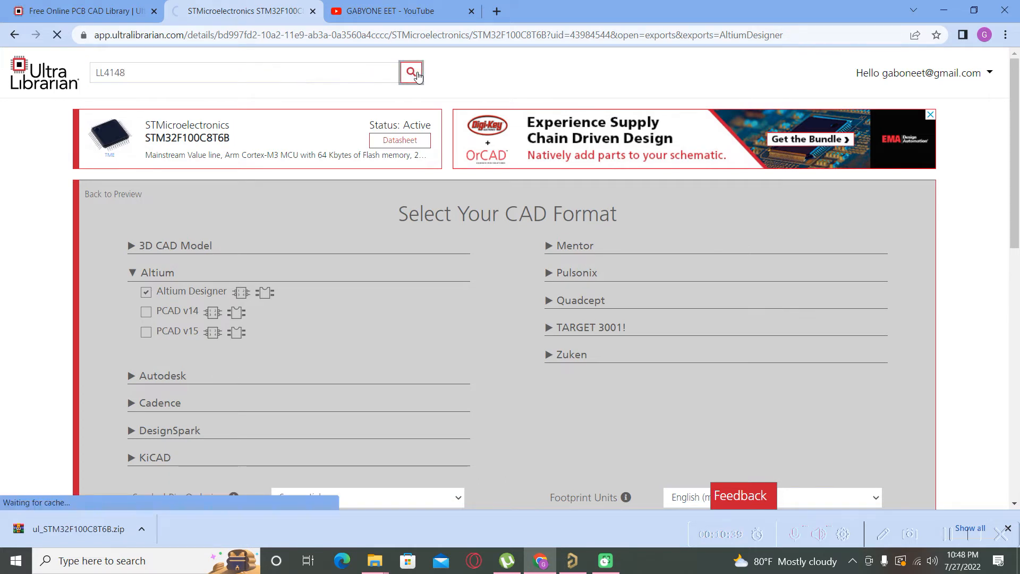
click(410, 73)
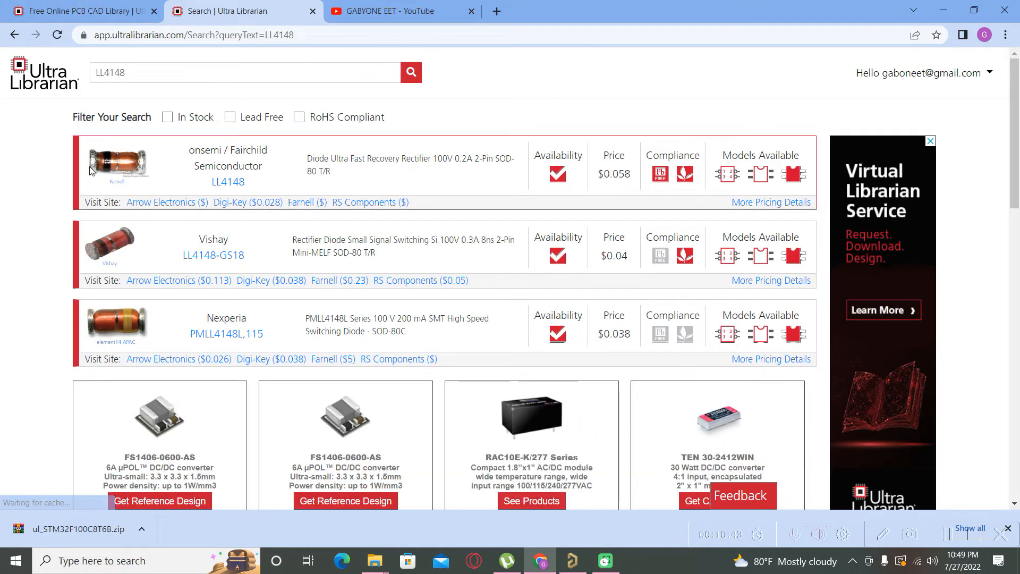
scroll(down, 3)
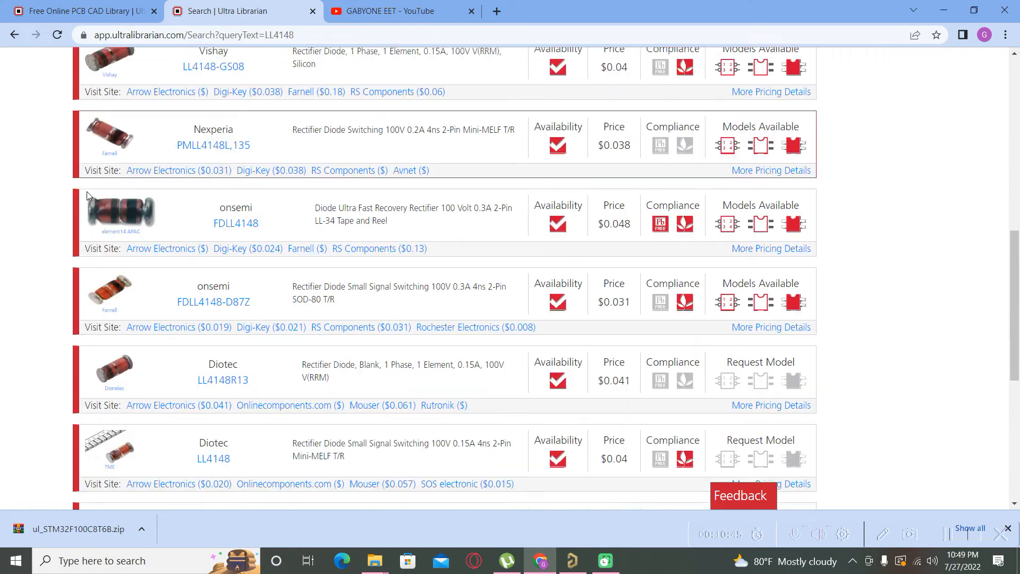
scroll(down, 3)
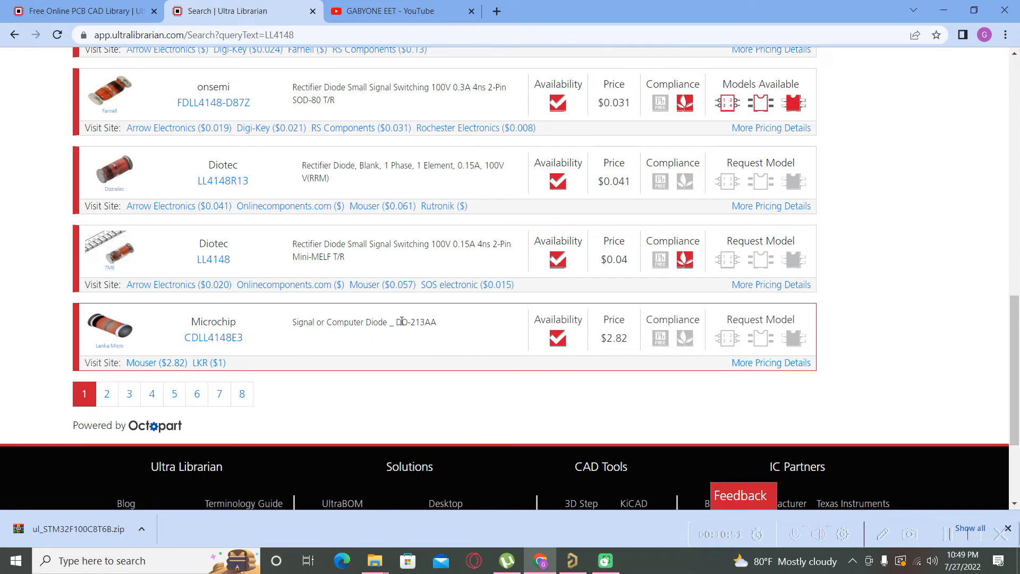
click(213, 337)
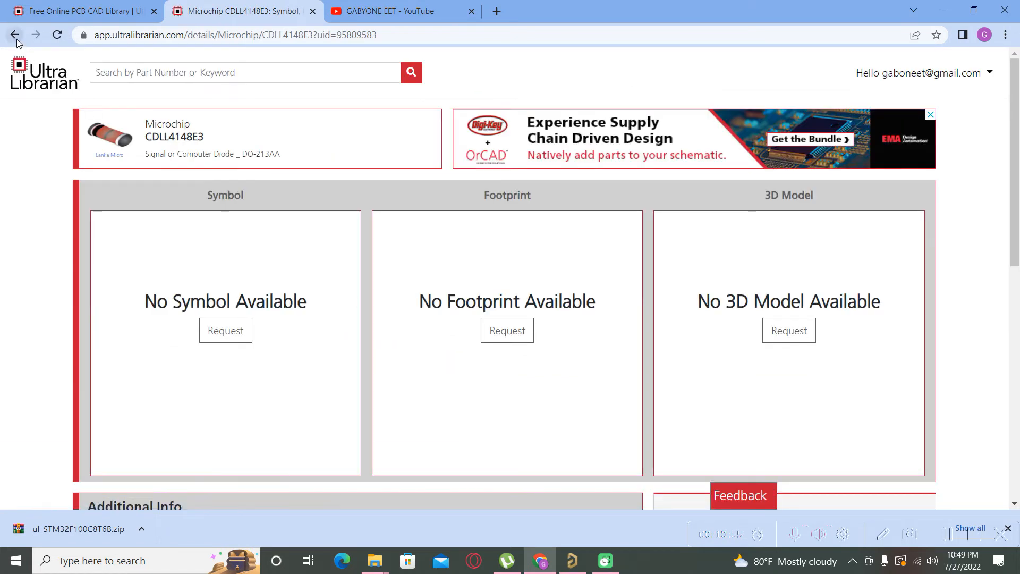
click(14, 35)
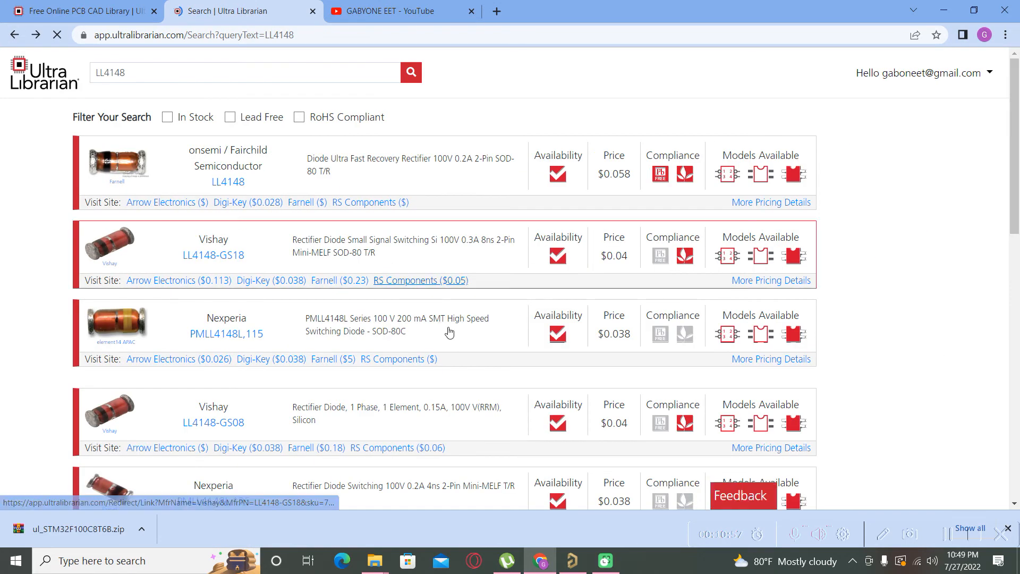
Browse the second page of LL4148 results and return to page 1.
scroll(down, 3)
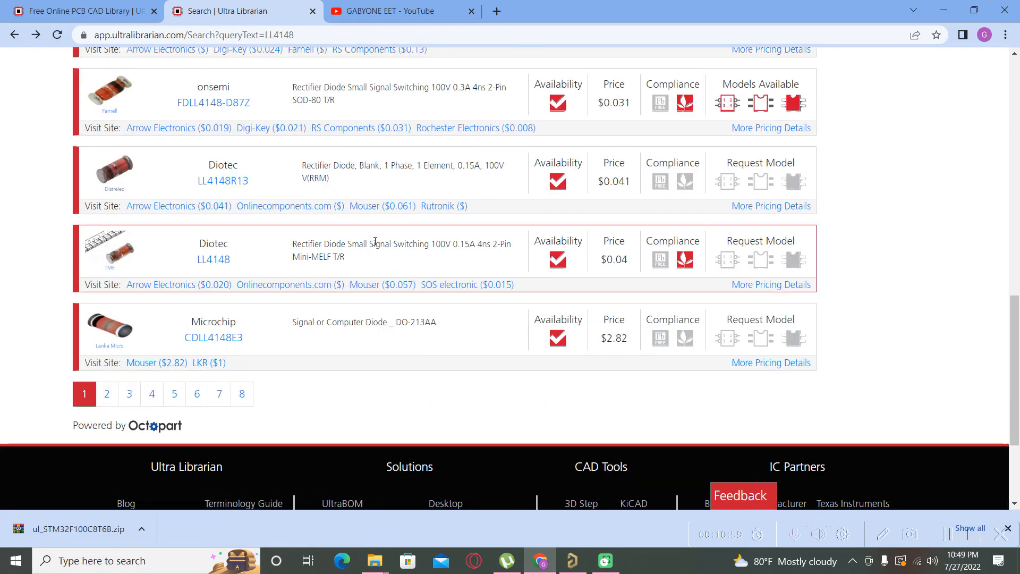
click(106, 393)
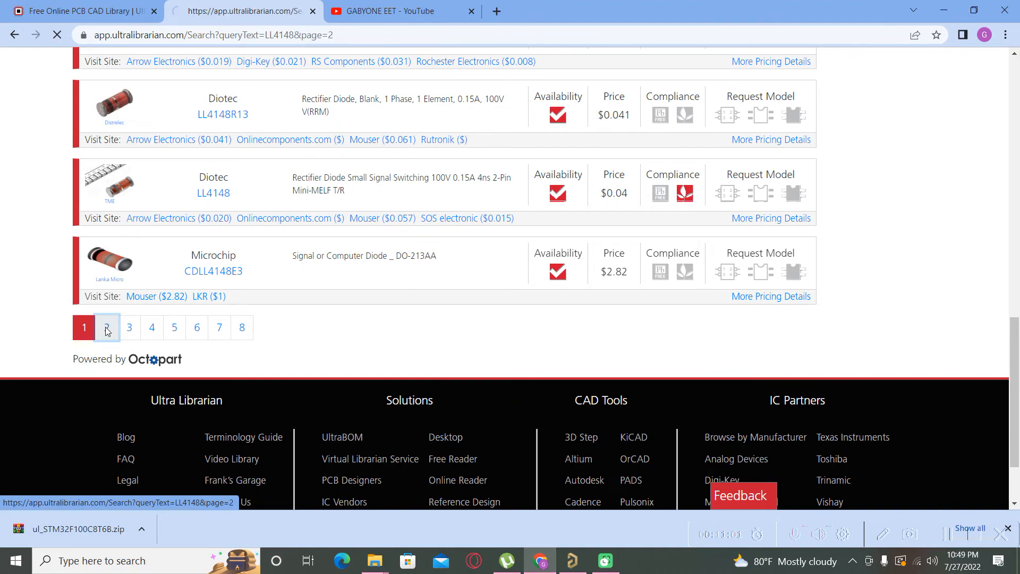
click(106, 327)
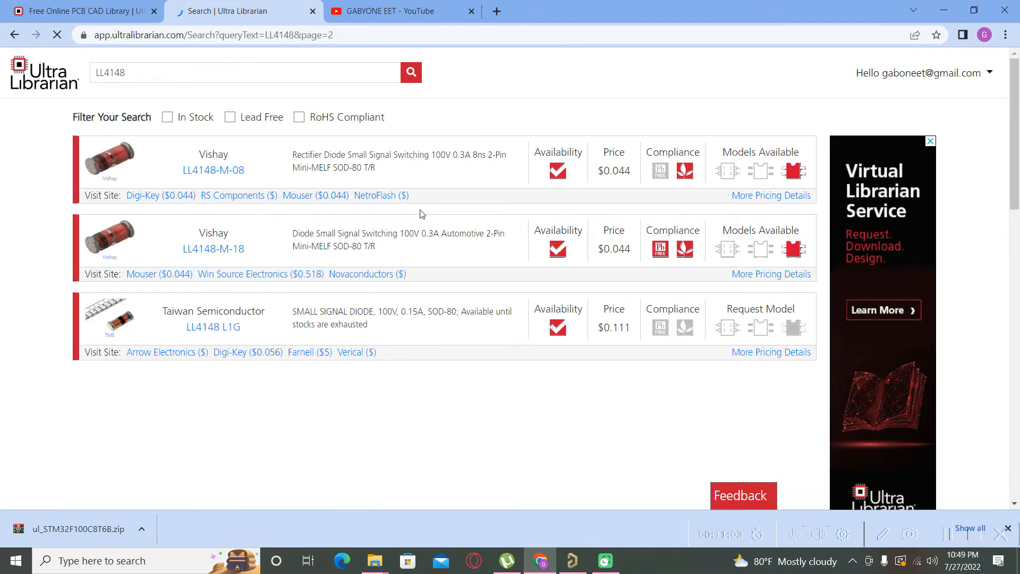
scroll(down, 3)
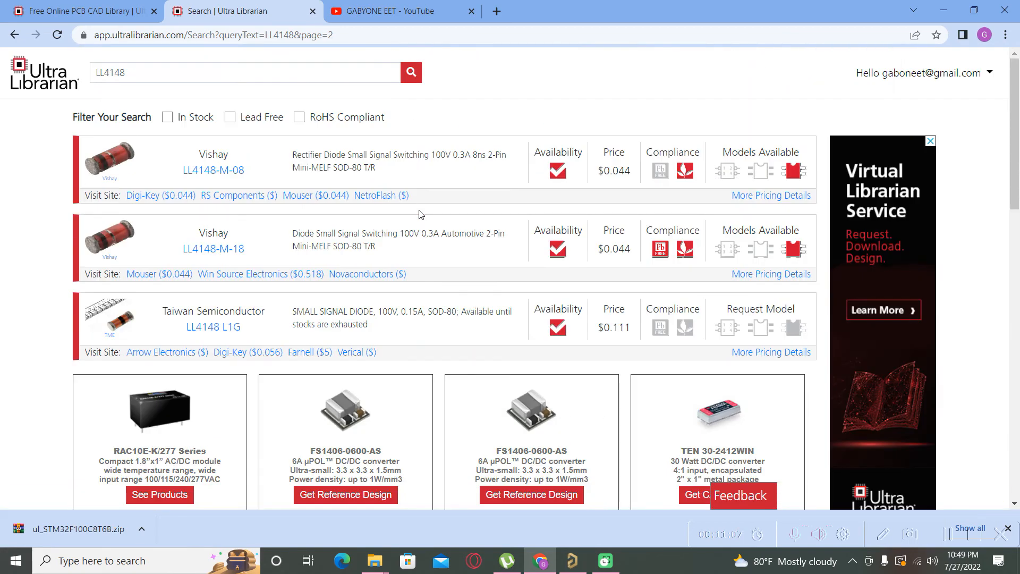
scroll(down, 3)
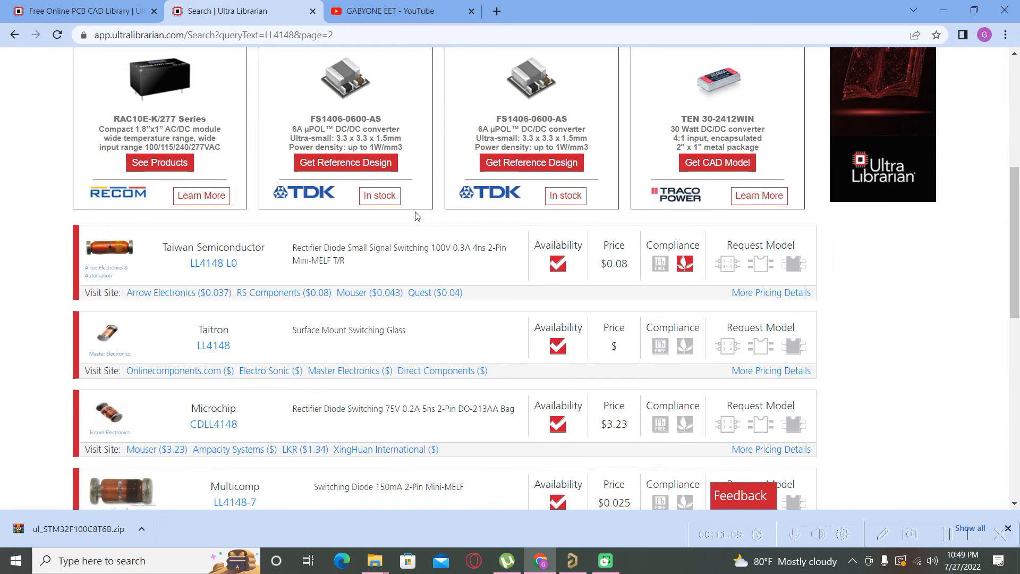
scroll(down, 3)
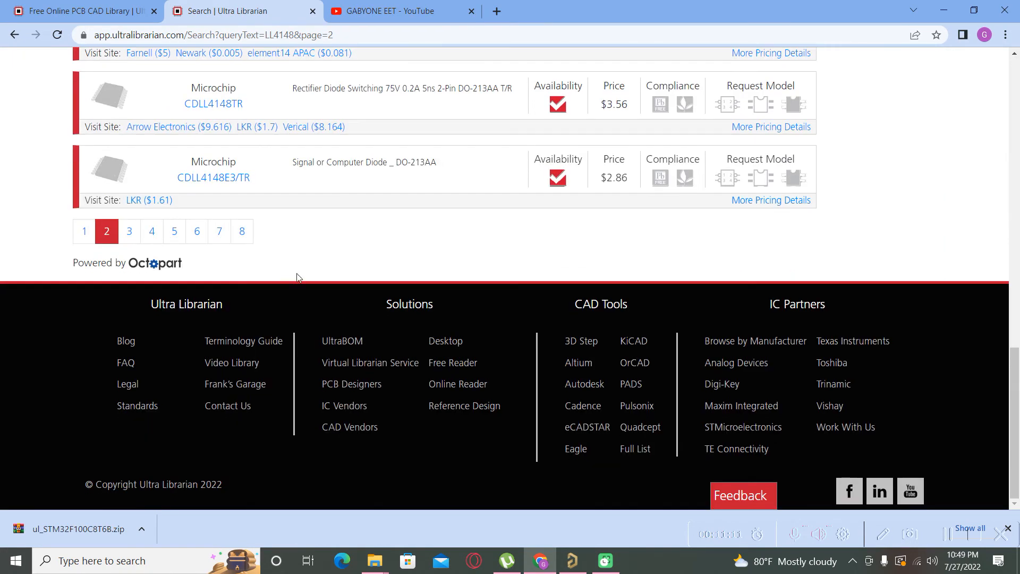
click(84, 231)
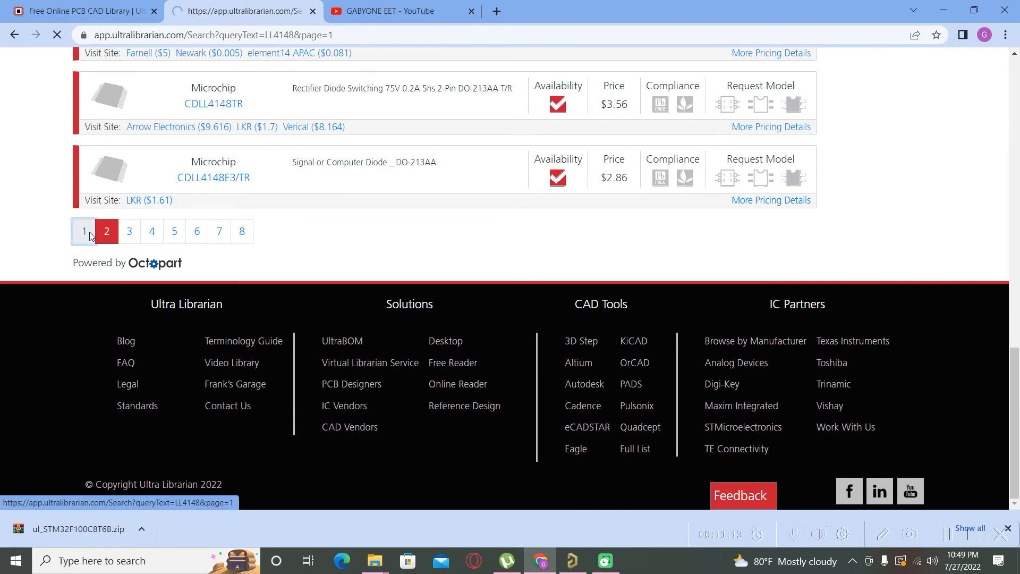
click(83, 232)
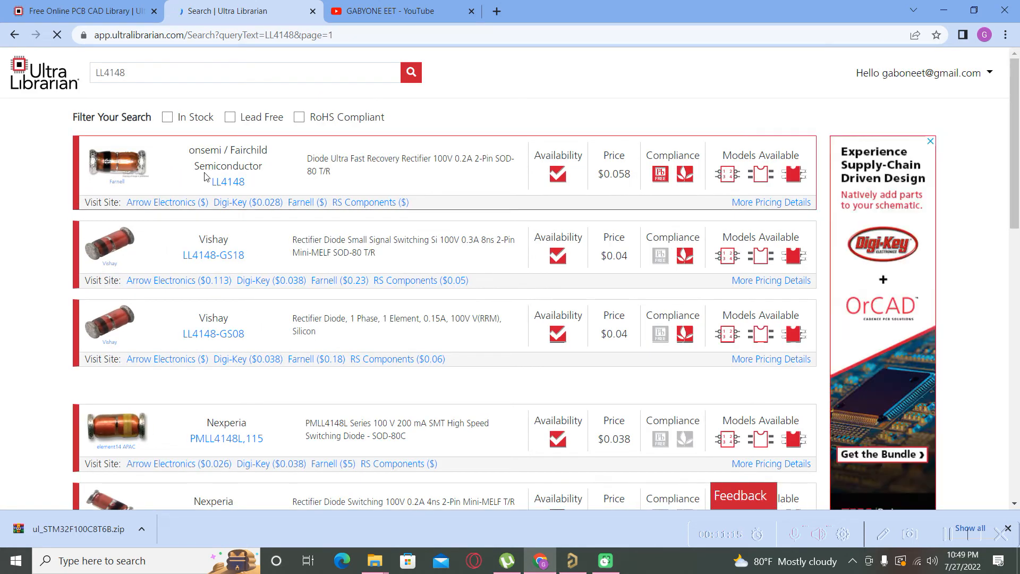
Select the onsemi LL4148 part with models and request its download.
click(227, 181)
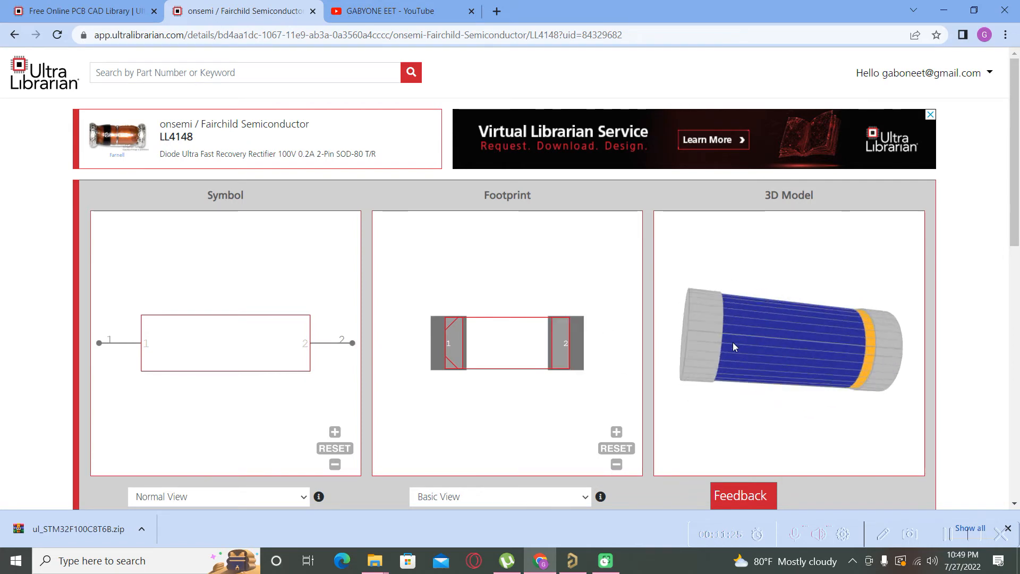
scroll(down, 3)
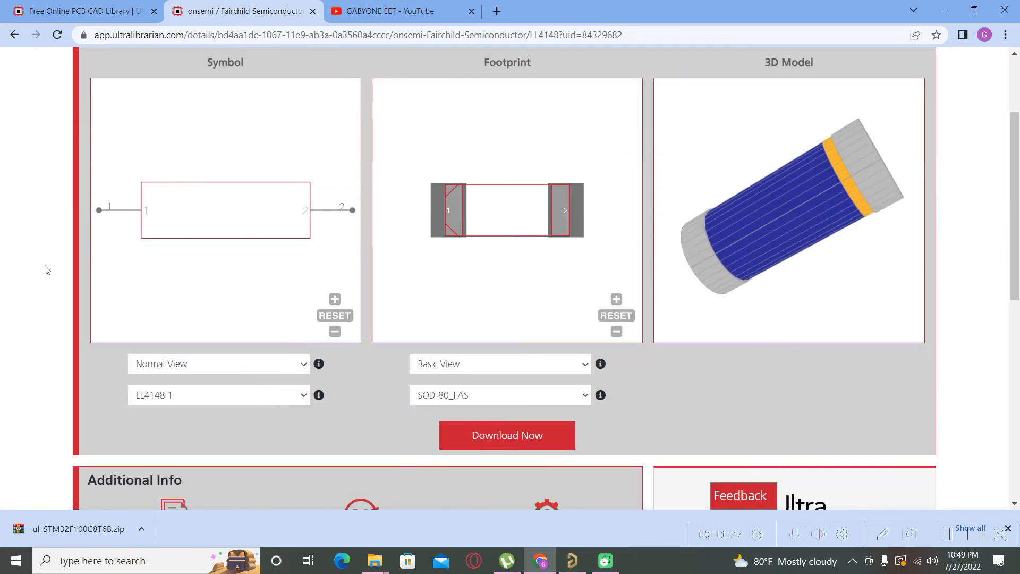
scroll(down, 3)
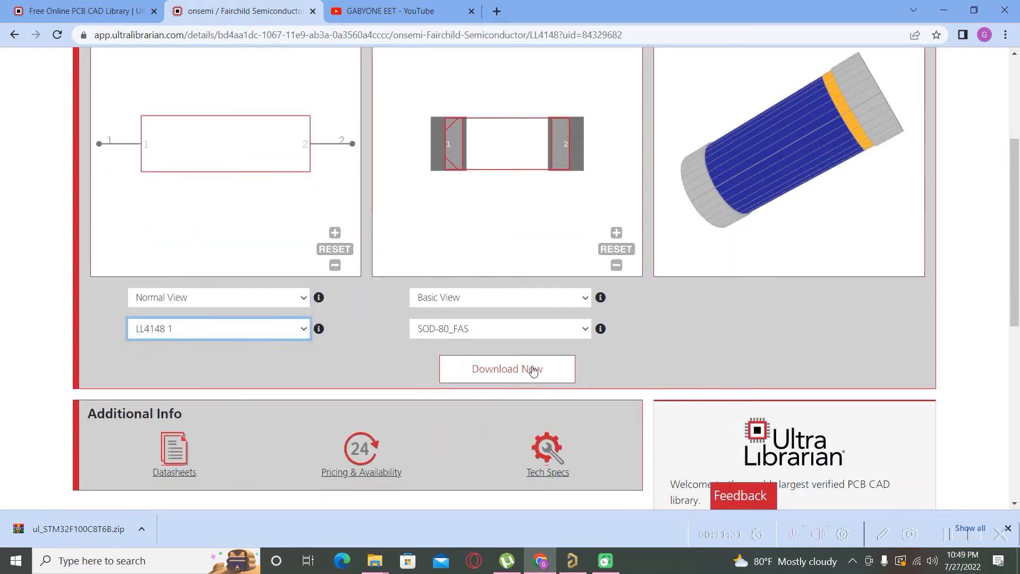
click(507, 369)
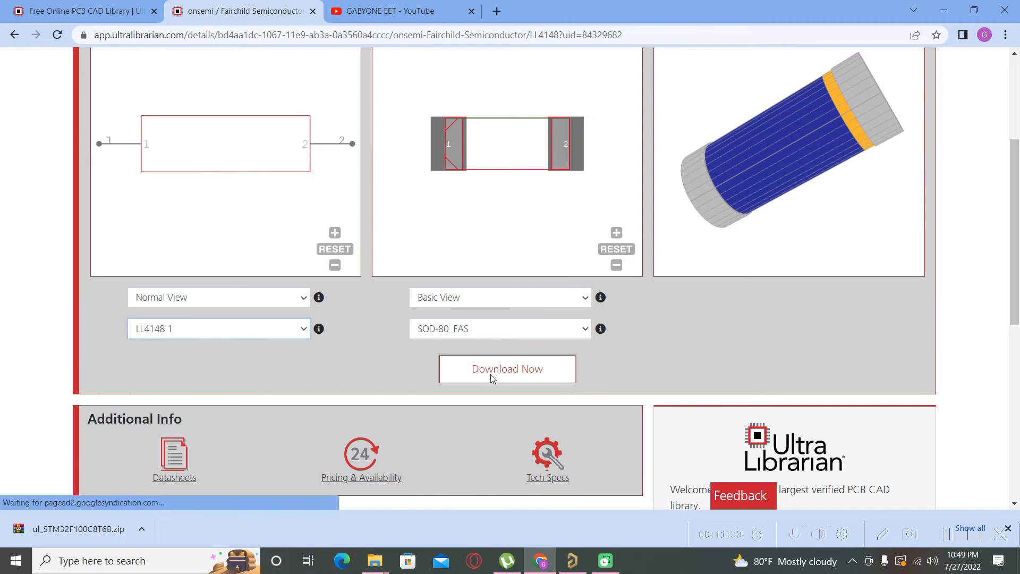
Choose the Altium Designer export format and download the LL4148 files.
click(506, 369)
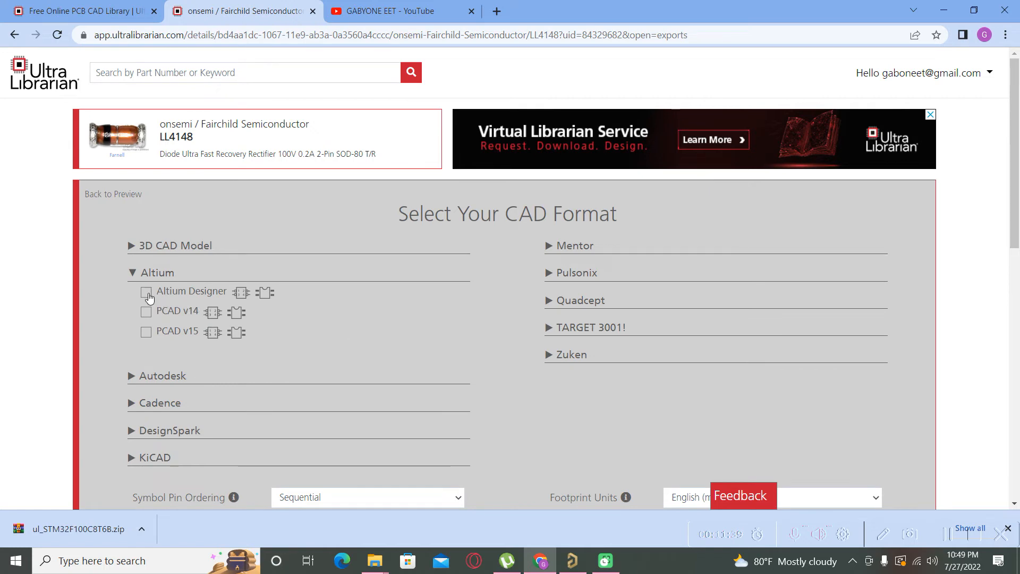
click(145, 291)
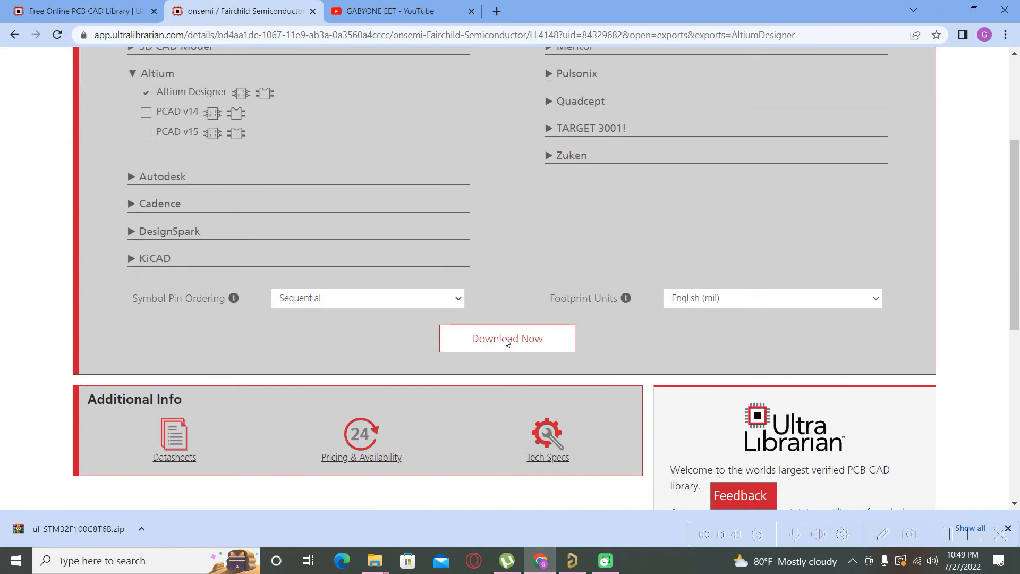
click(507, 338)
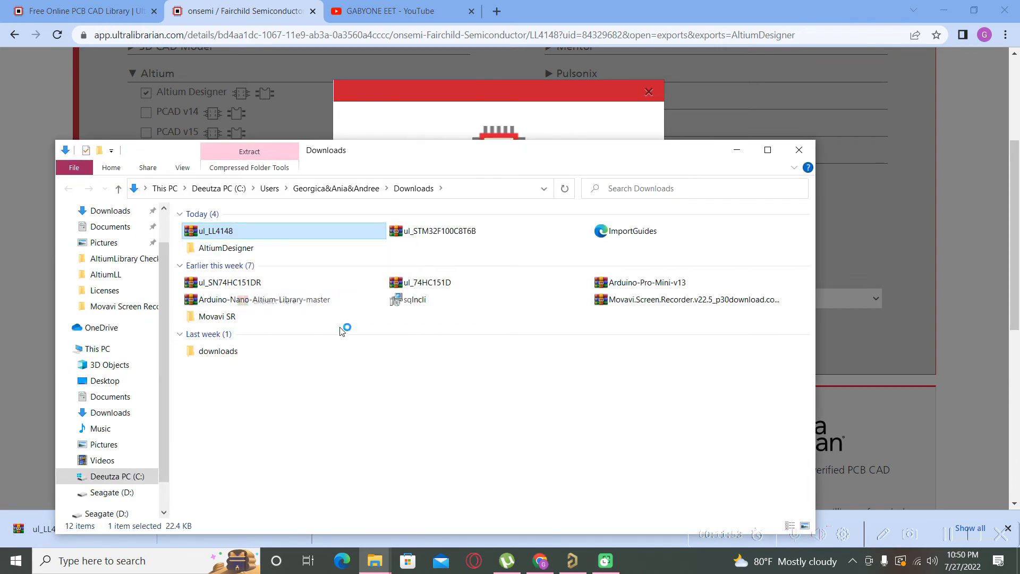
Extract ul_LL4148.zip in Downloads, replacing all existing files.
click(249, 152)
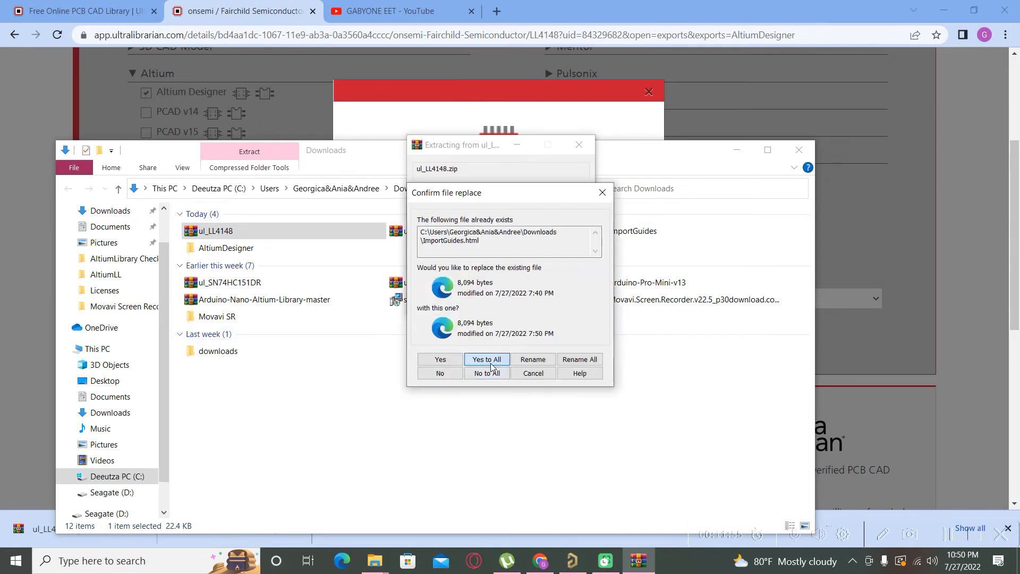
click(485, 360)
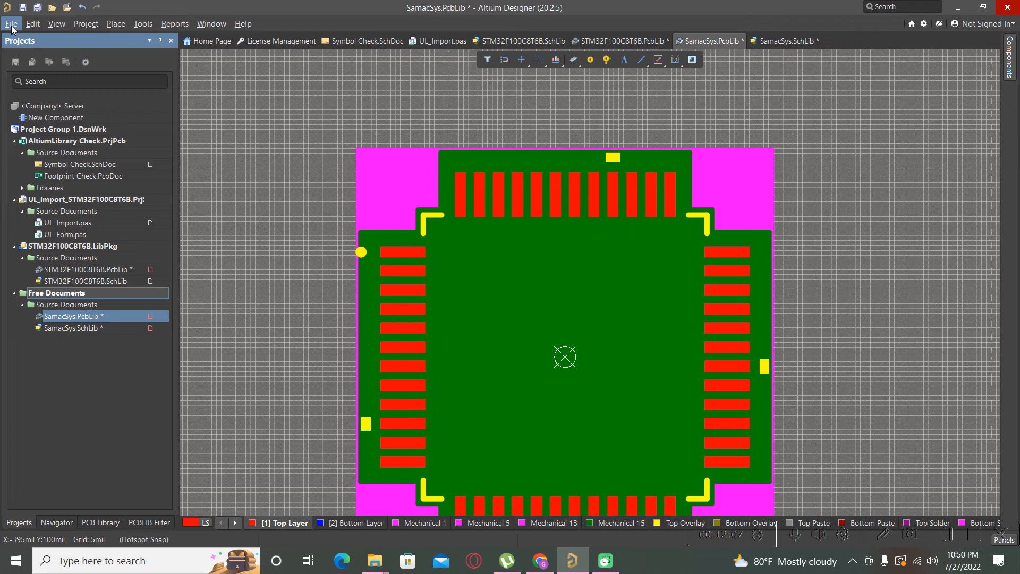
mouse_move(59, 411)
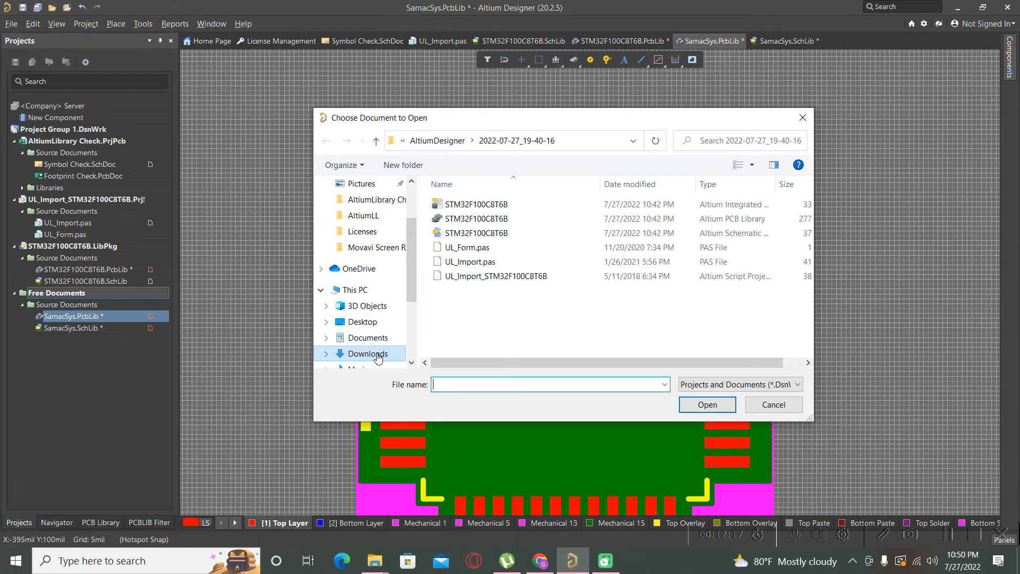
Open the UL_Import_LL4148 script project from the 2022-07-27_19-50-23 export folder.
click(369, 353)
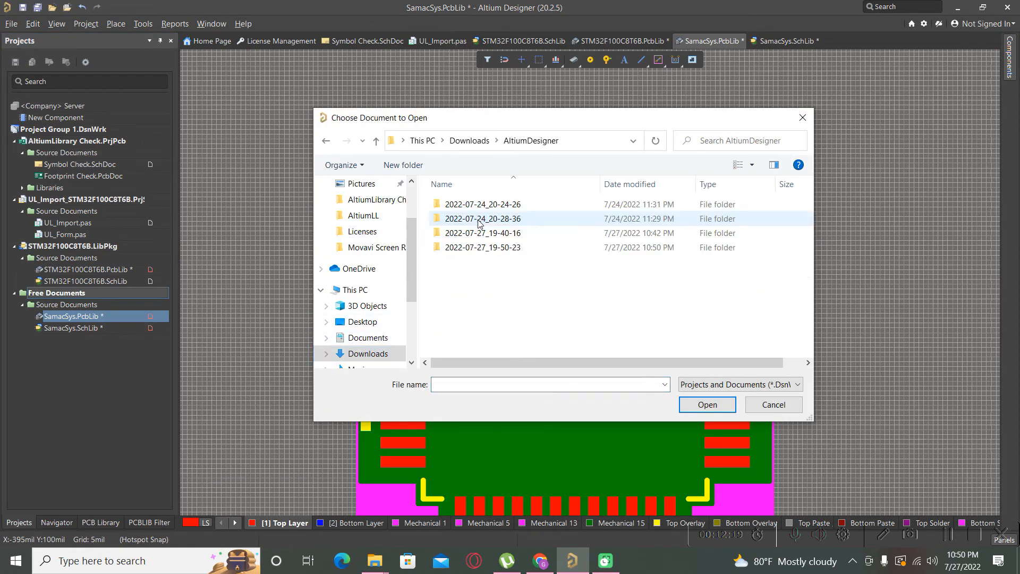
double_click(482, 248)
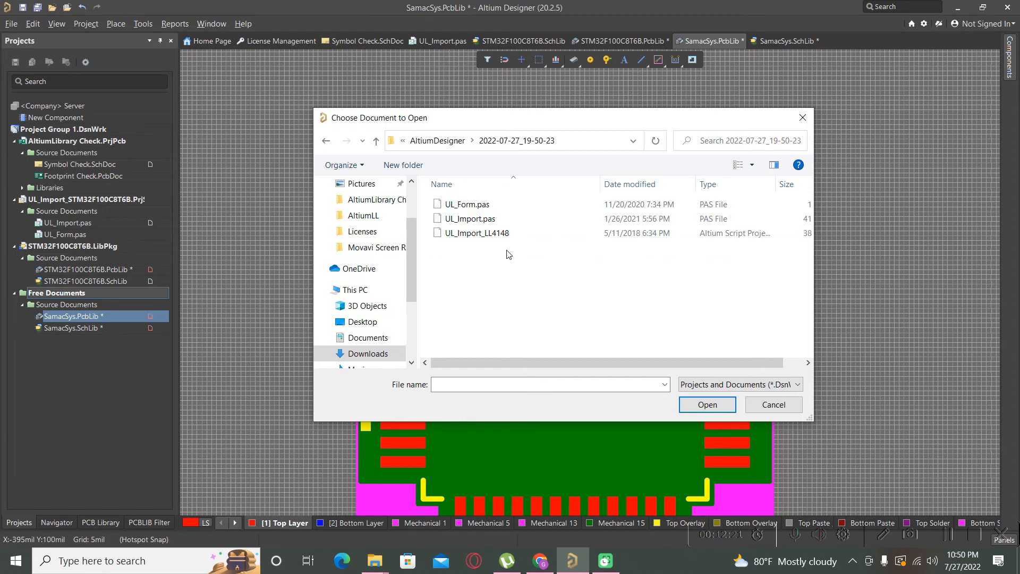
click(475, 233)
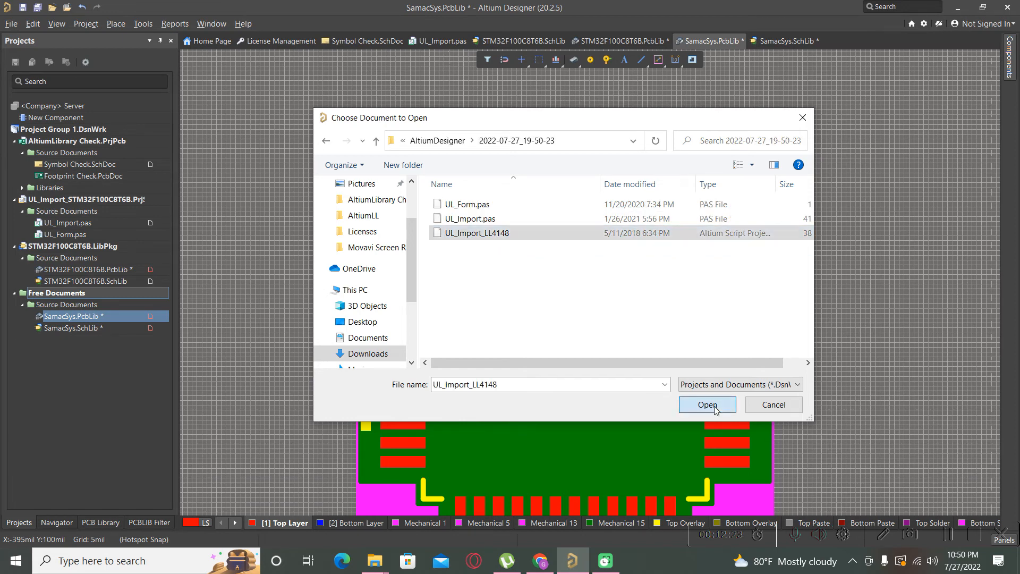
click(707, 404)
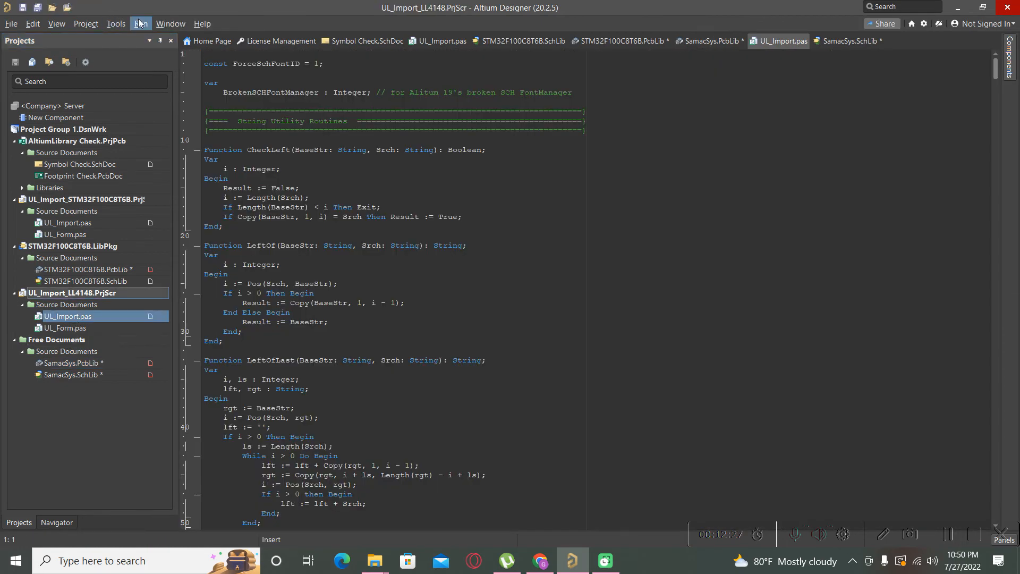
Run UL_Import with LL4148.txt from the 2022-07-27_19-50-23 folder to create the LL4148 libraries.
click(115, 23)
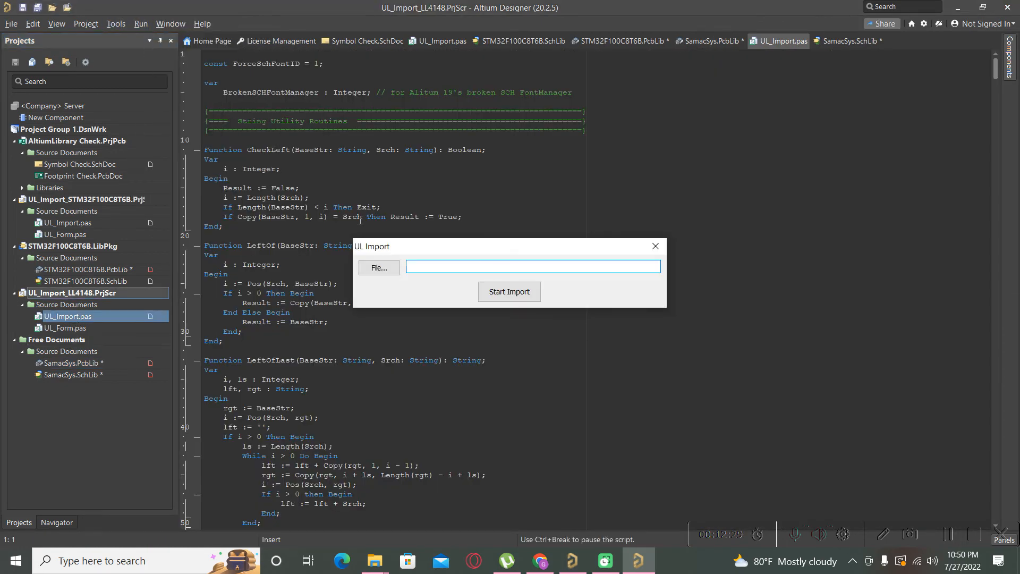
click(378, 268)
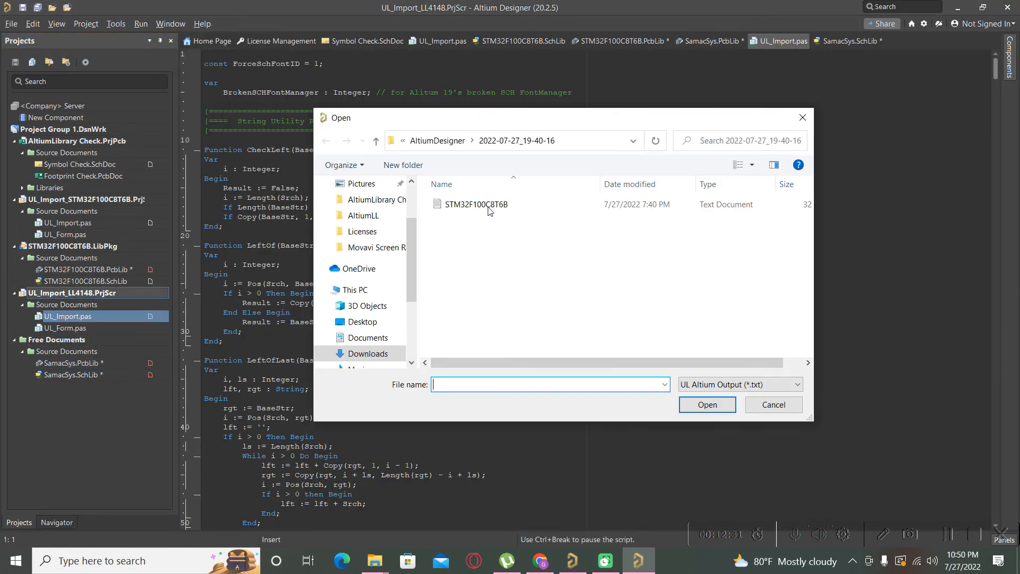
click(478, 204)
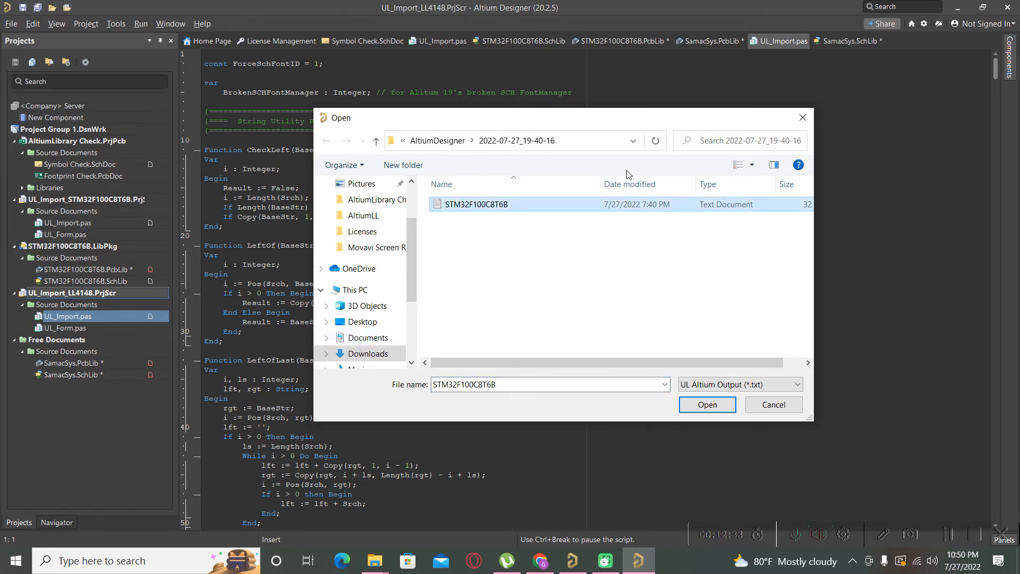
click(376, 140)
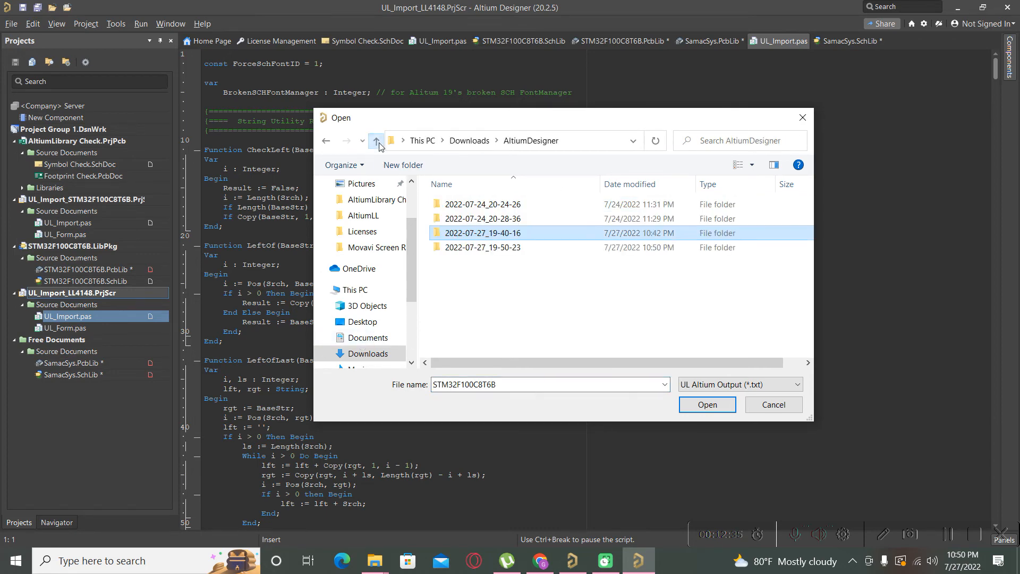
double_click(483, 248)
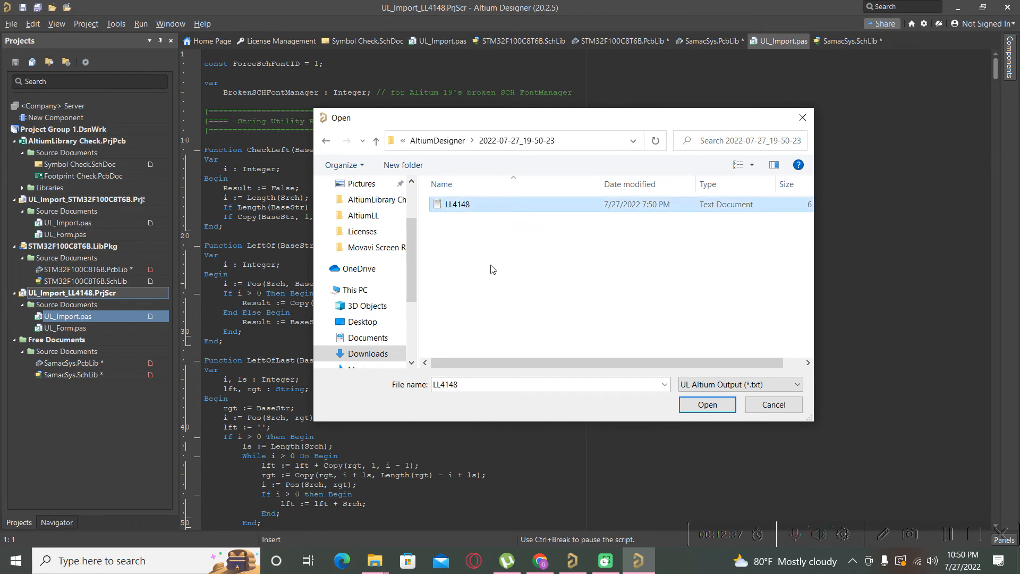
click(706, 404)
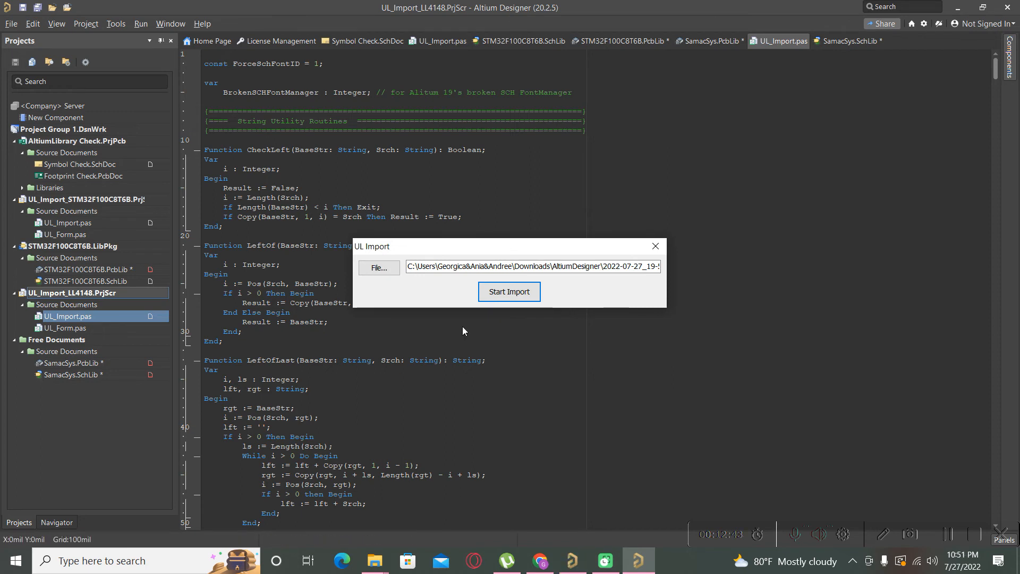
click(509, 291)
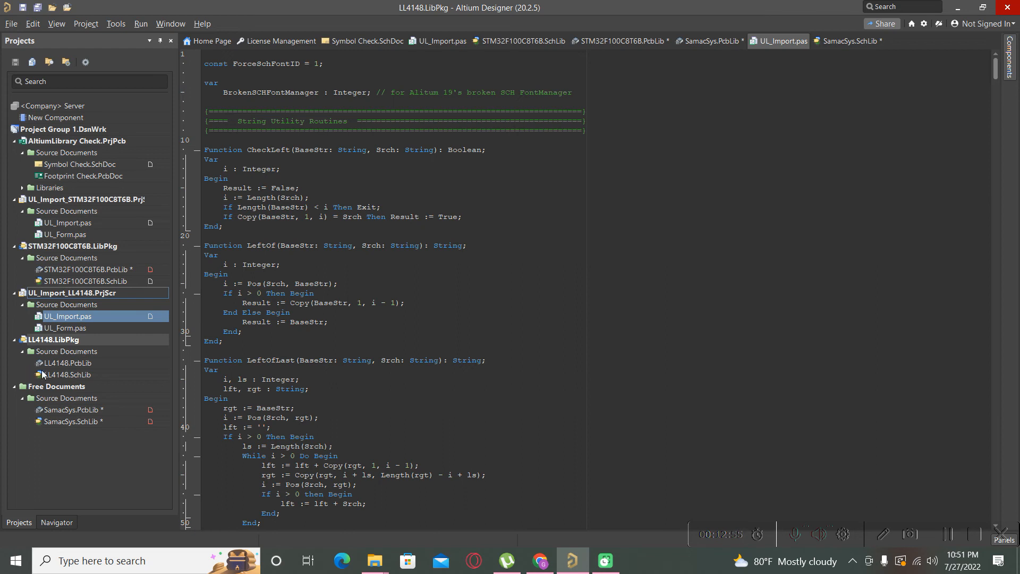
Open LL4148.PcbLib and LL4148.SchLib to inspect the two-pin symbol linked to SOD-80_FAS.
double_click(68, 362)
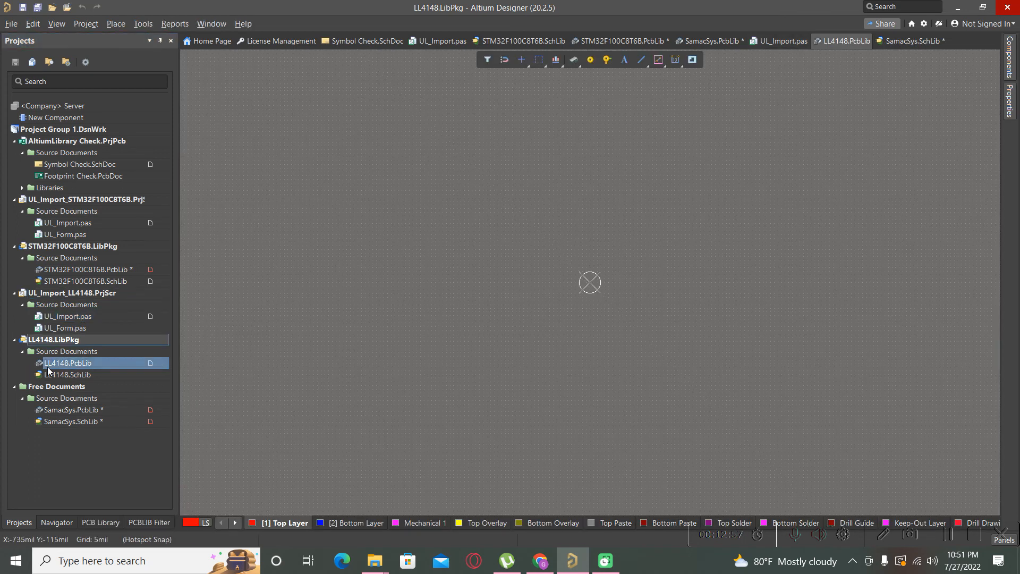
click(68, 374)
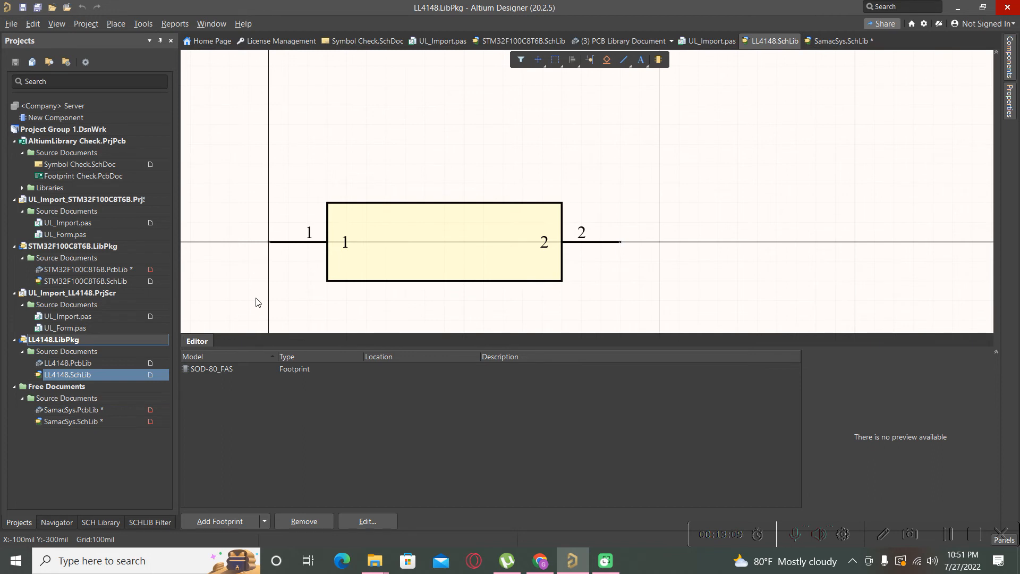
mouse_move(240, 289)
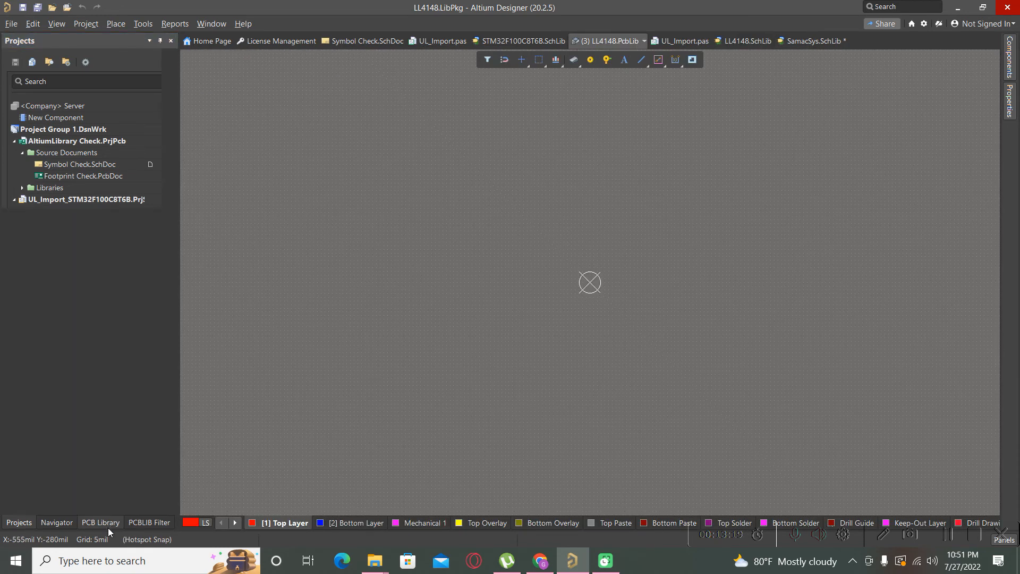
View the SOD-80_FAS footprint in the PCB Library panel and rotate its 3D diode body.
click(100, 523)
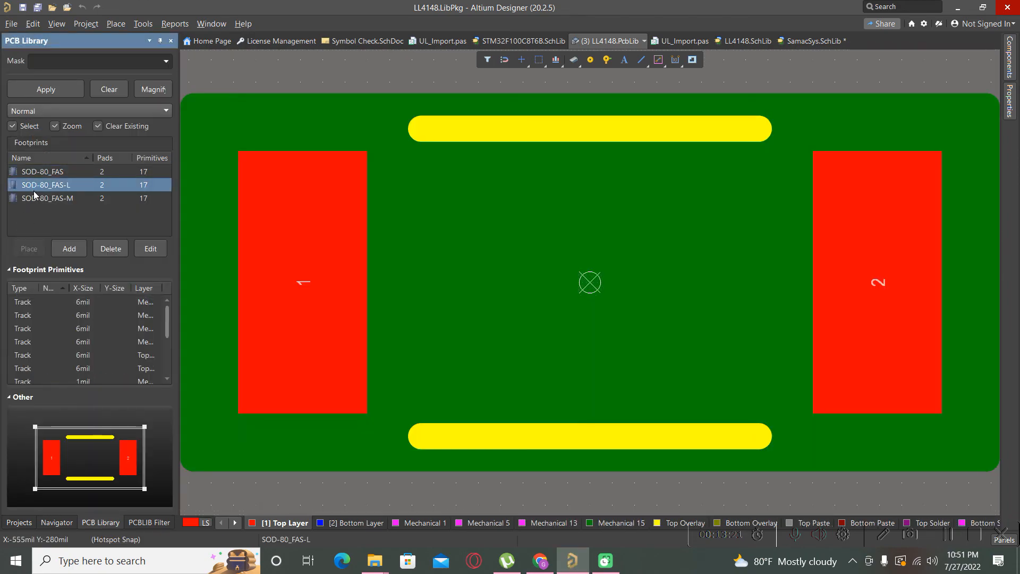
click(43, 171)
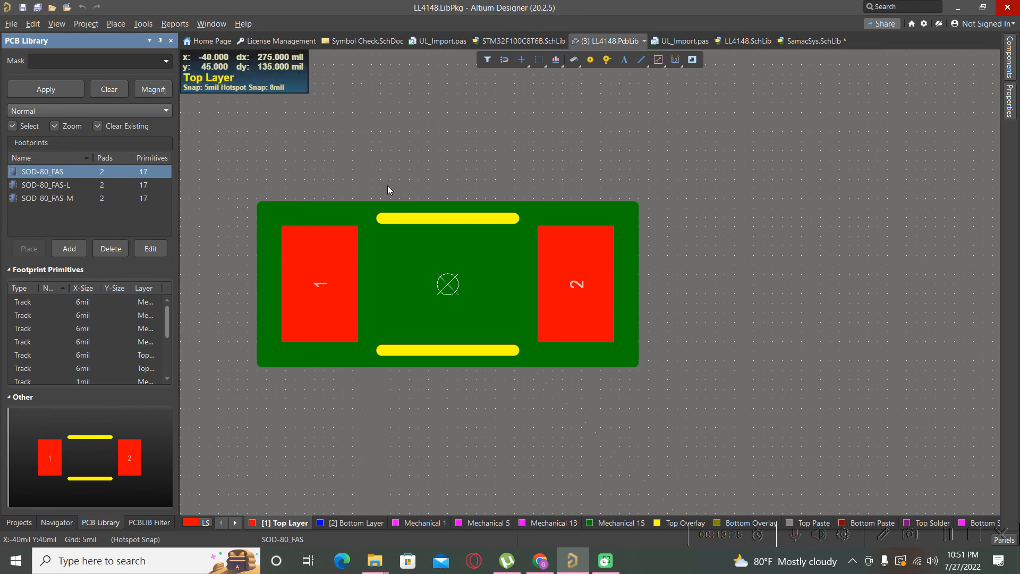
mouse_move(392, 183)
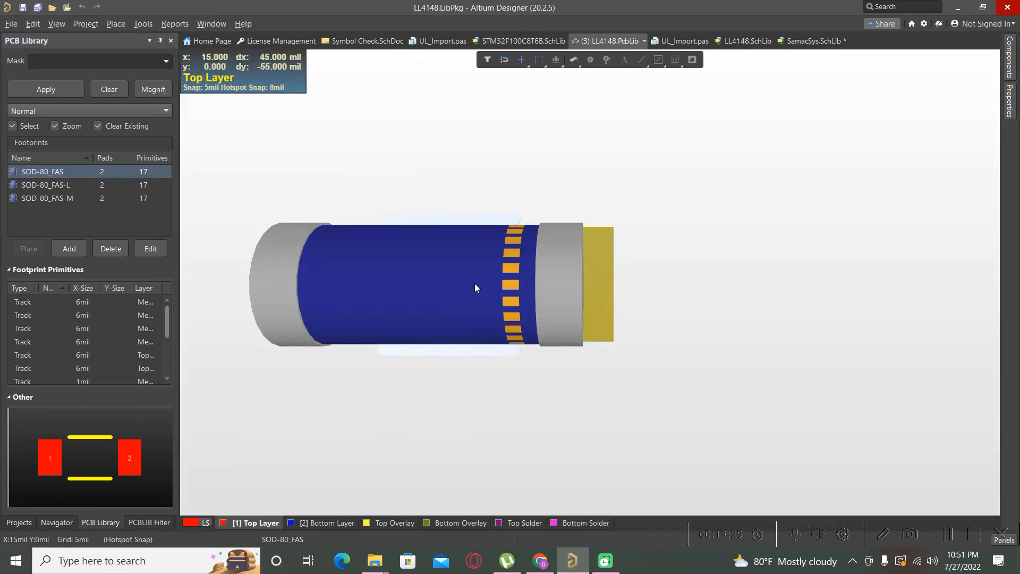
drag(475, 288, 562, 270)
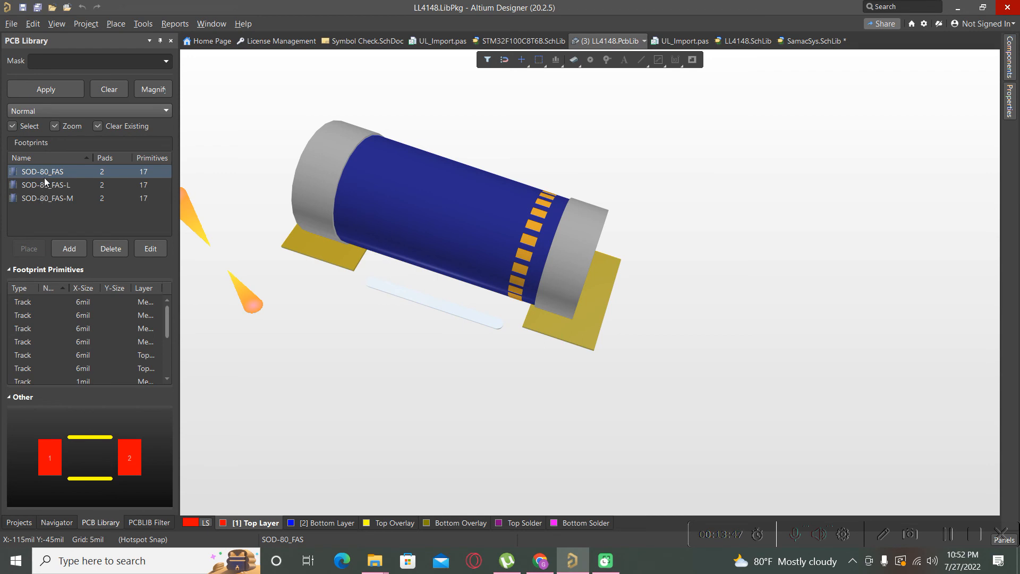
Inspect the SOD-80_FAS-L and SOD-80_FAS-M footprints, then return to the Projects list.
click(45, 185)
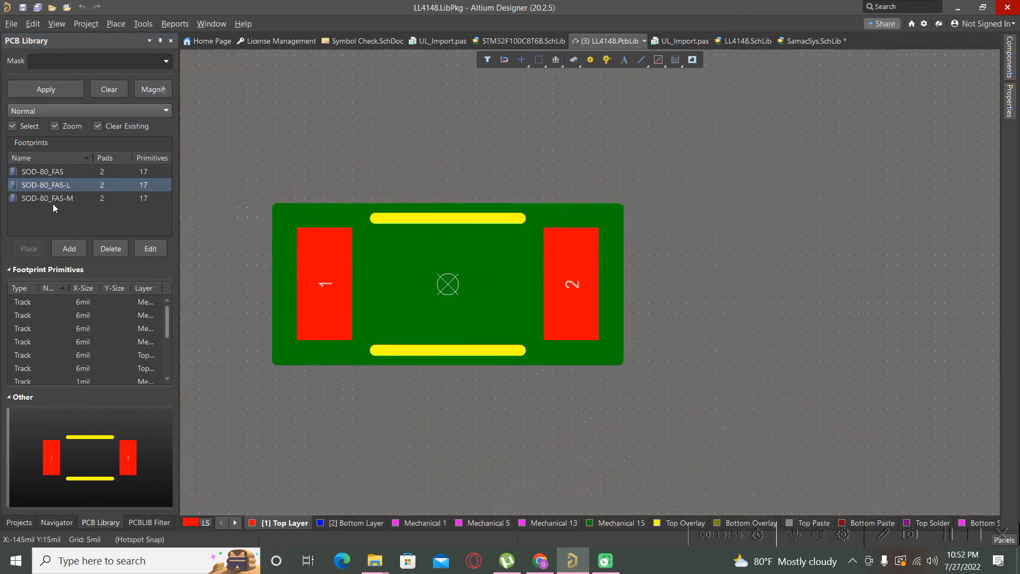
click(46, 198)
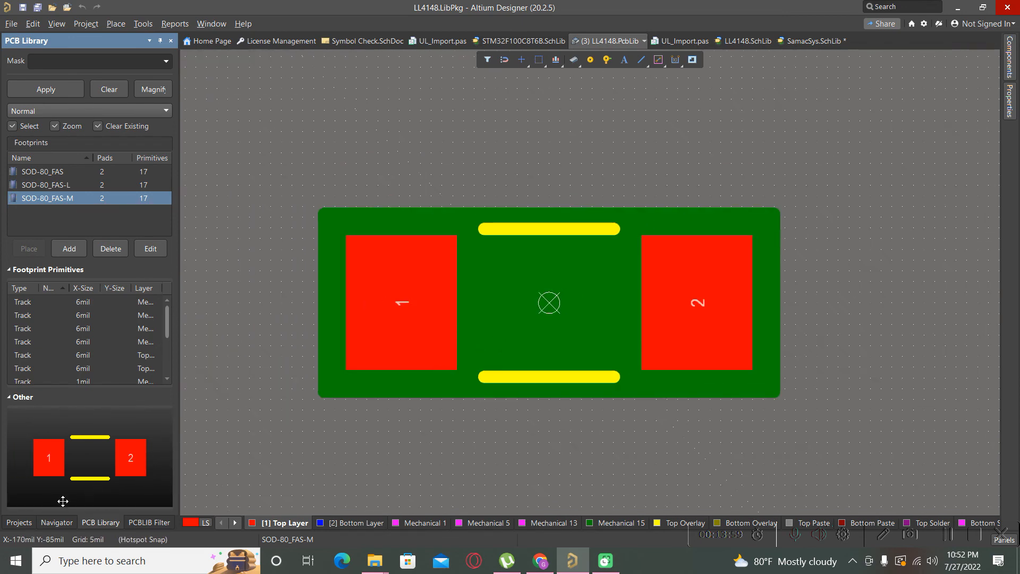
click(18, 523)
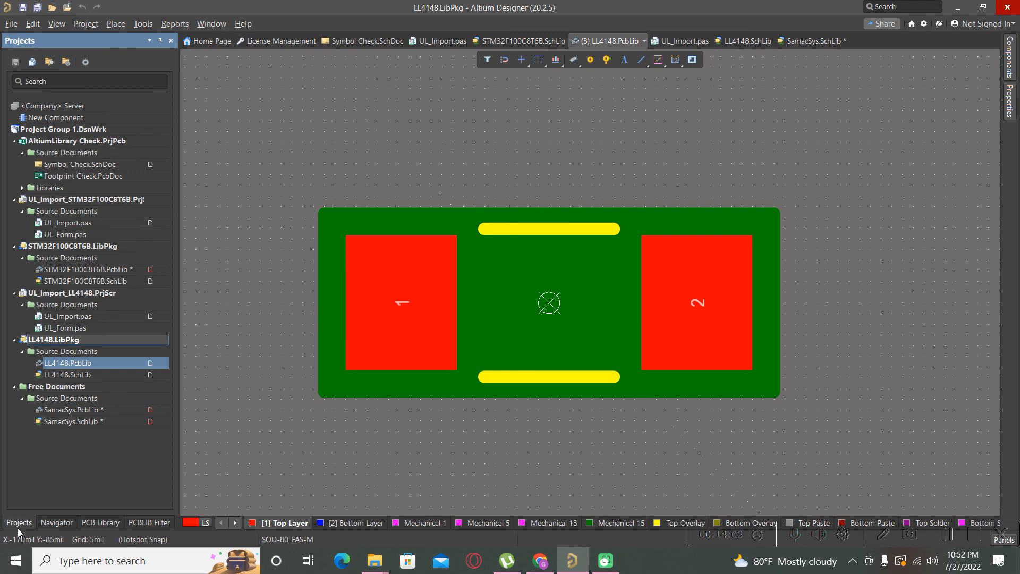
mouse_move(184, 446)
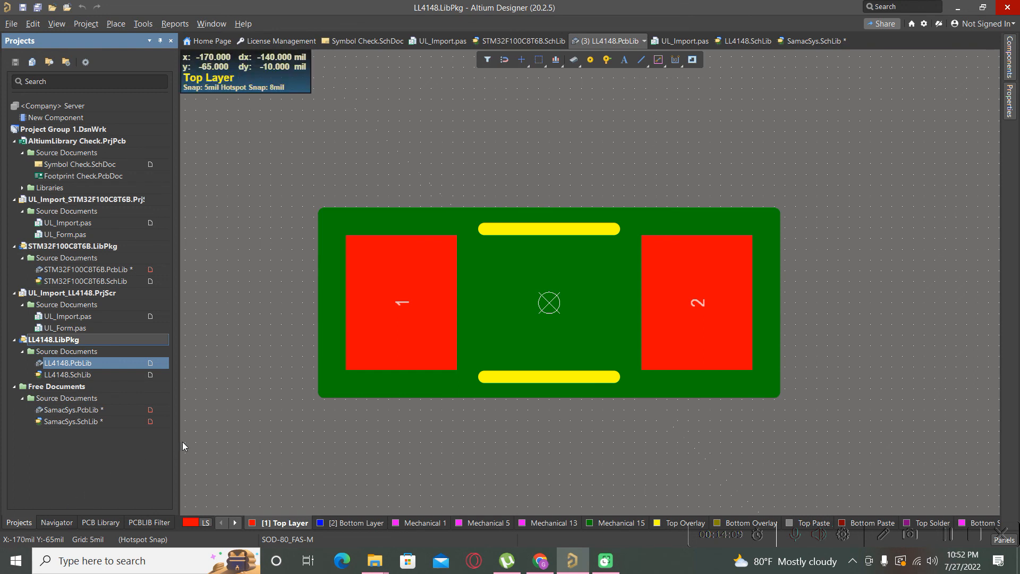